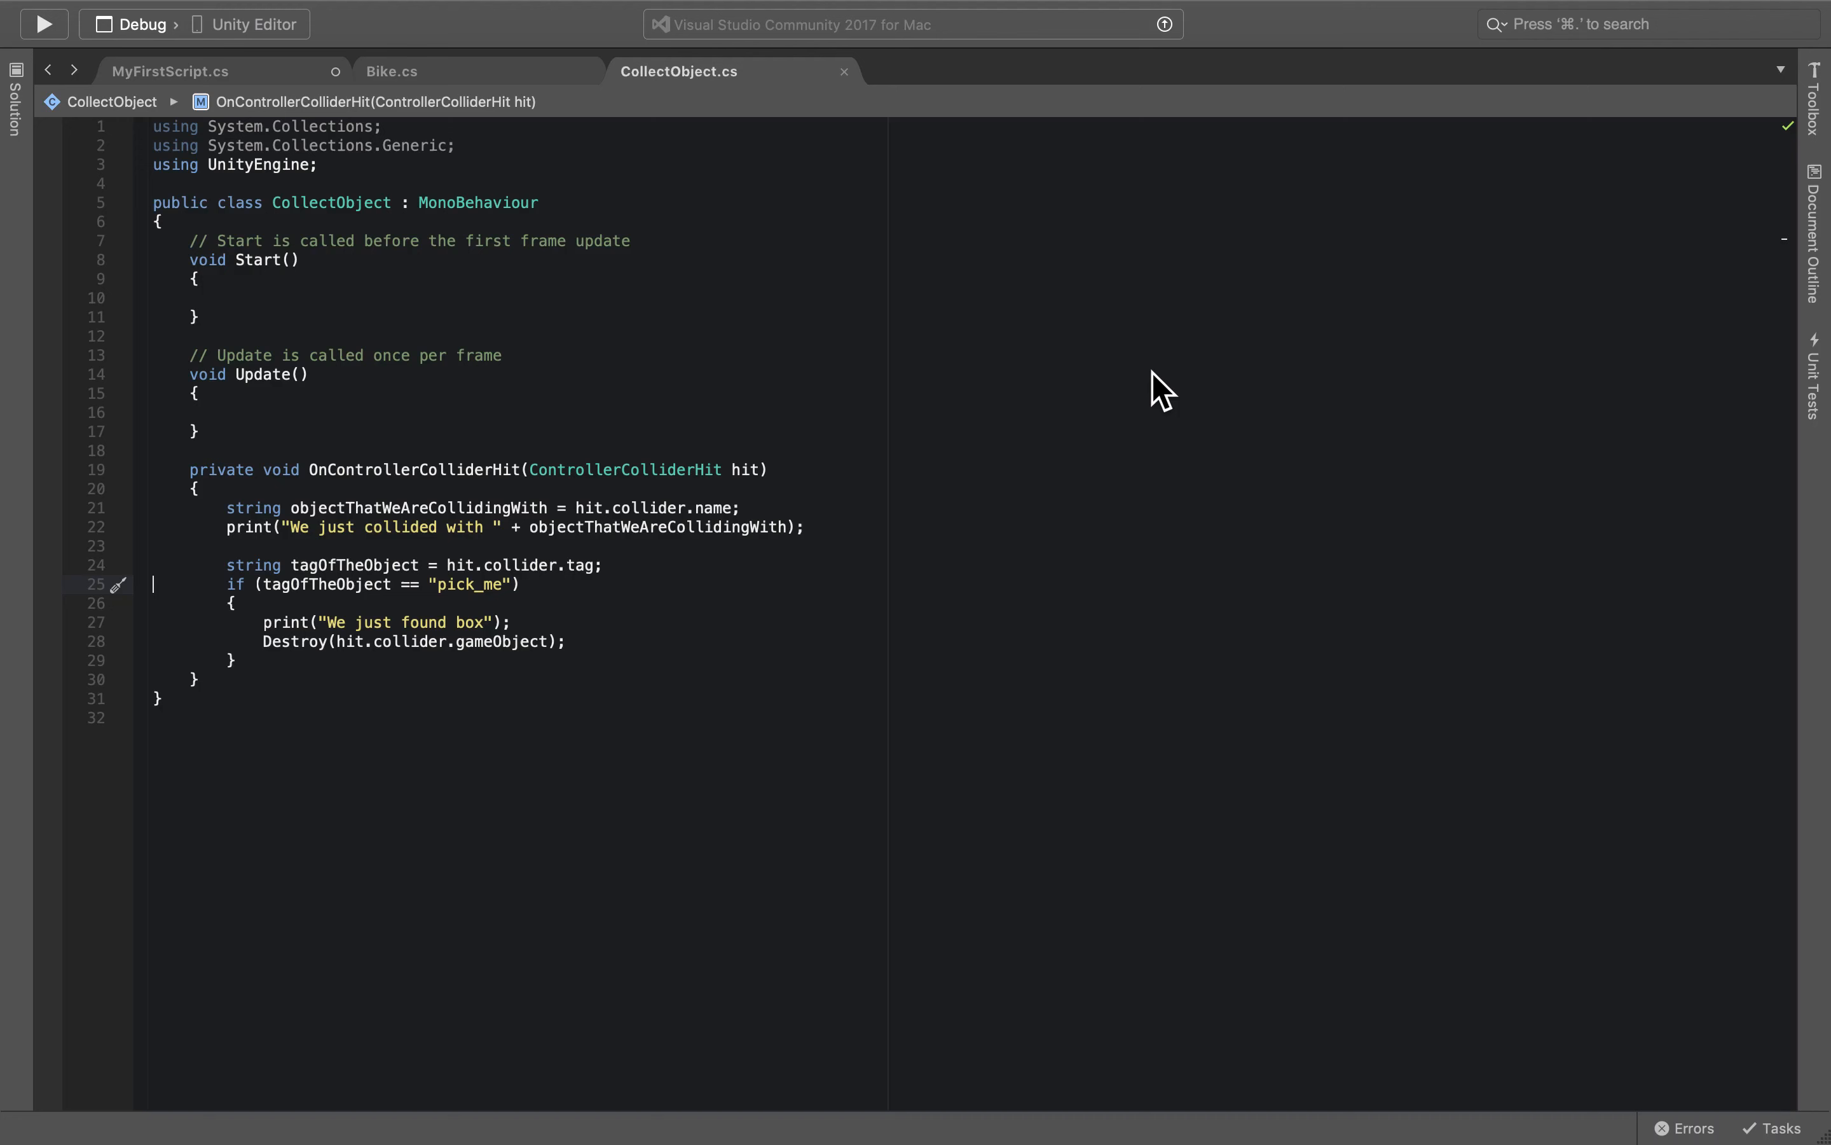
mouse_move(829, 473)
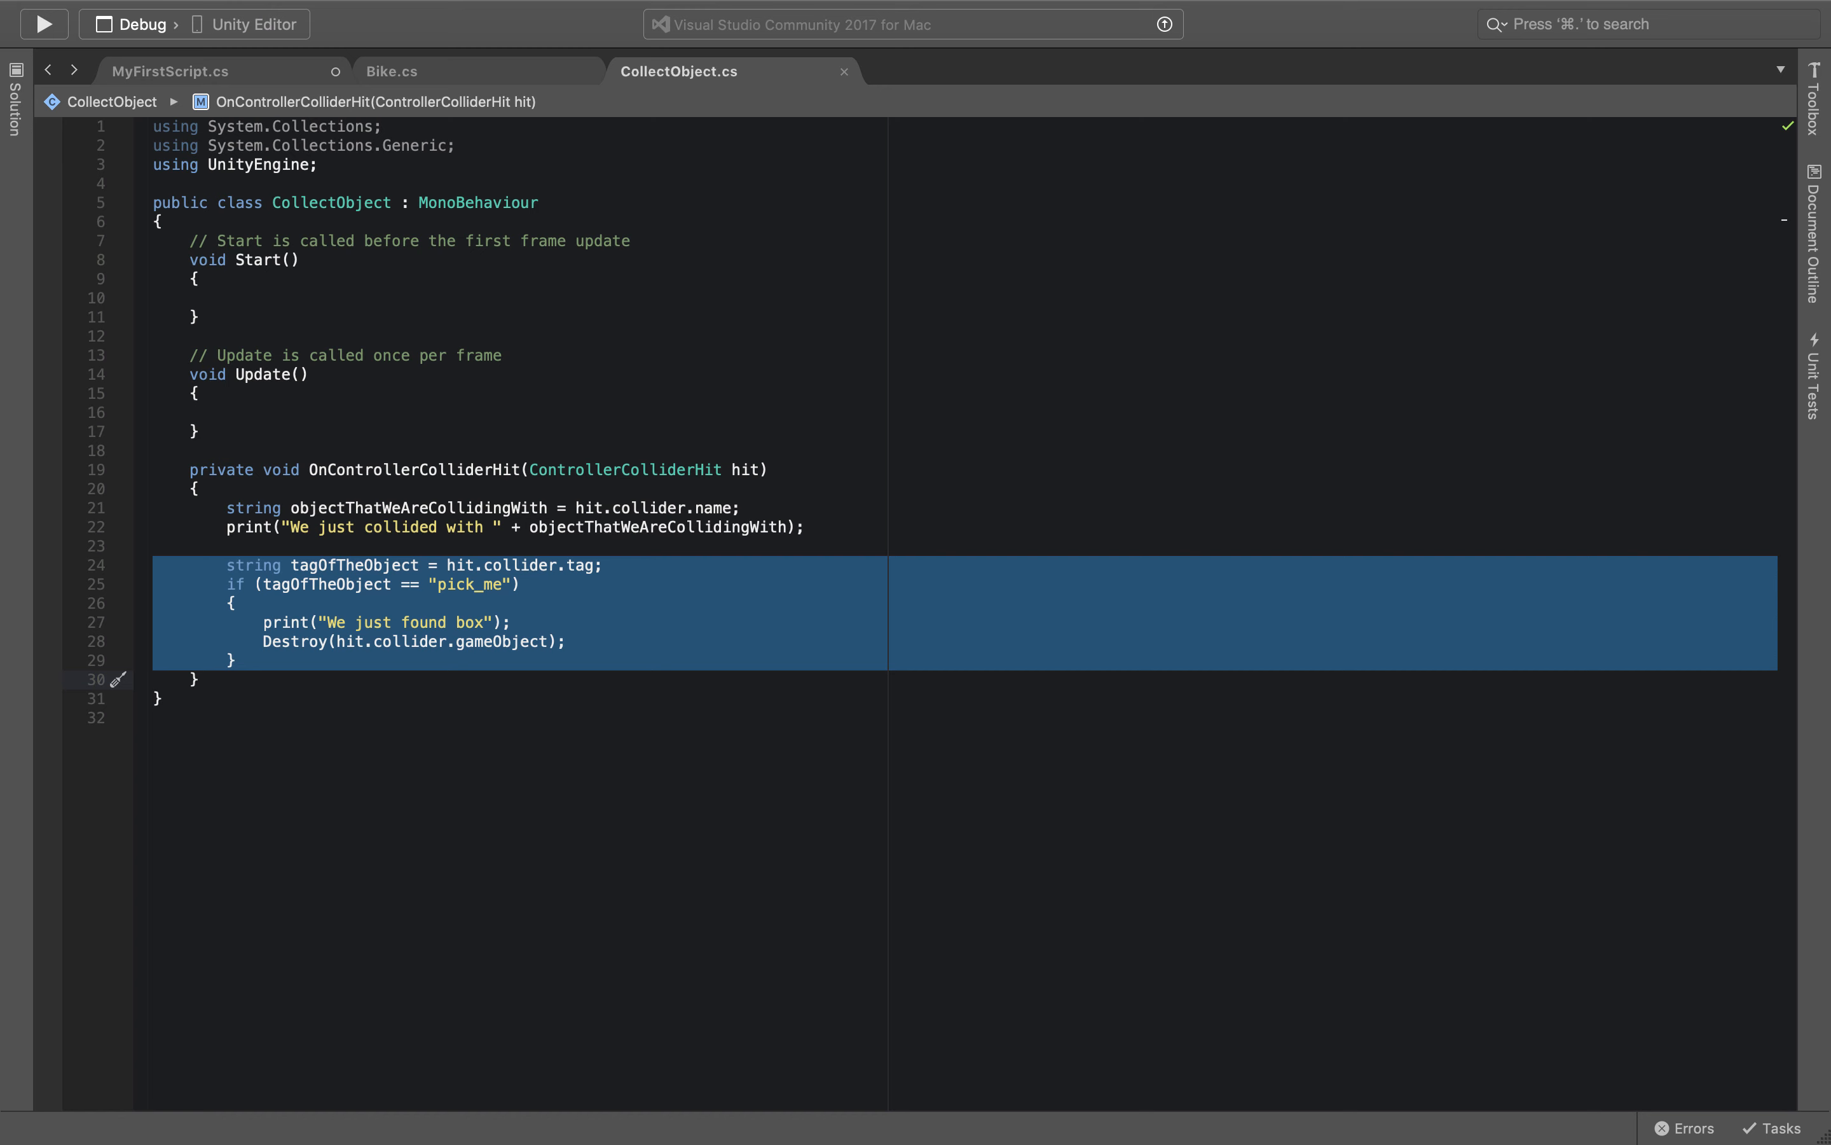
mouse_move(733, 525)
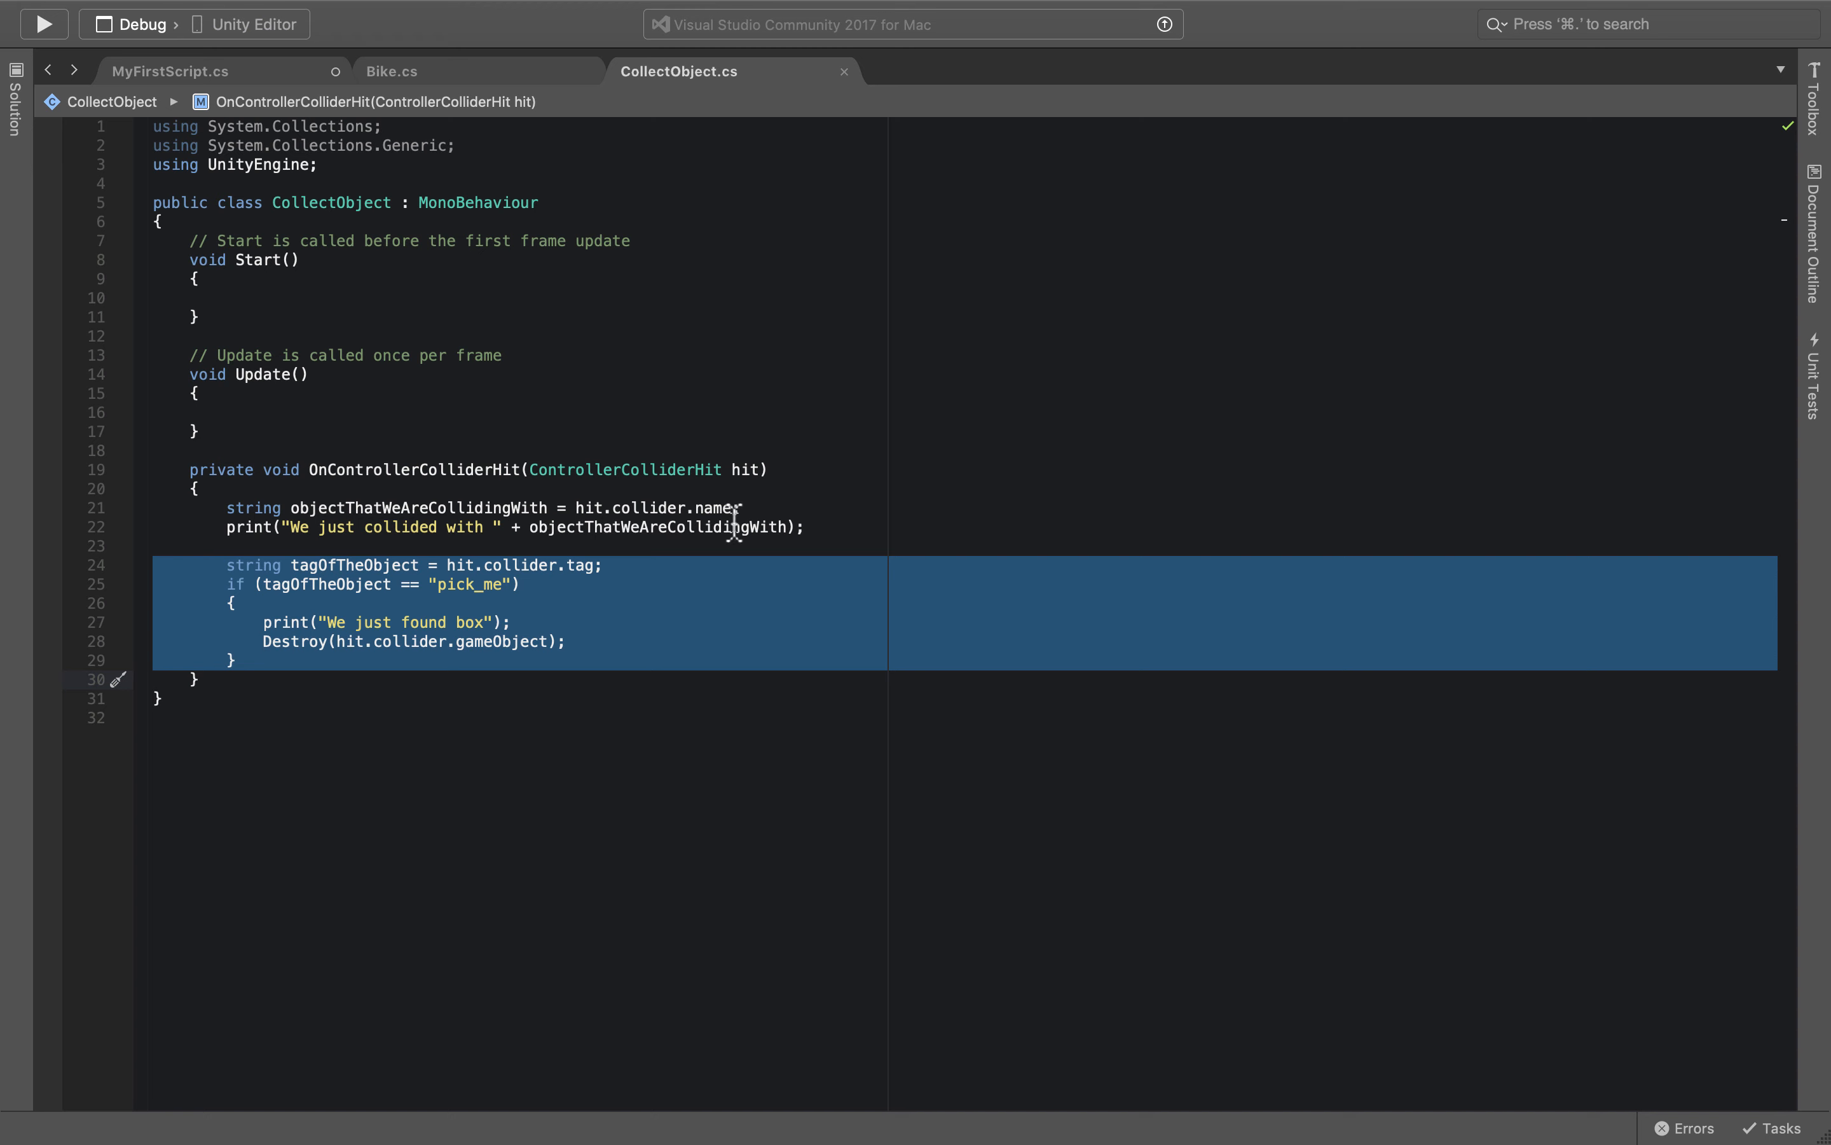
Insert "a " so the pickup message reads "We just found a box".
click(460, 622)
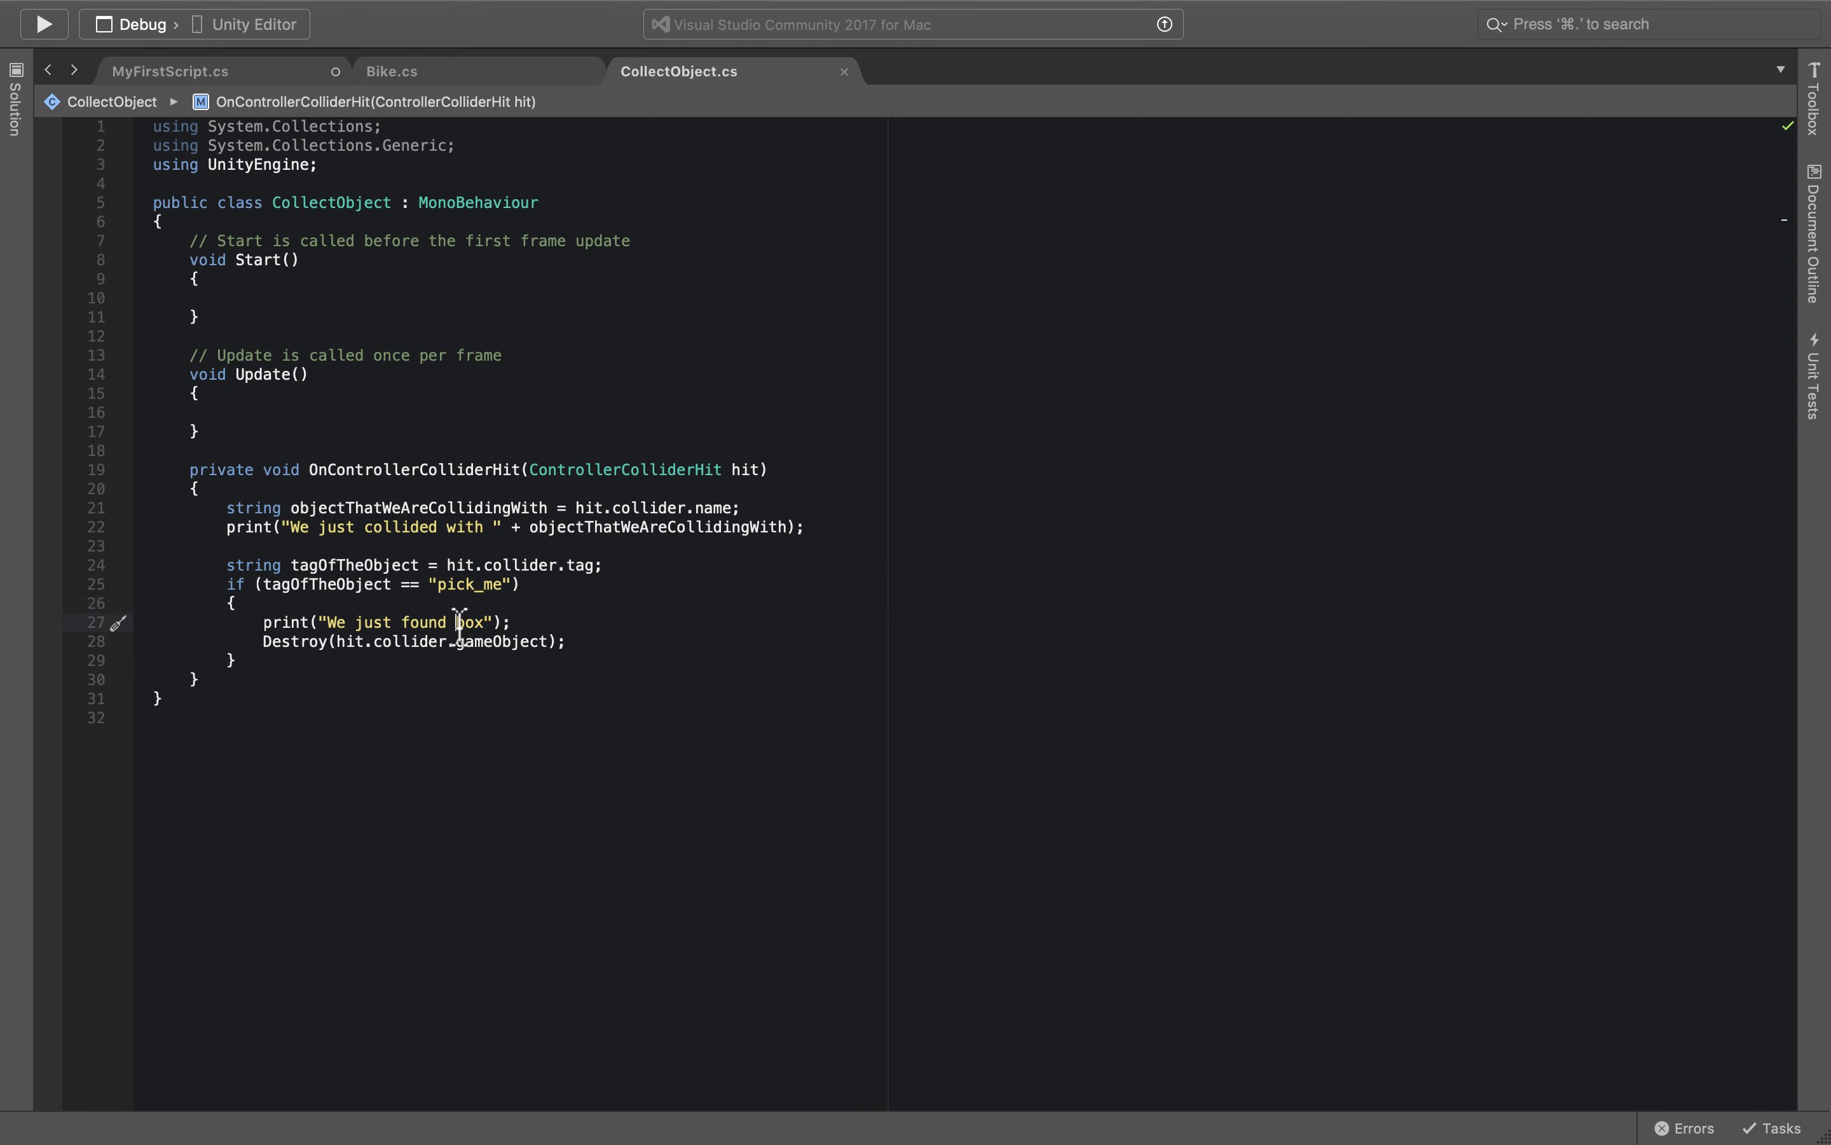
text(a)
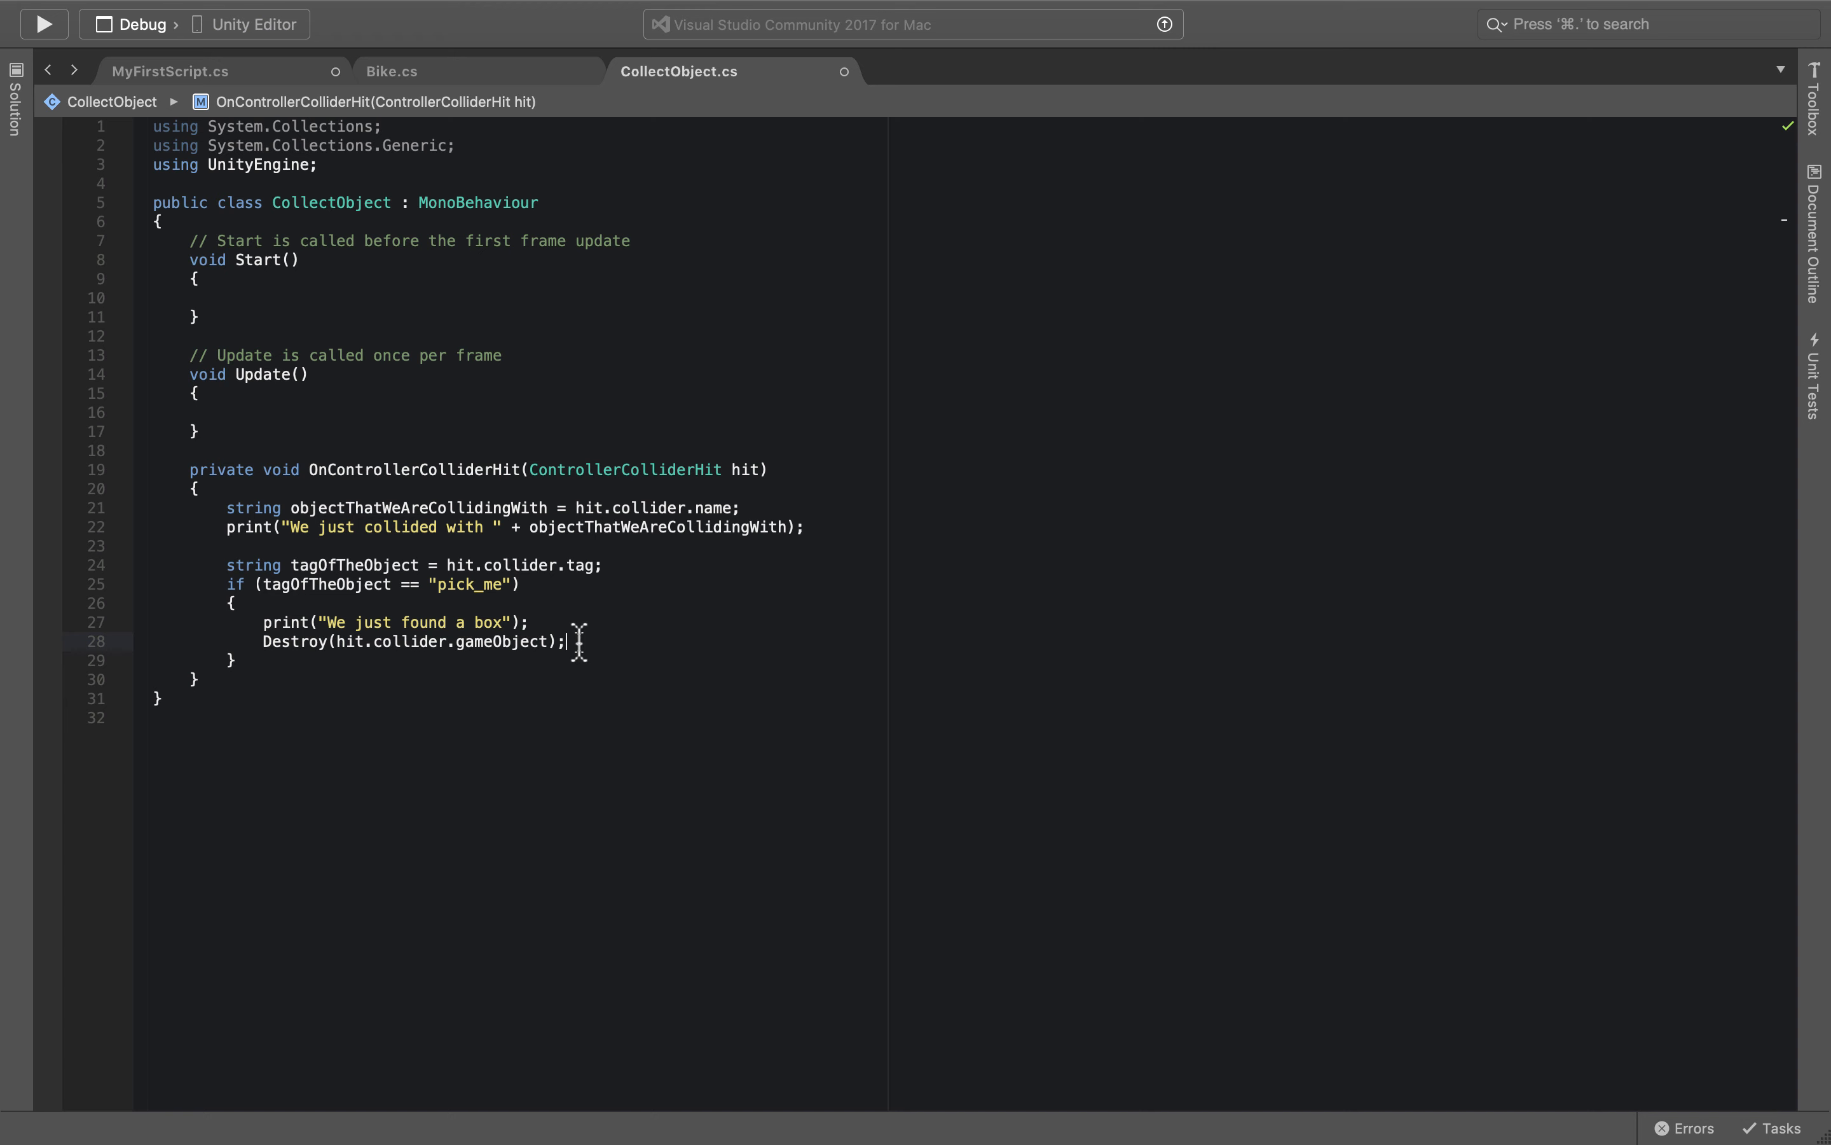
mouse_move(619, 351)
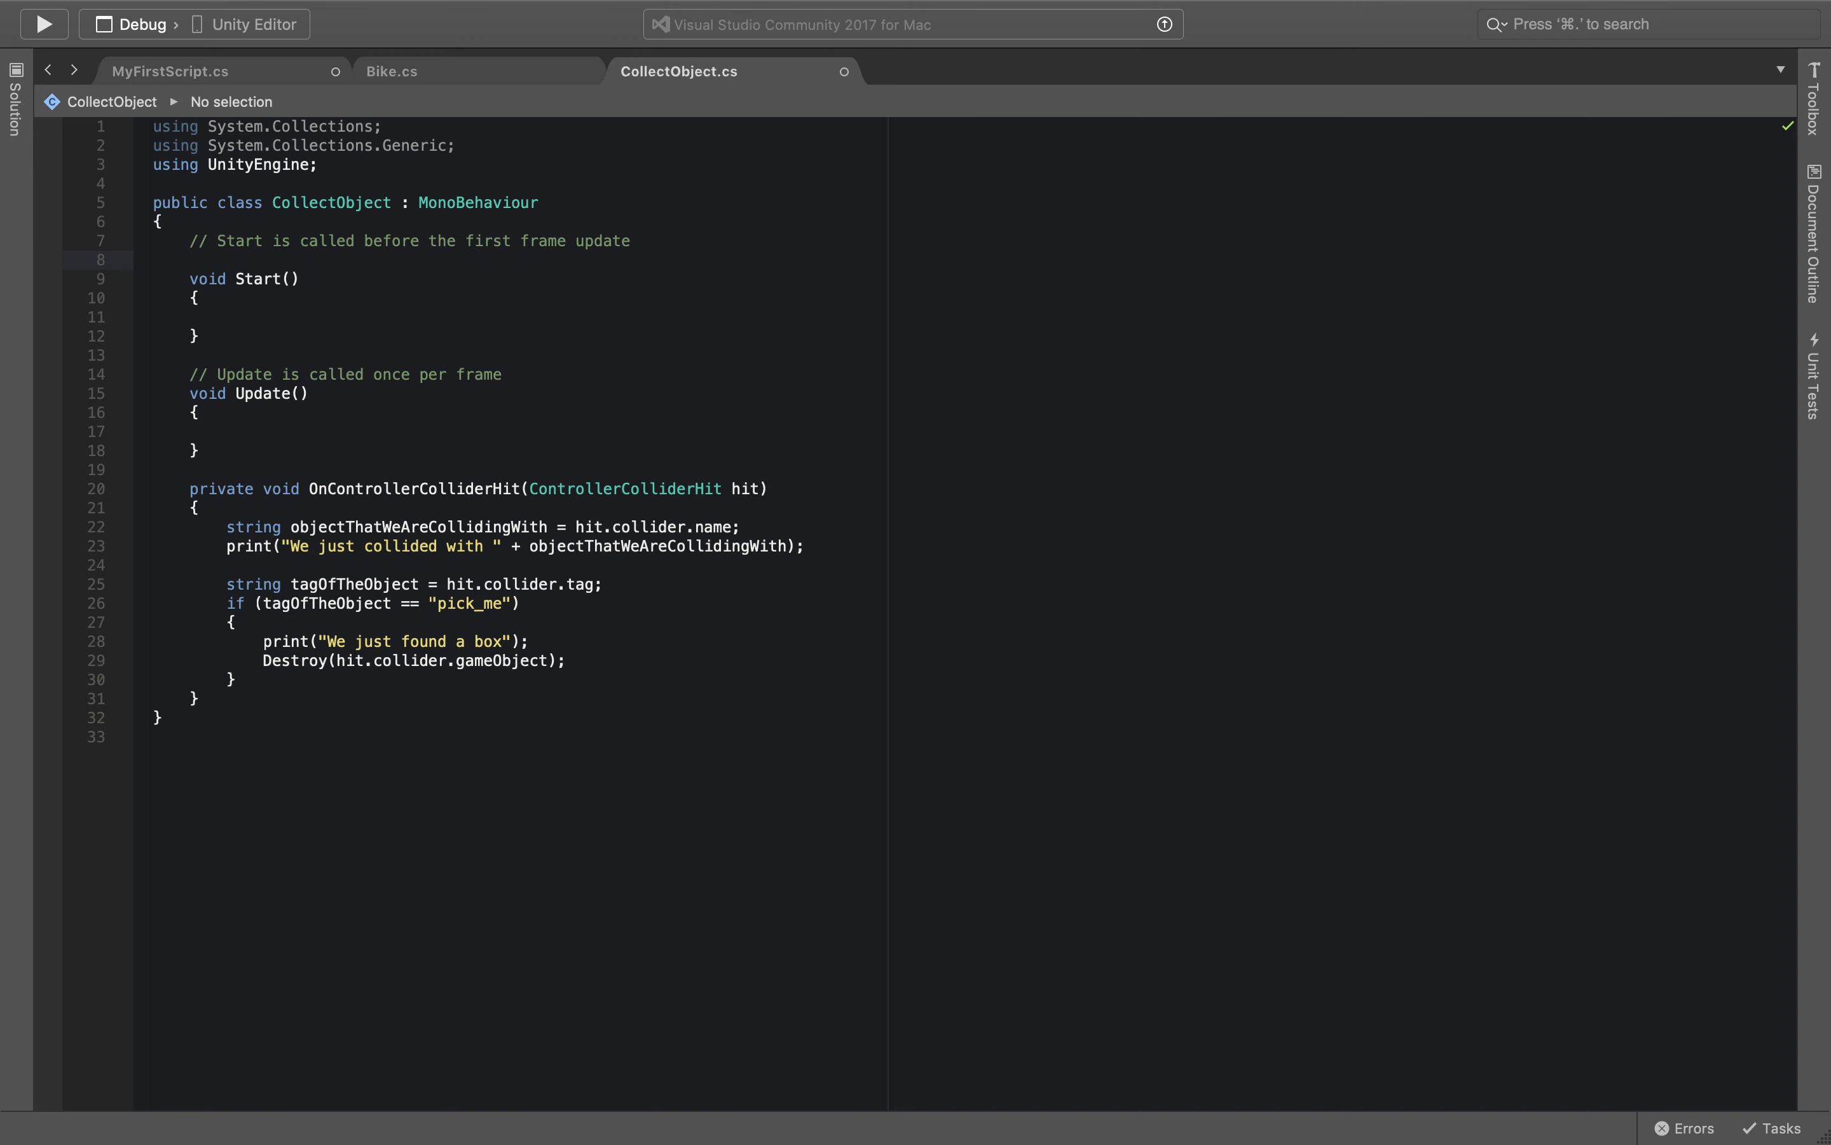
Declare an int score field above Start and assign score = 0; inside Start.
click(191, 259)
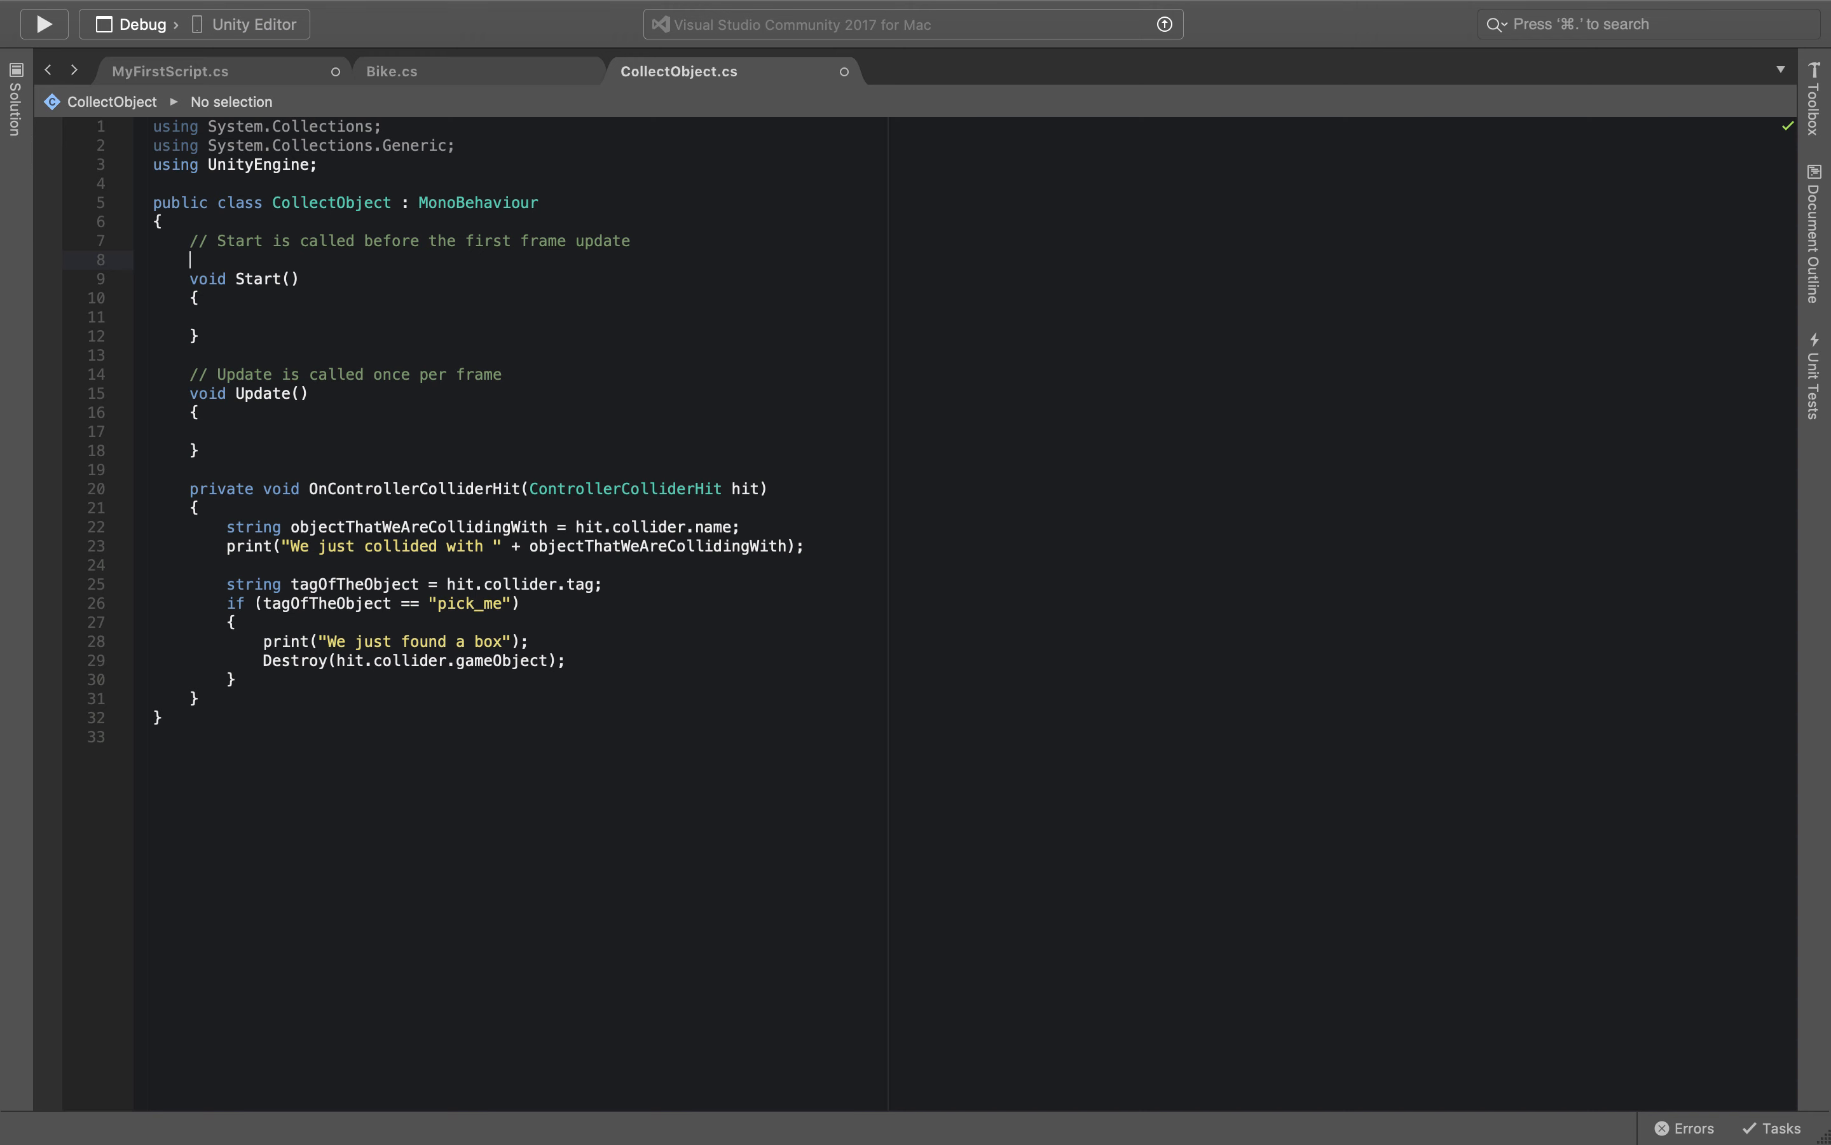
text(int score;)
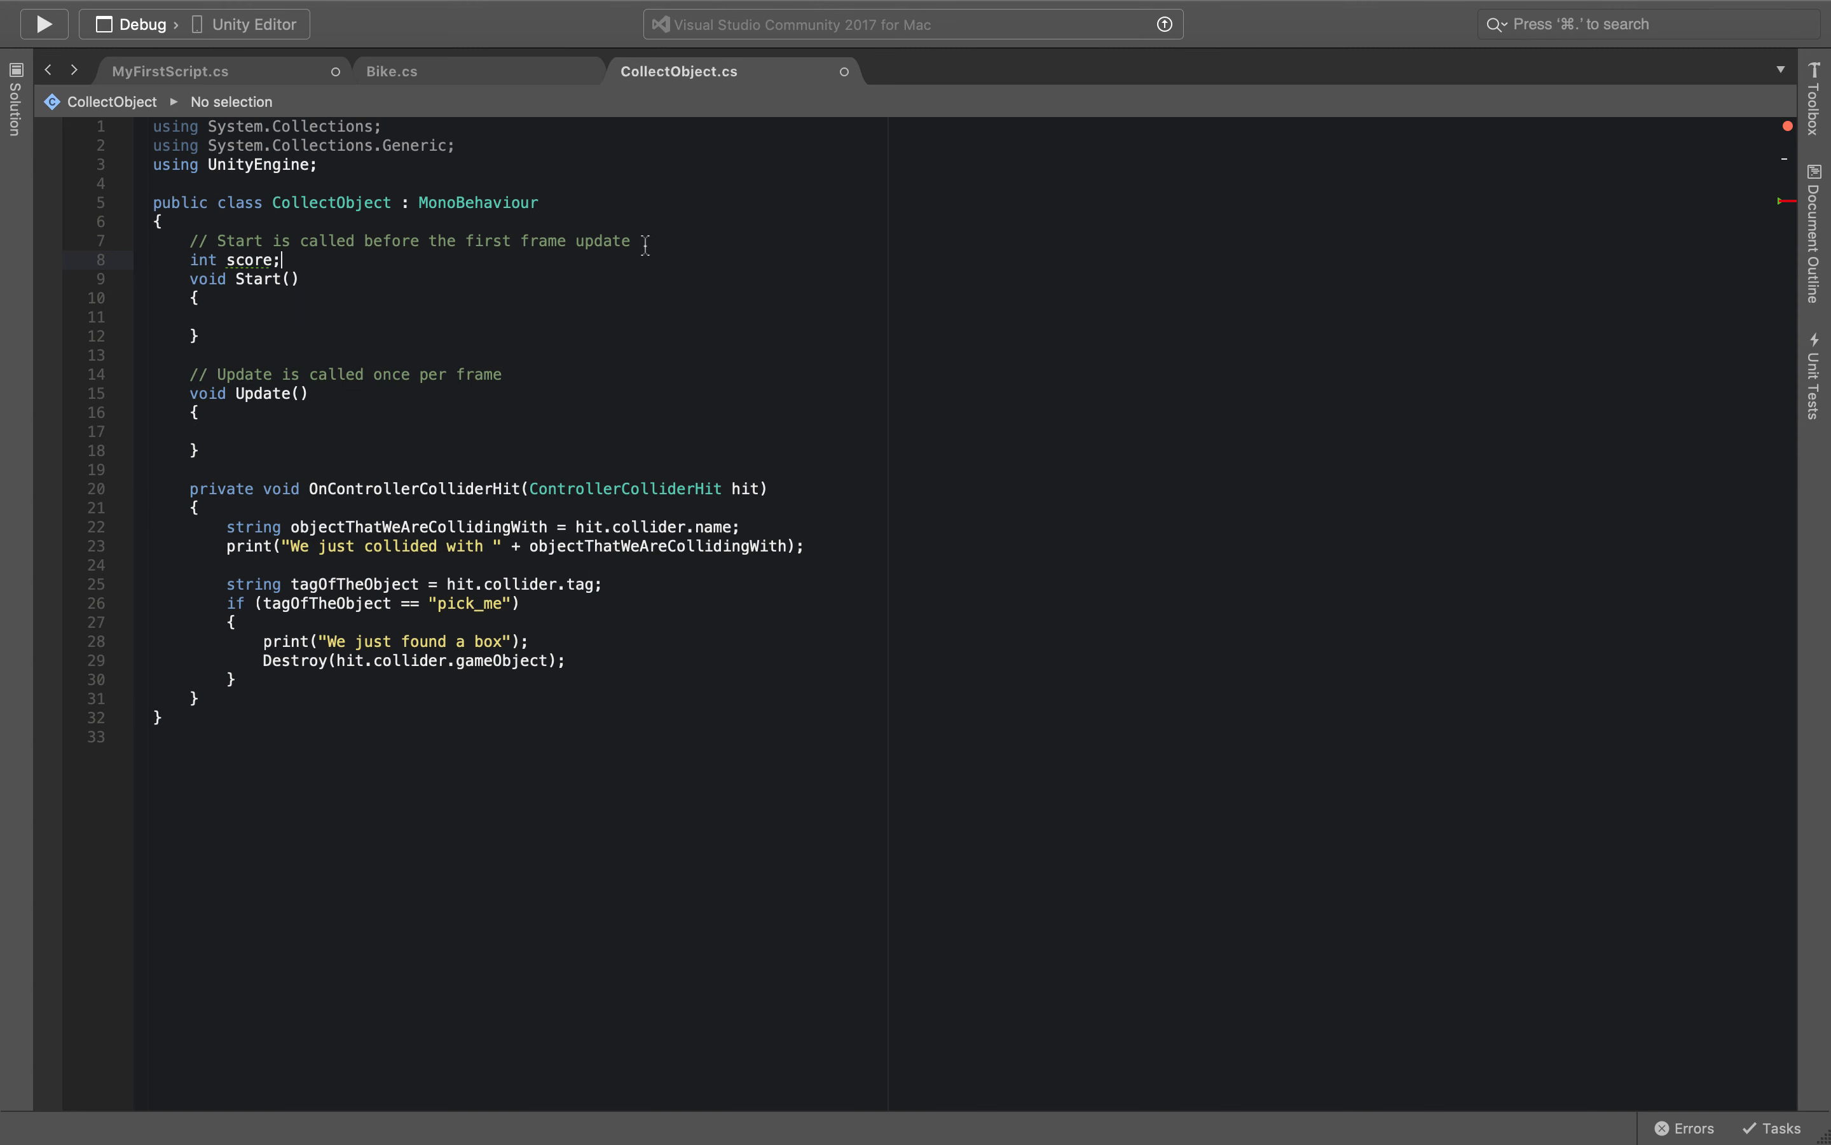
click(224, 316)
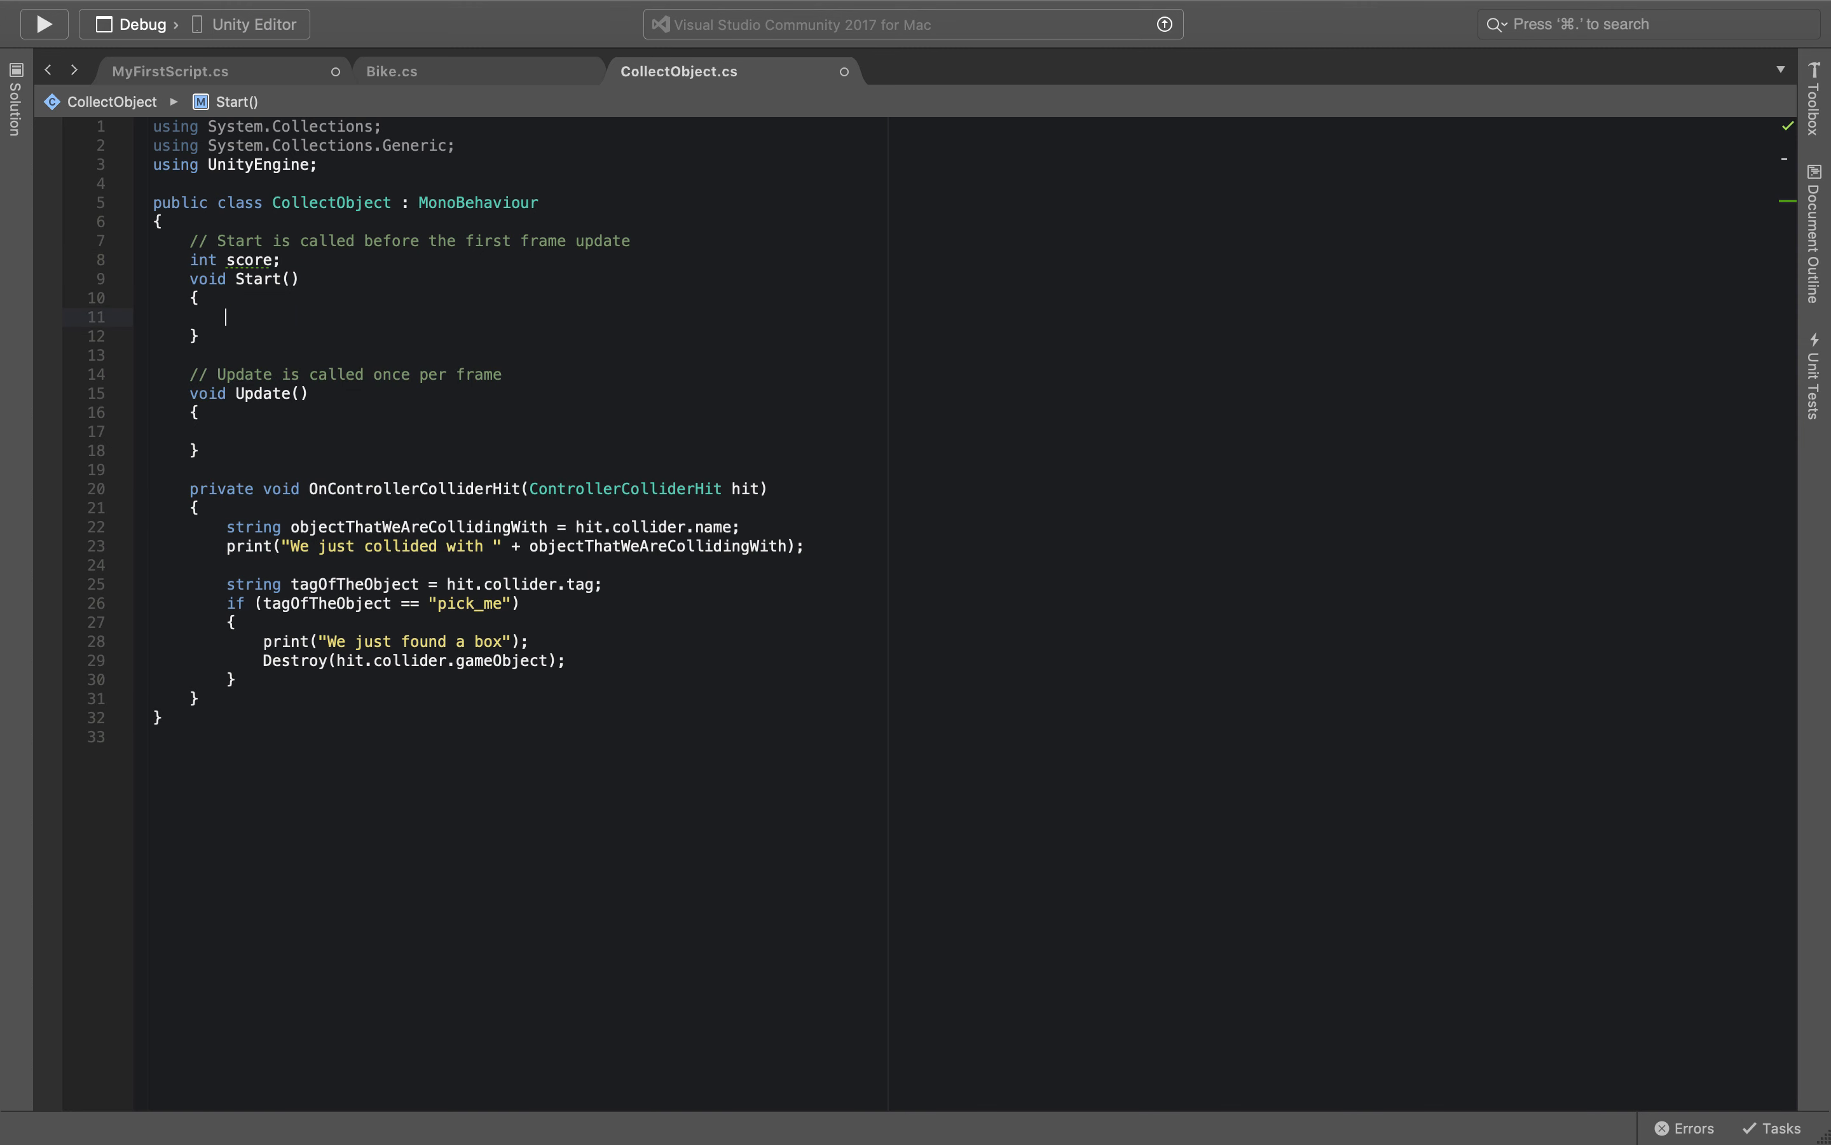
text(score =)
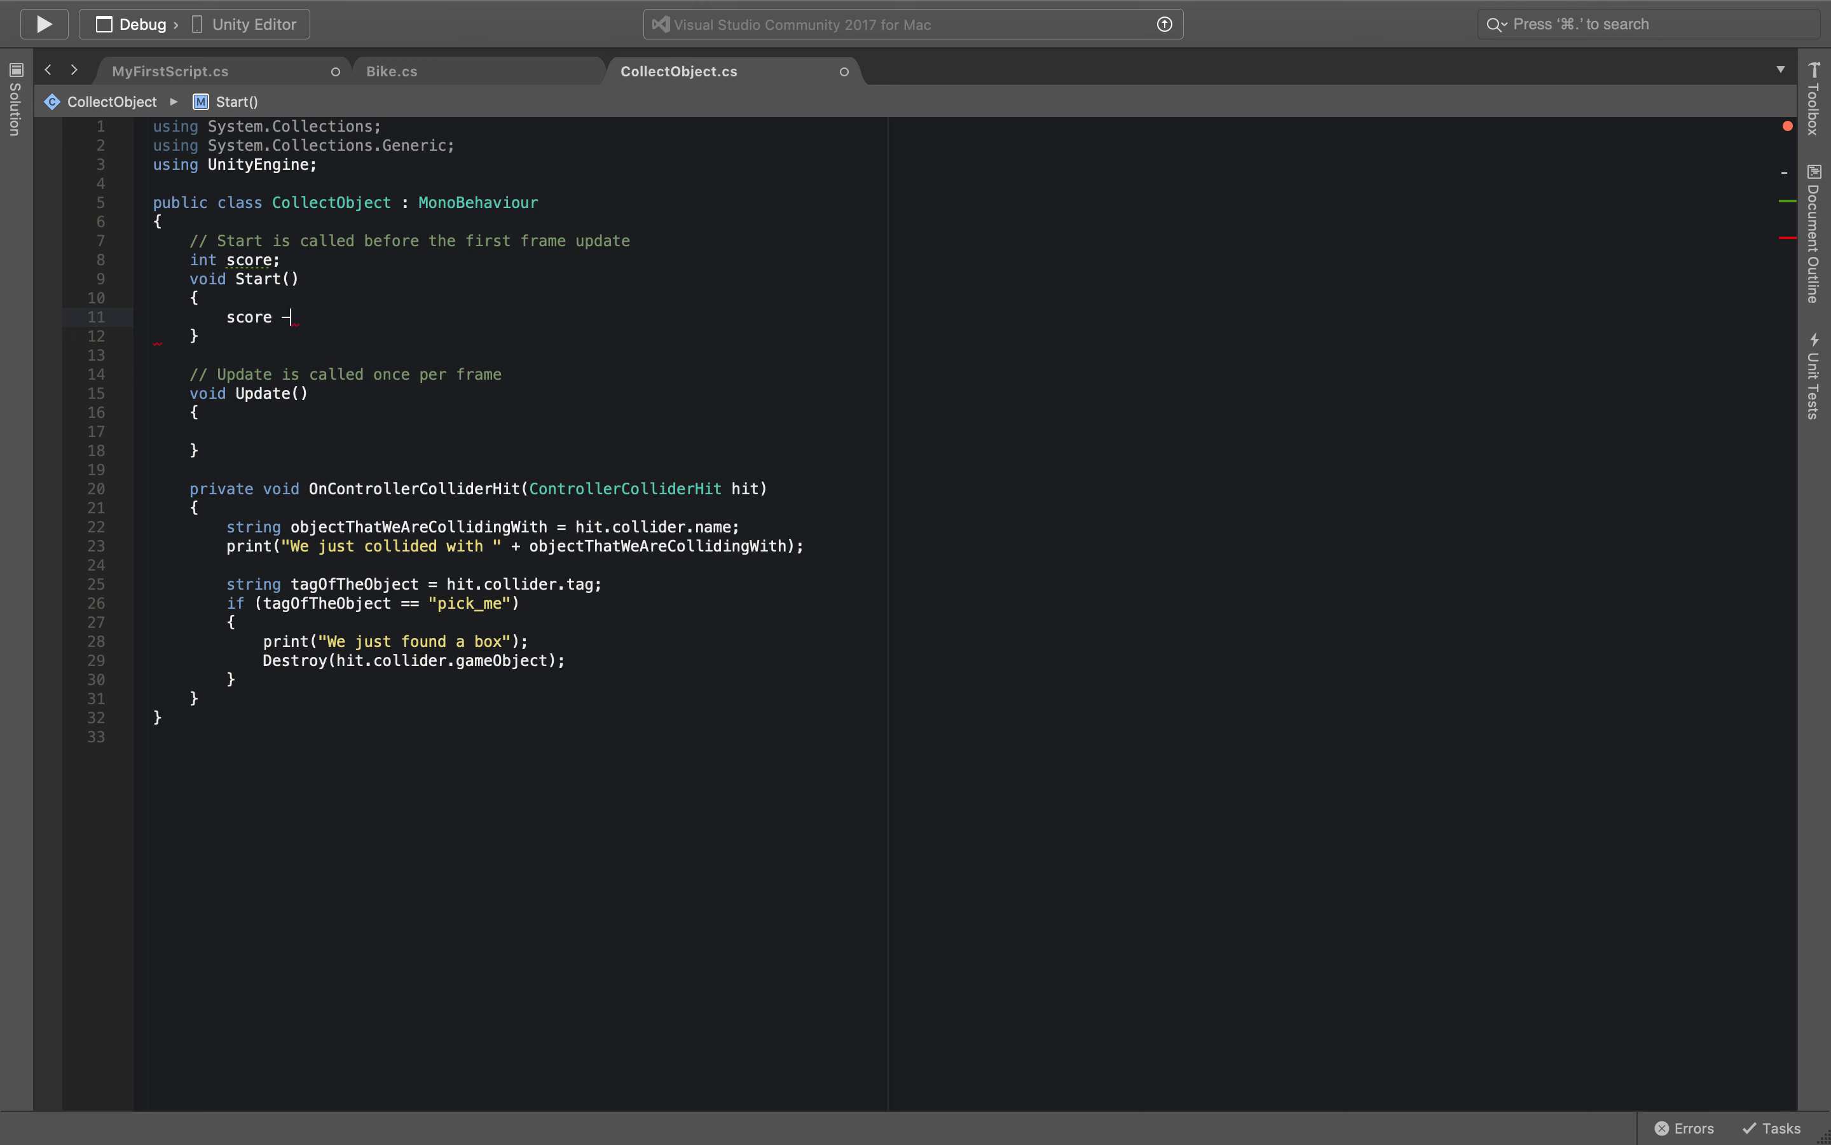
text(= 0;)
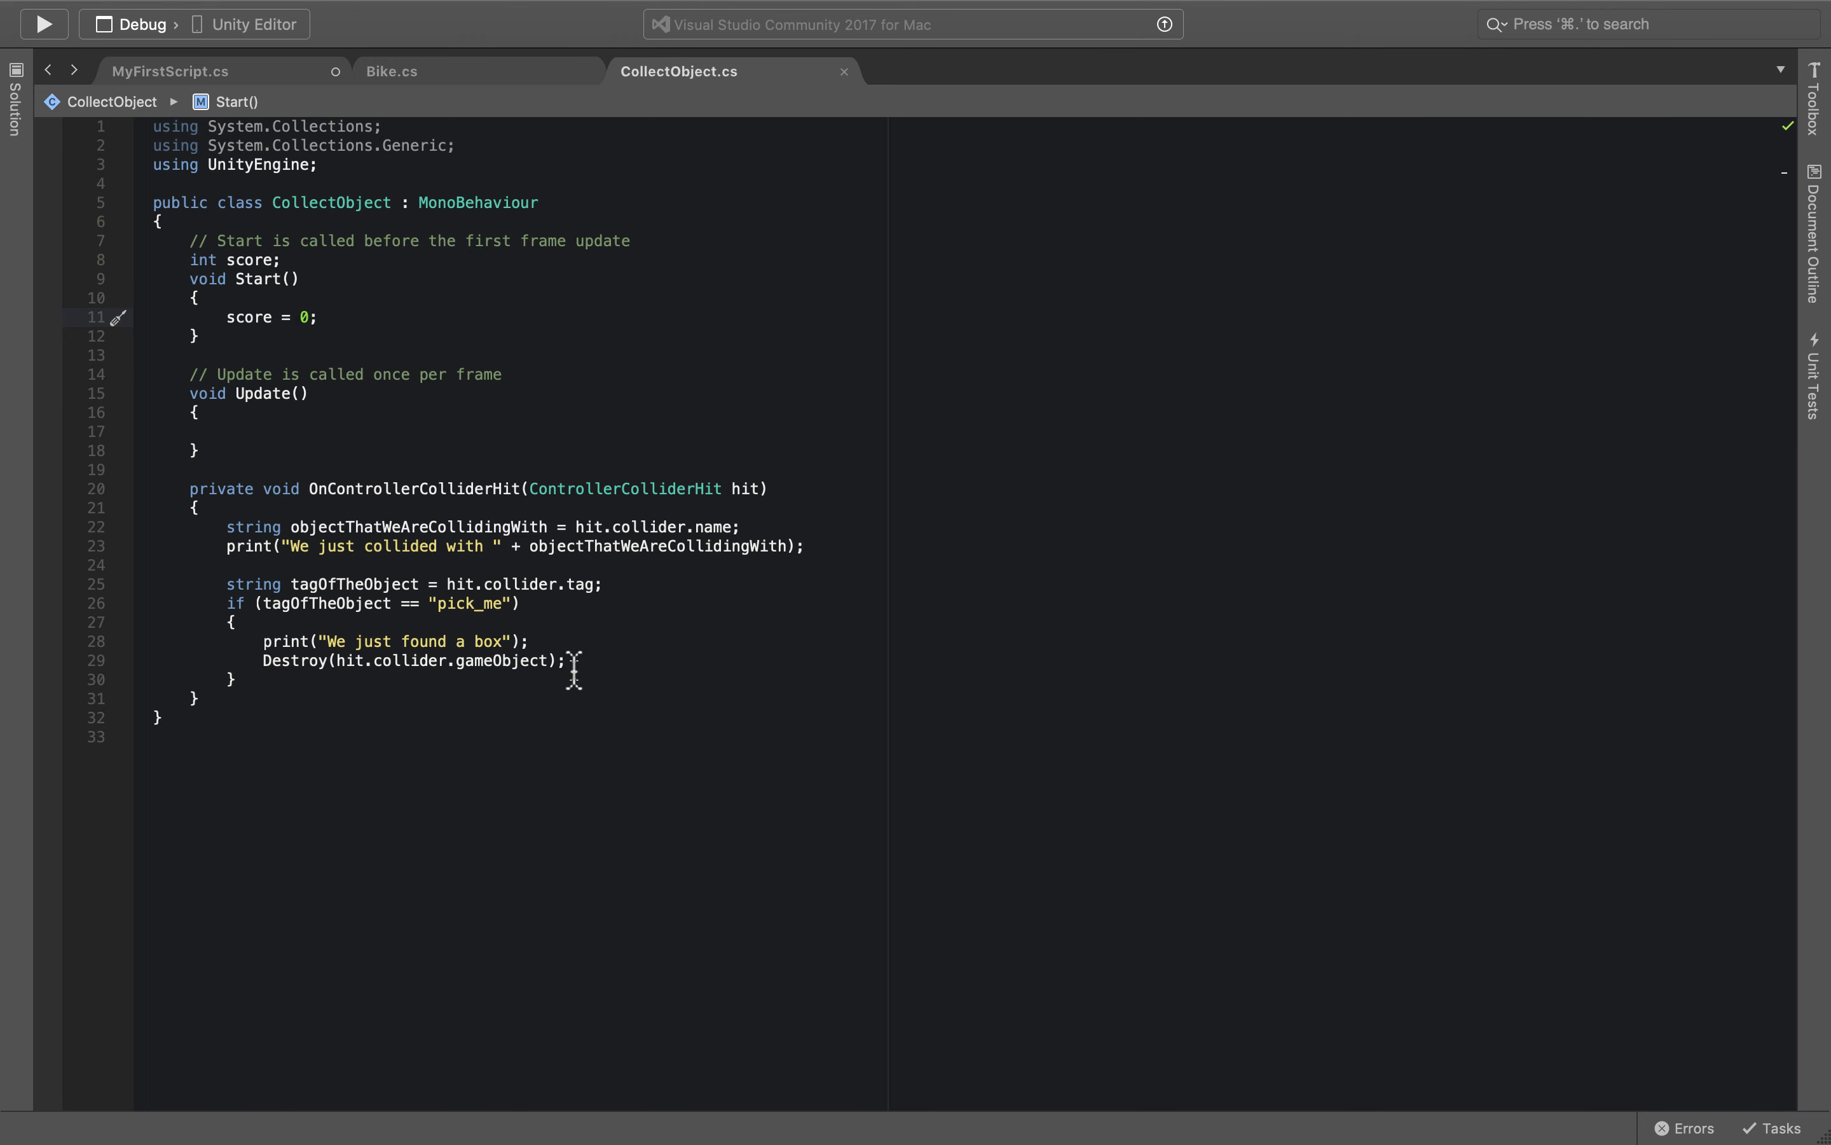
Add score = score + 1; on a new line after the Destroy call in the pick_me branch.
click(579, 660)
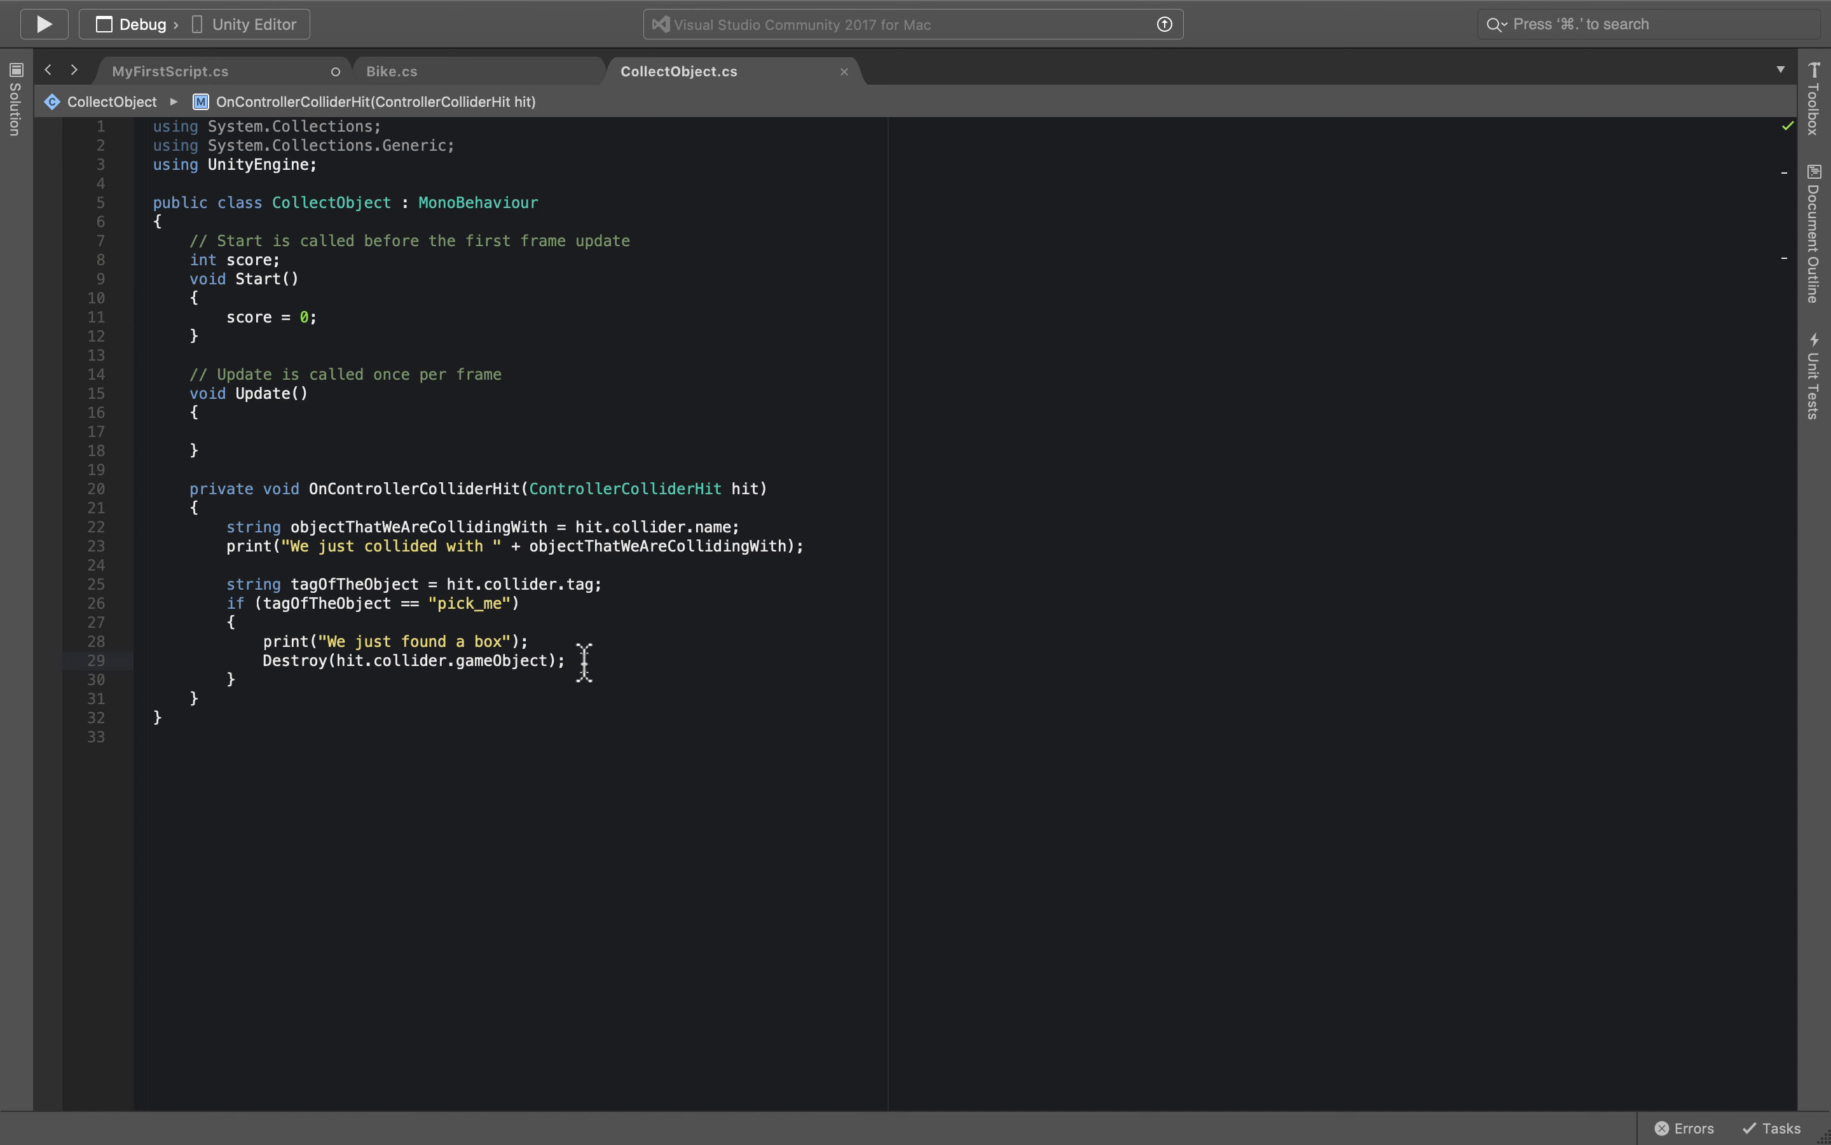
key(Return)
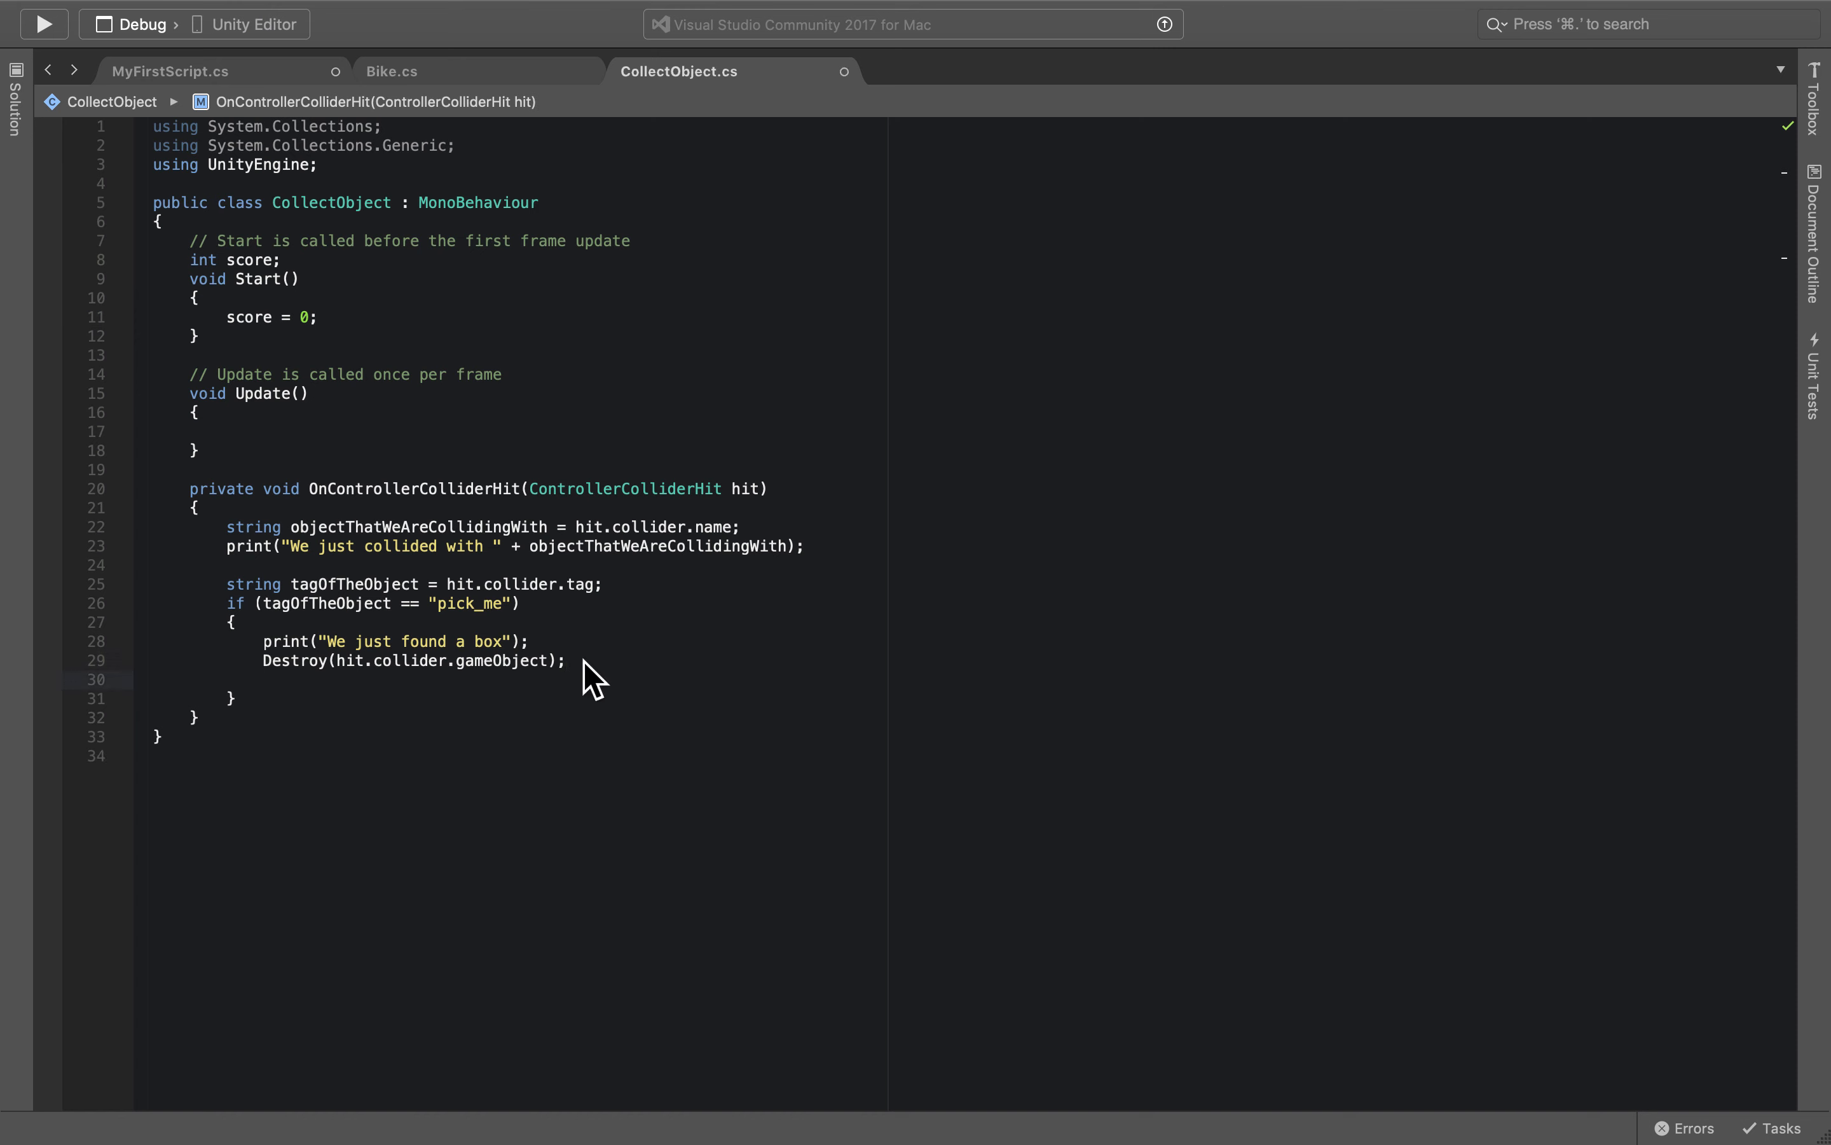
text(score)
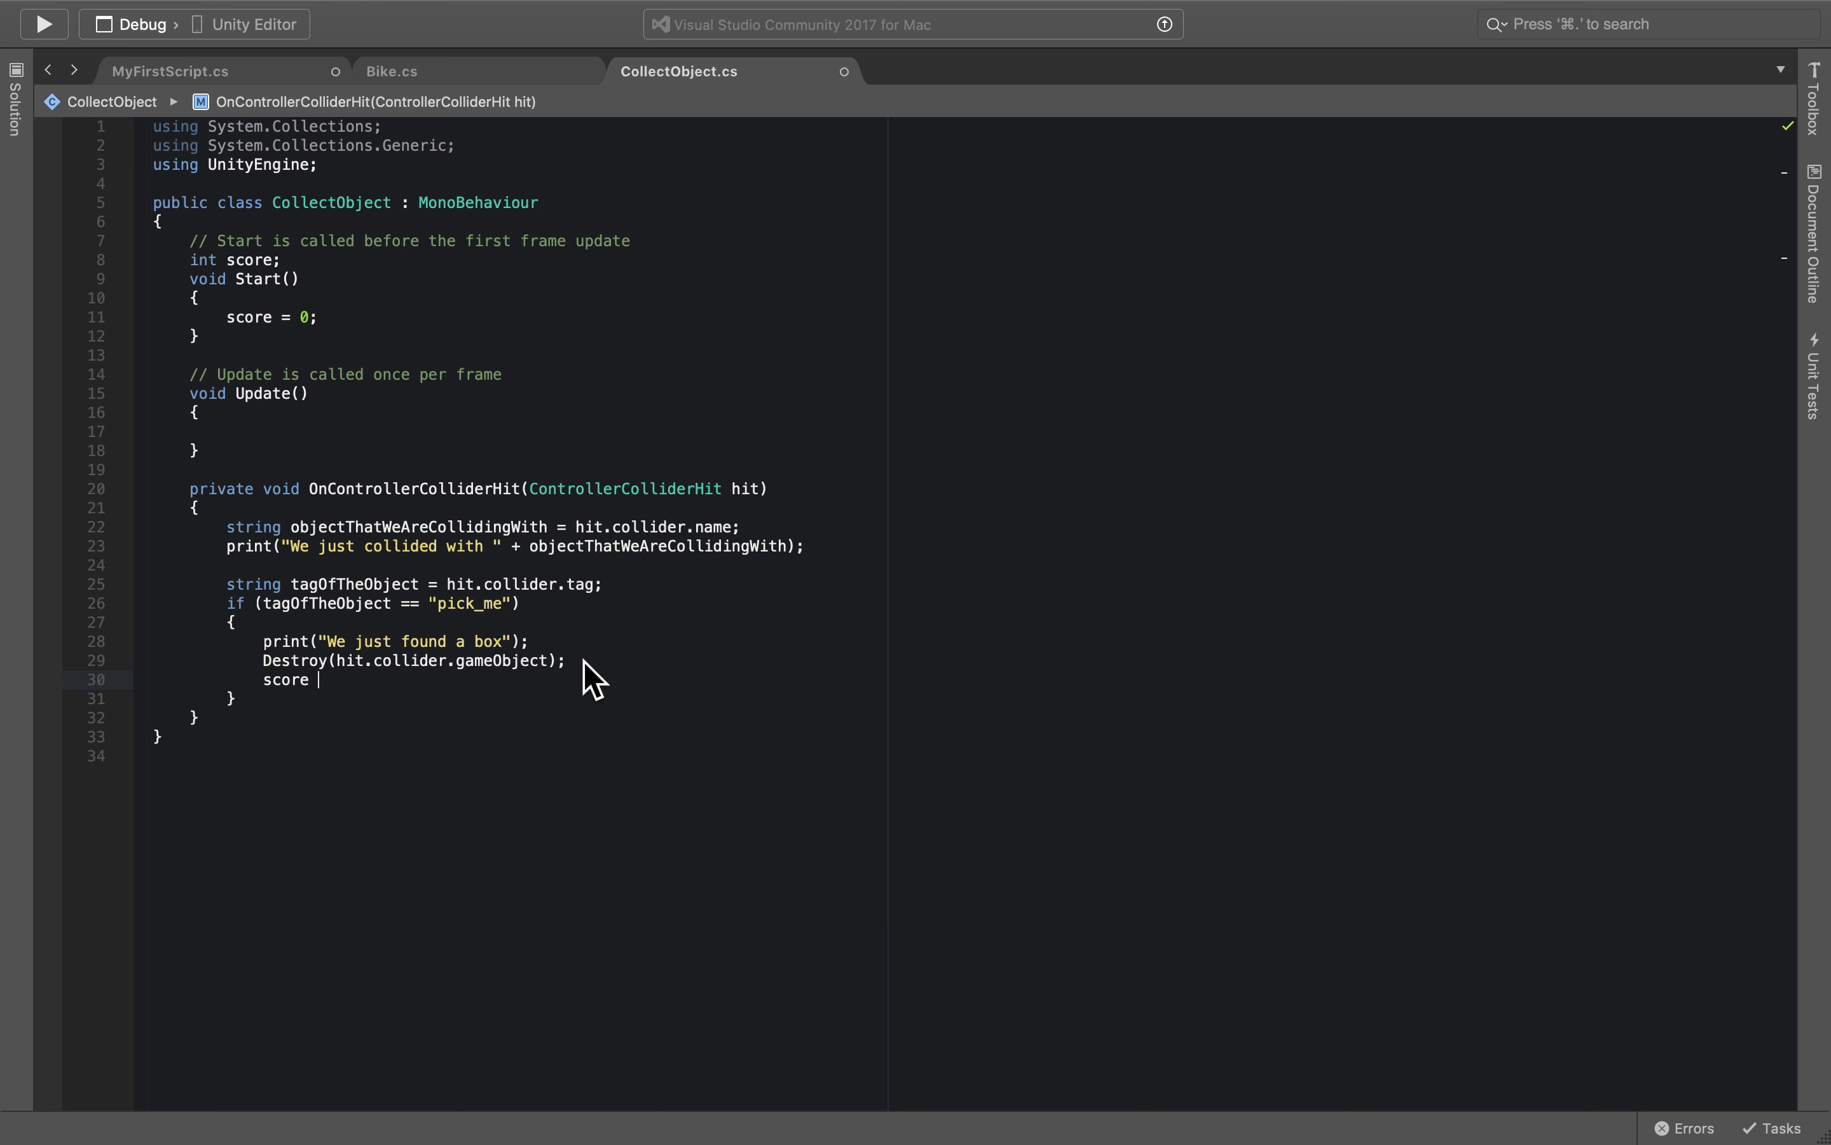
text(= score +)
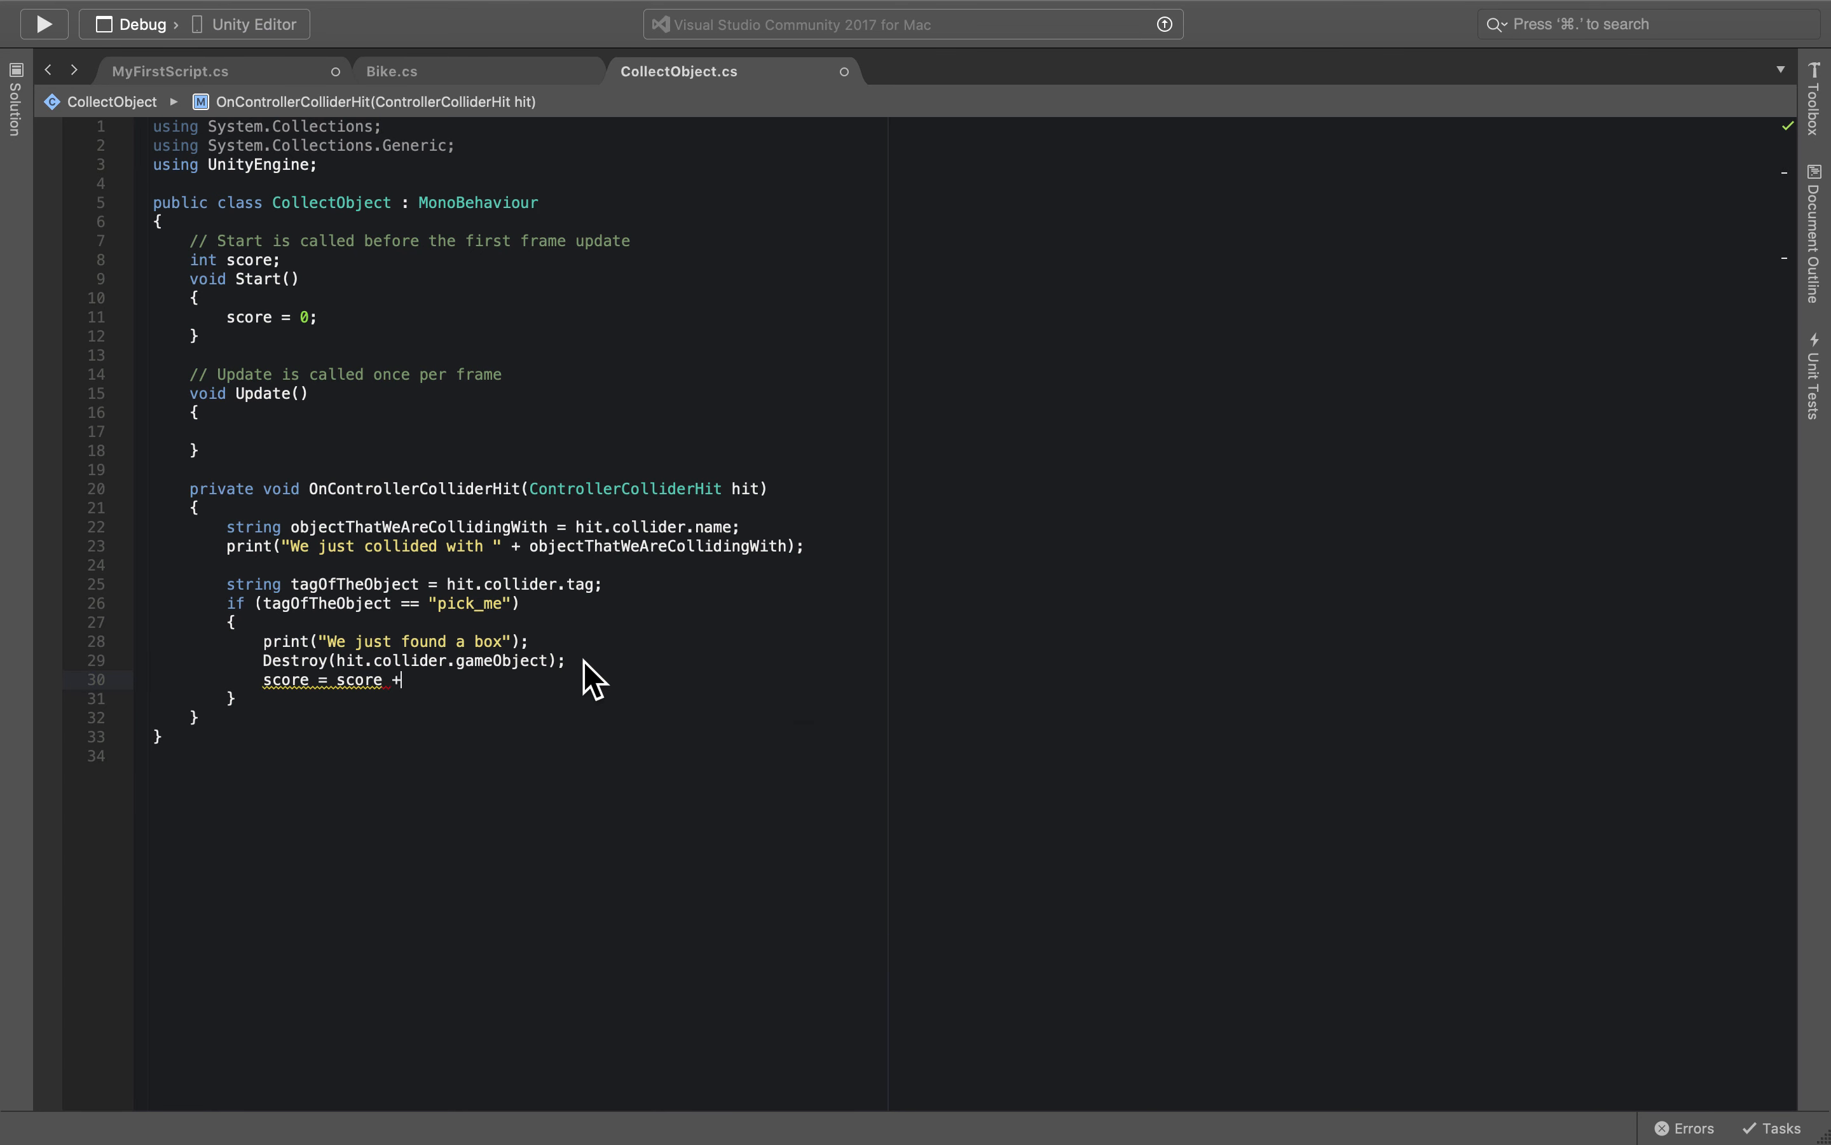
text(1;)
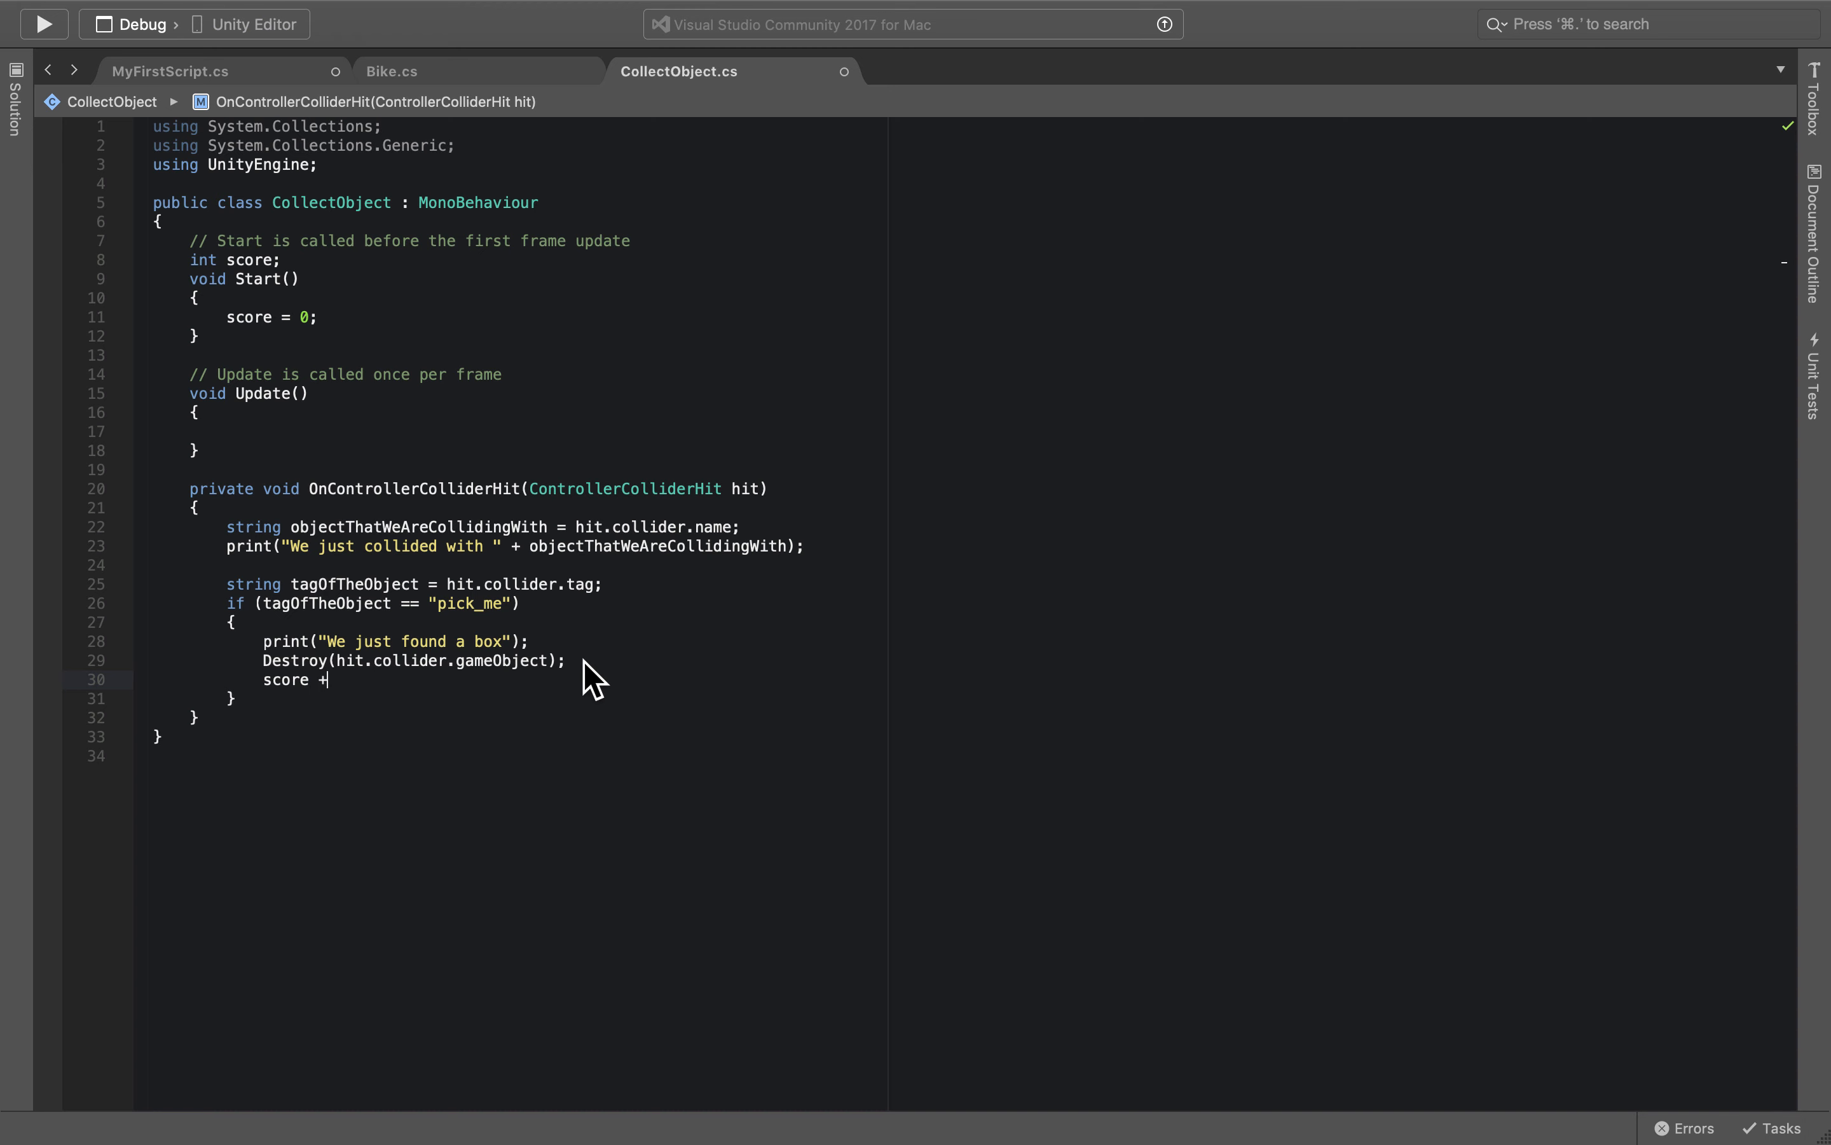
text(+)
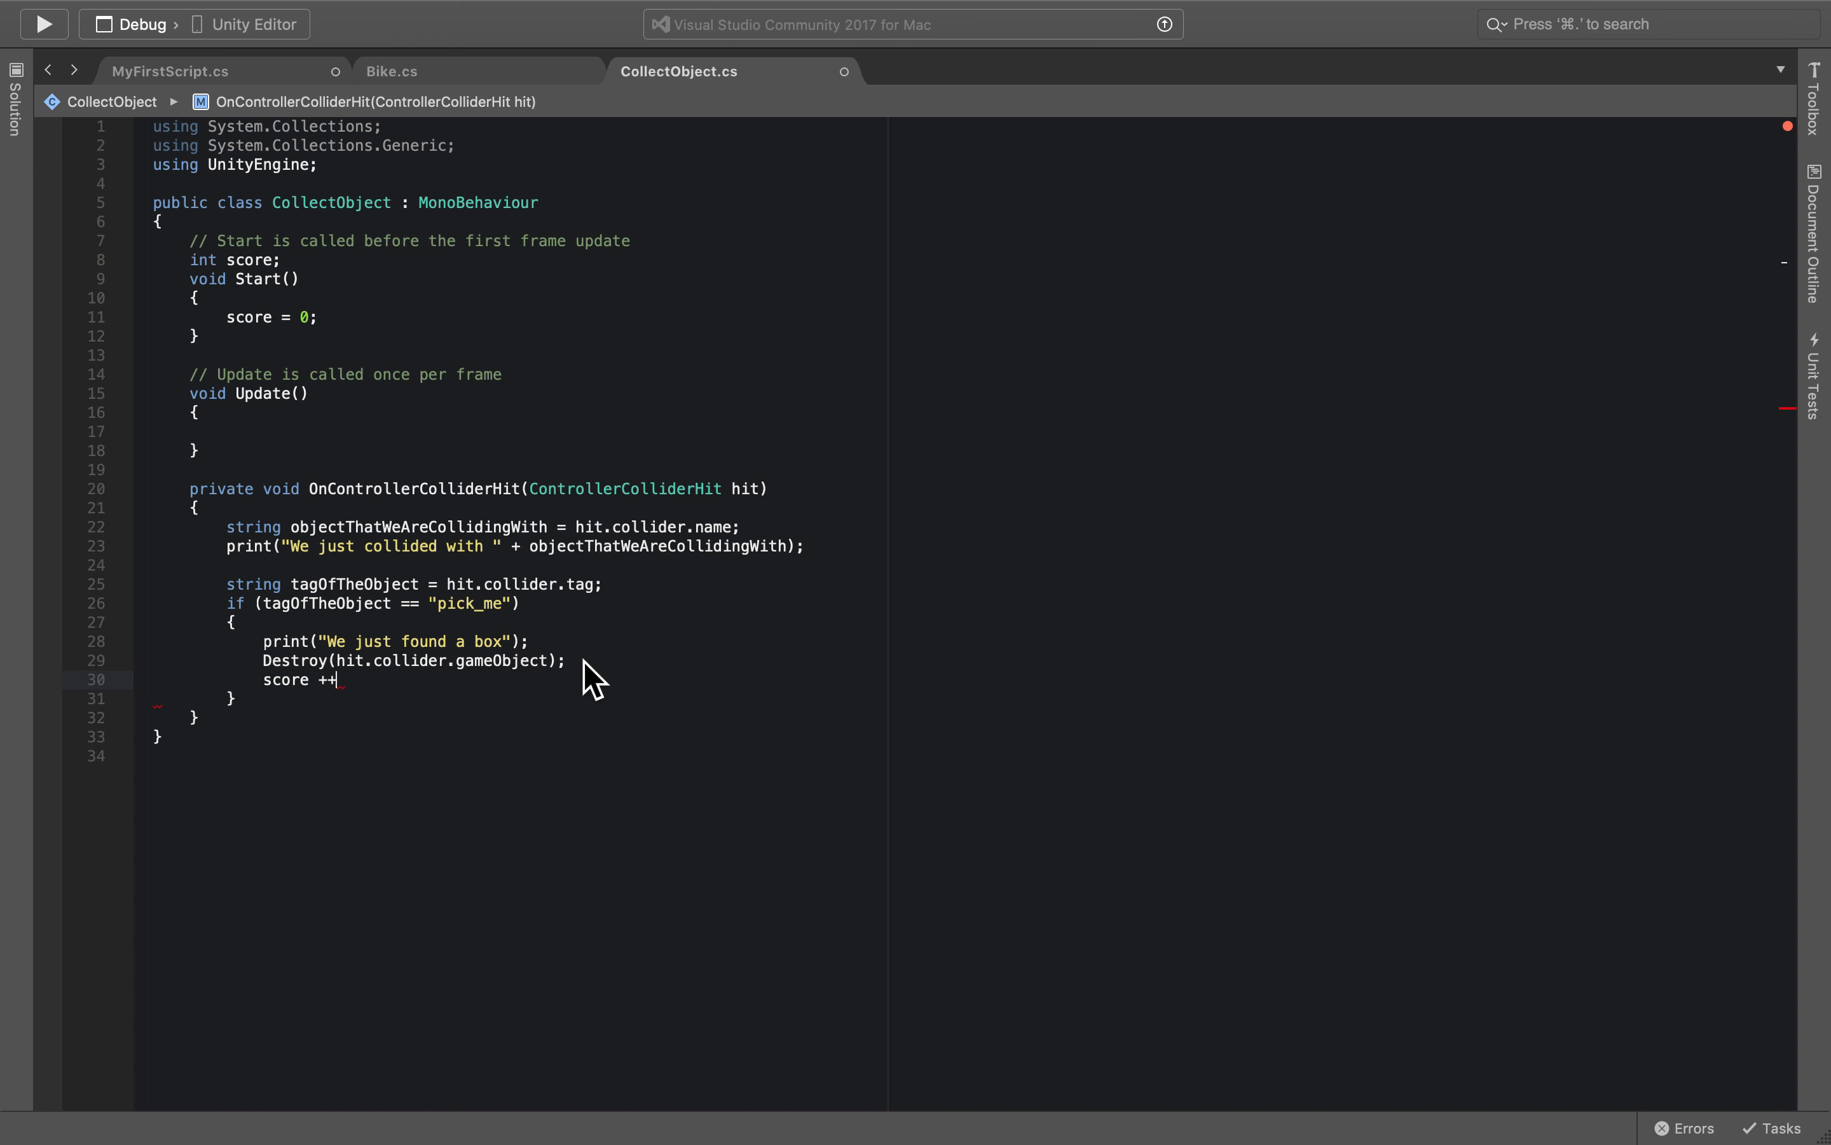
key(Backspace)
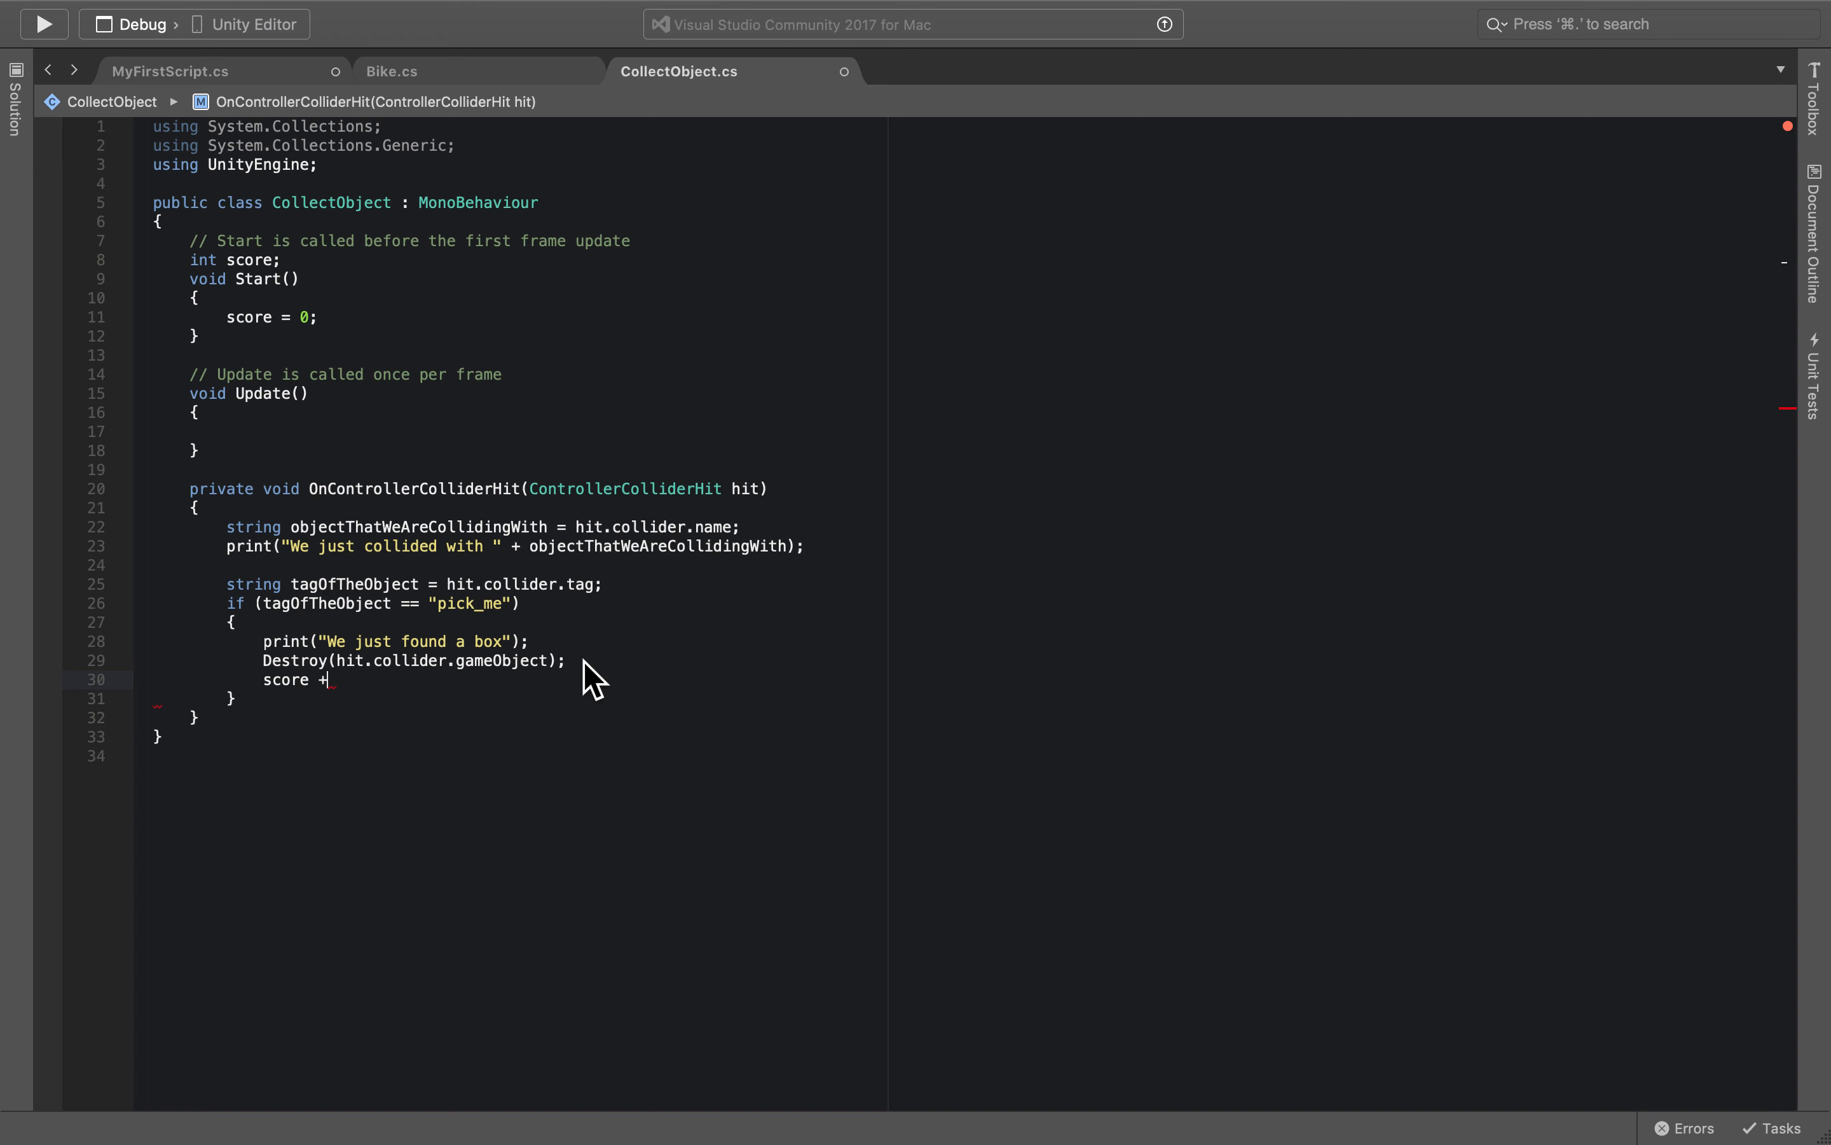
text(= score + 1;)
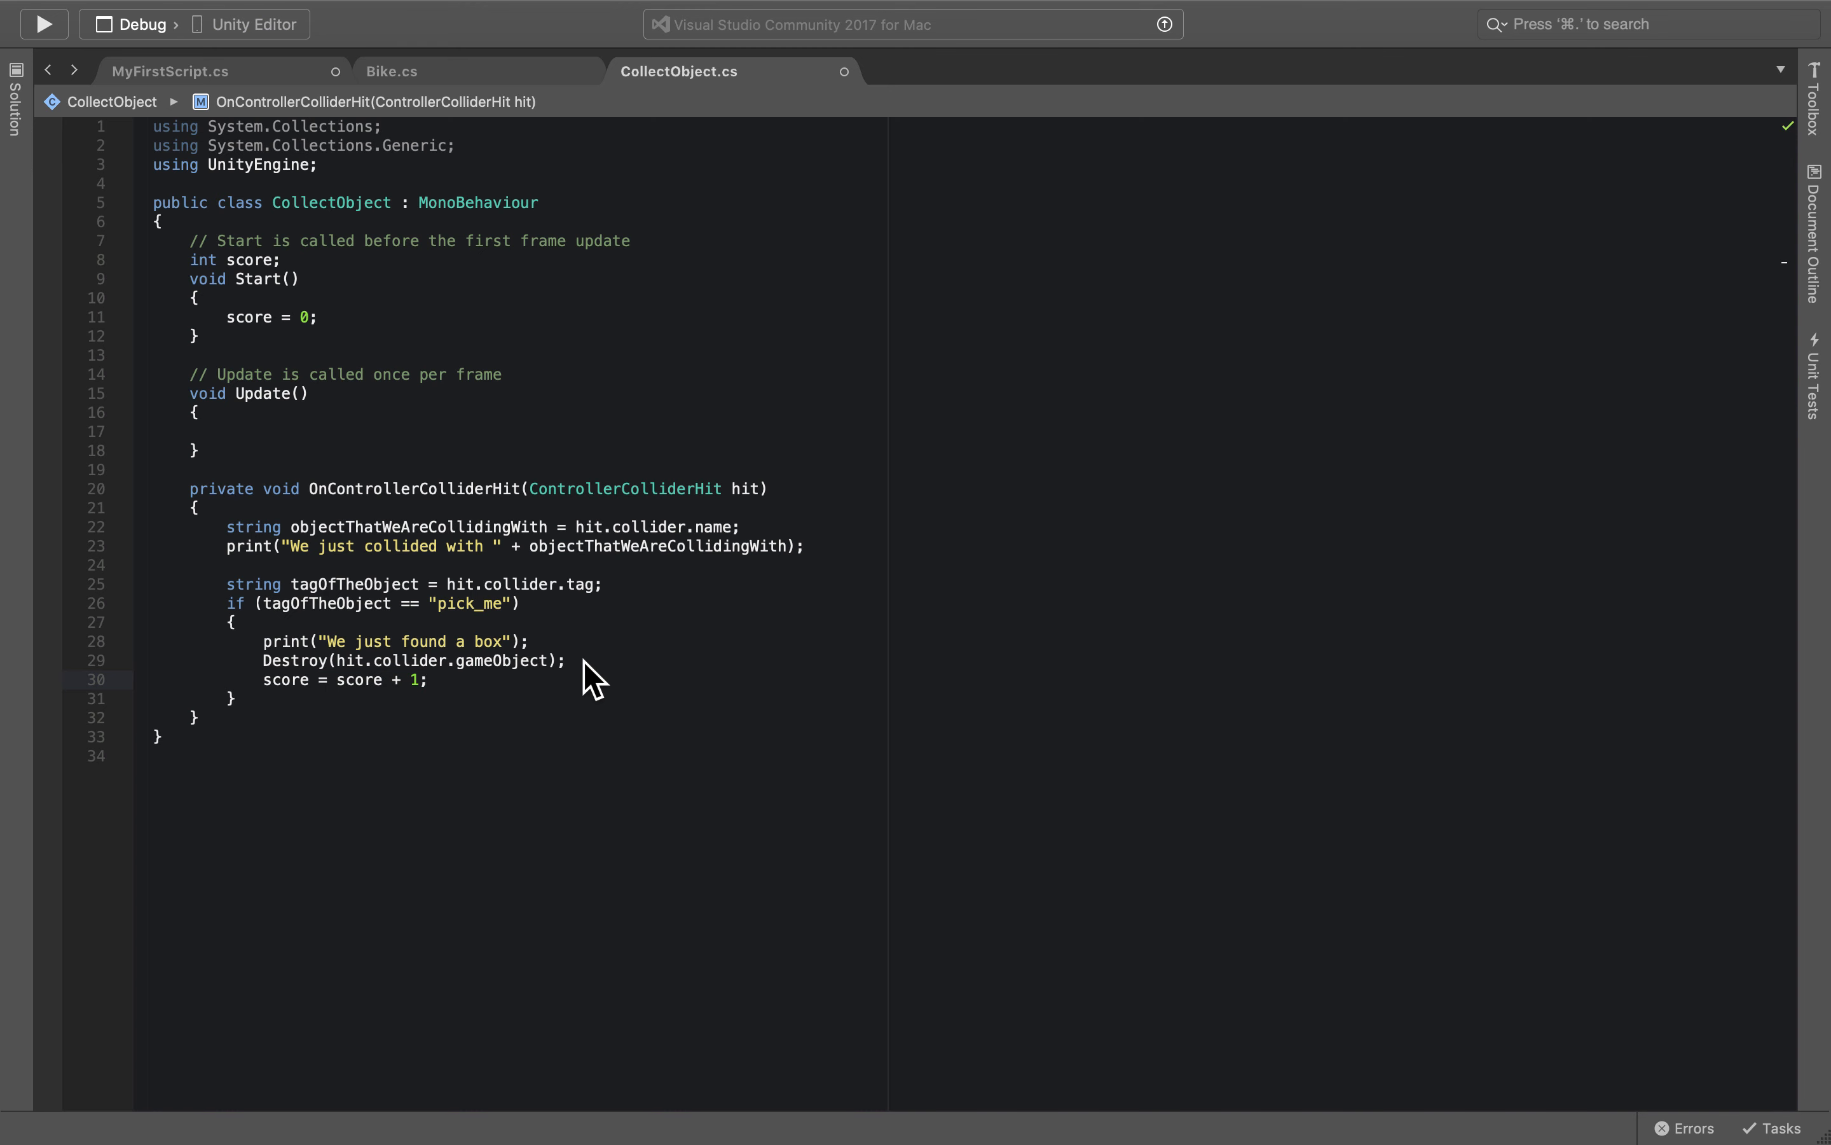
click(428, 679)
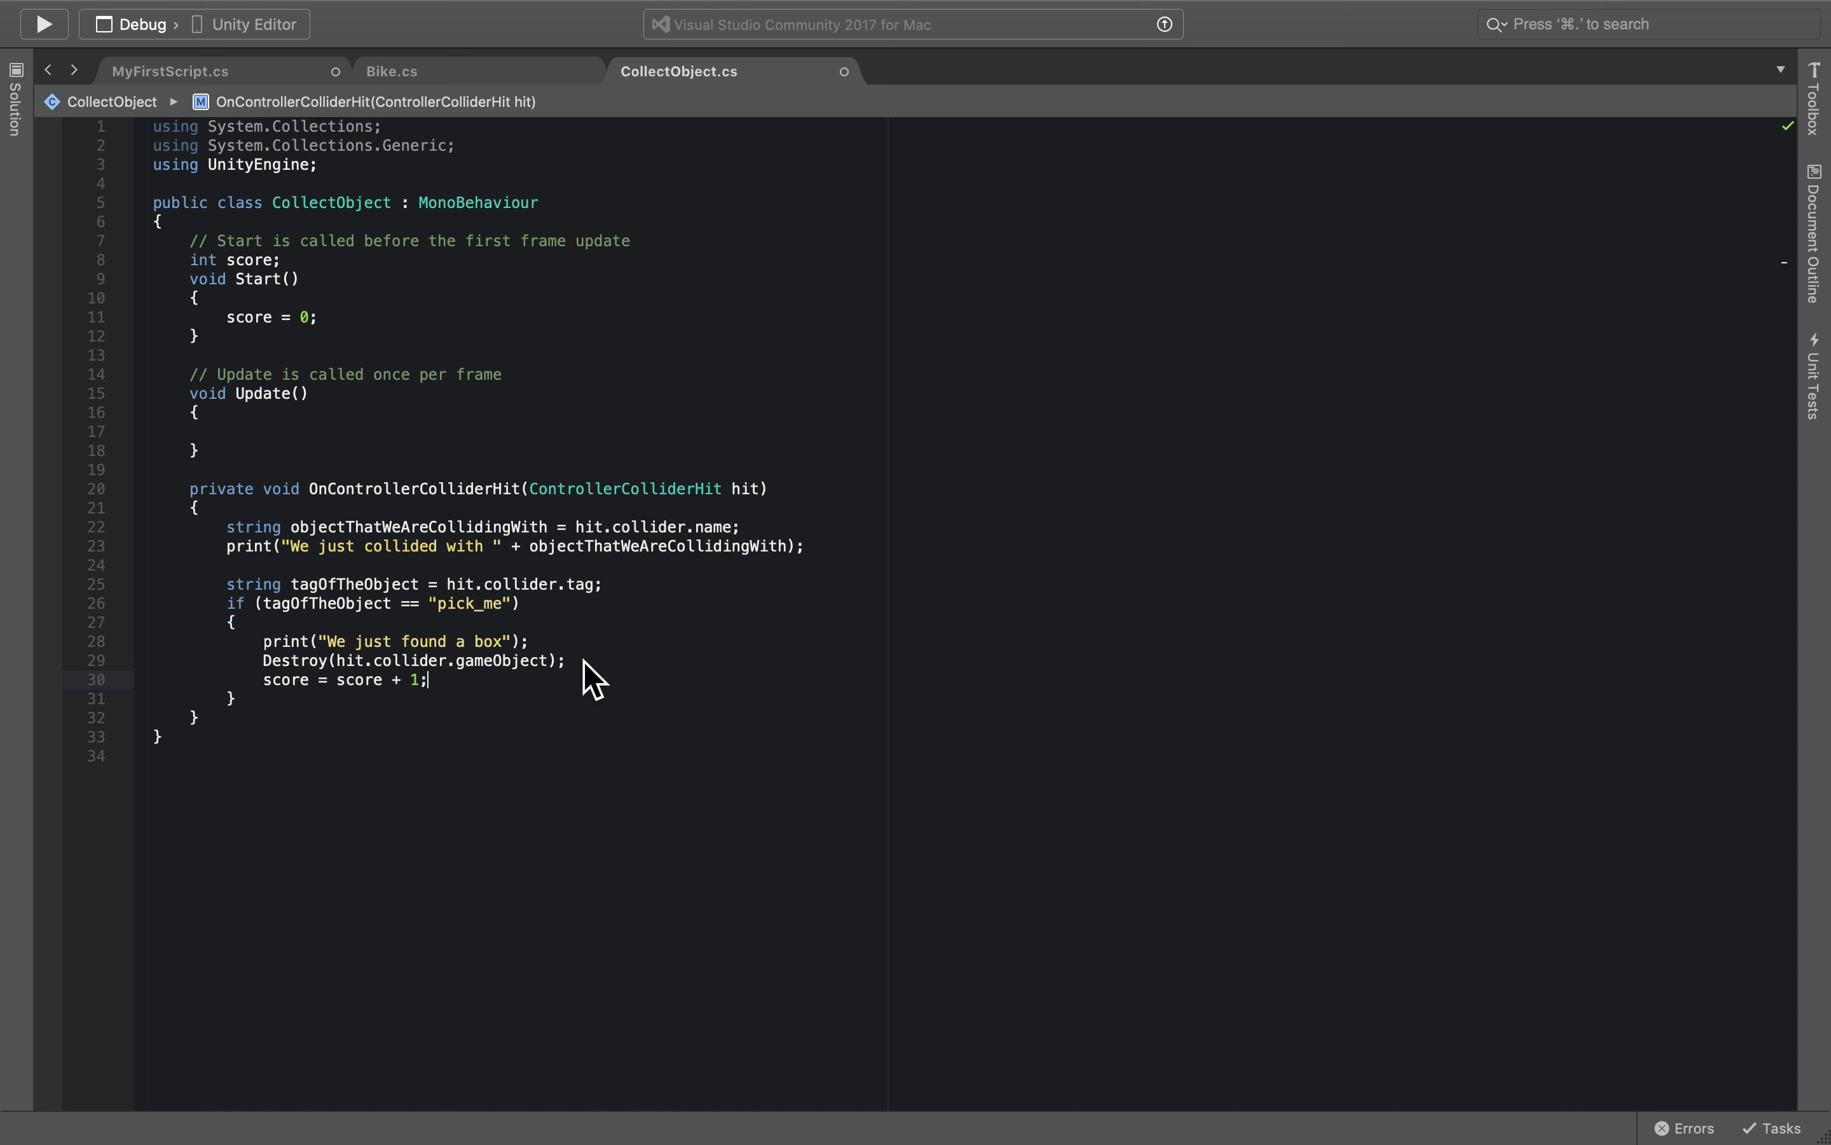
Write print("Score: " + score); after the increment and save CollectObject.cs.
text(print("Score:)
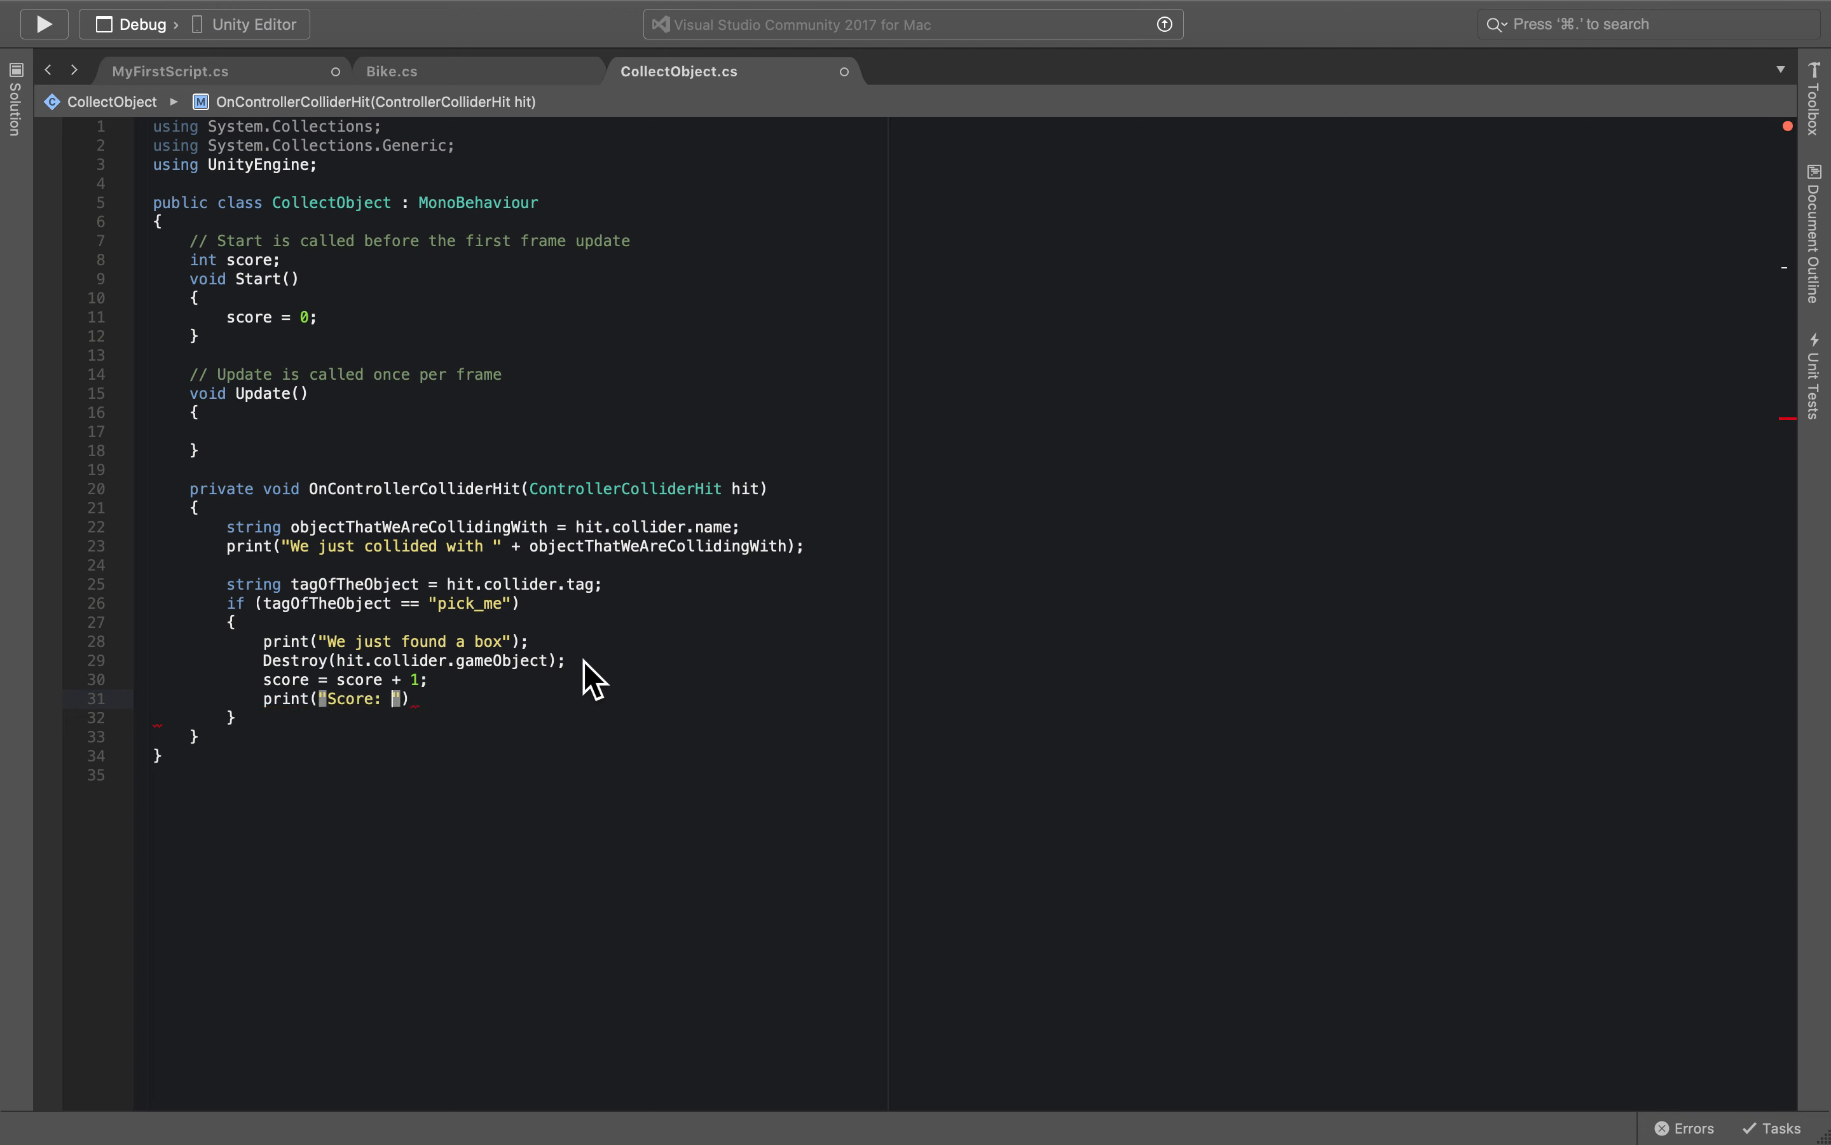
text(+score)
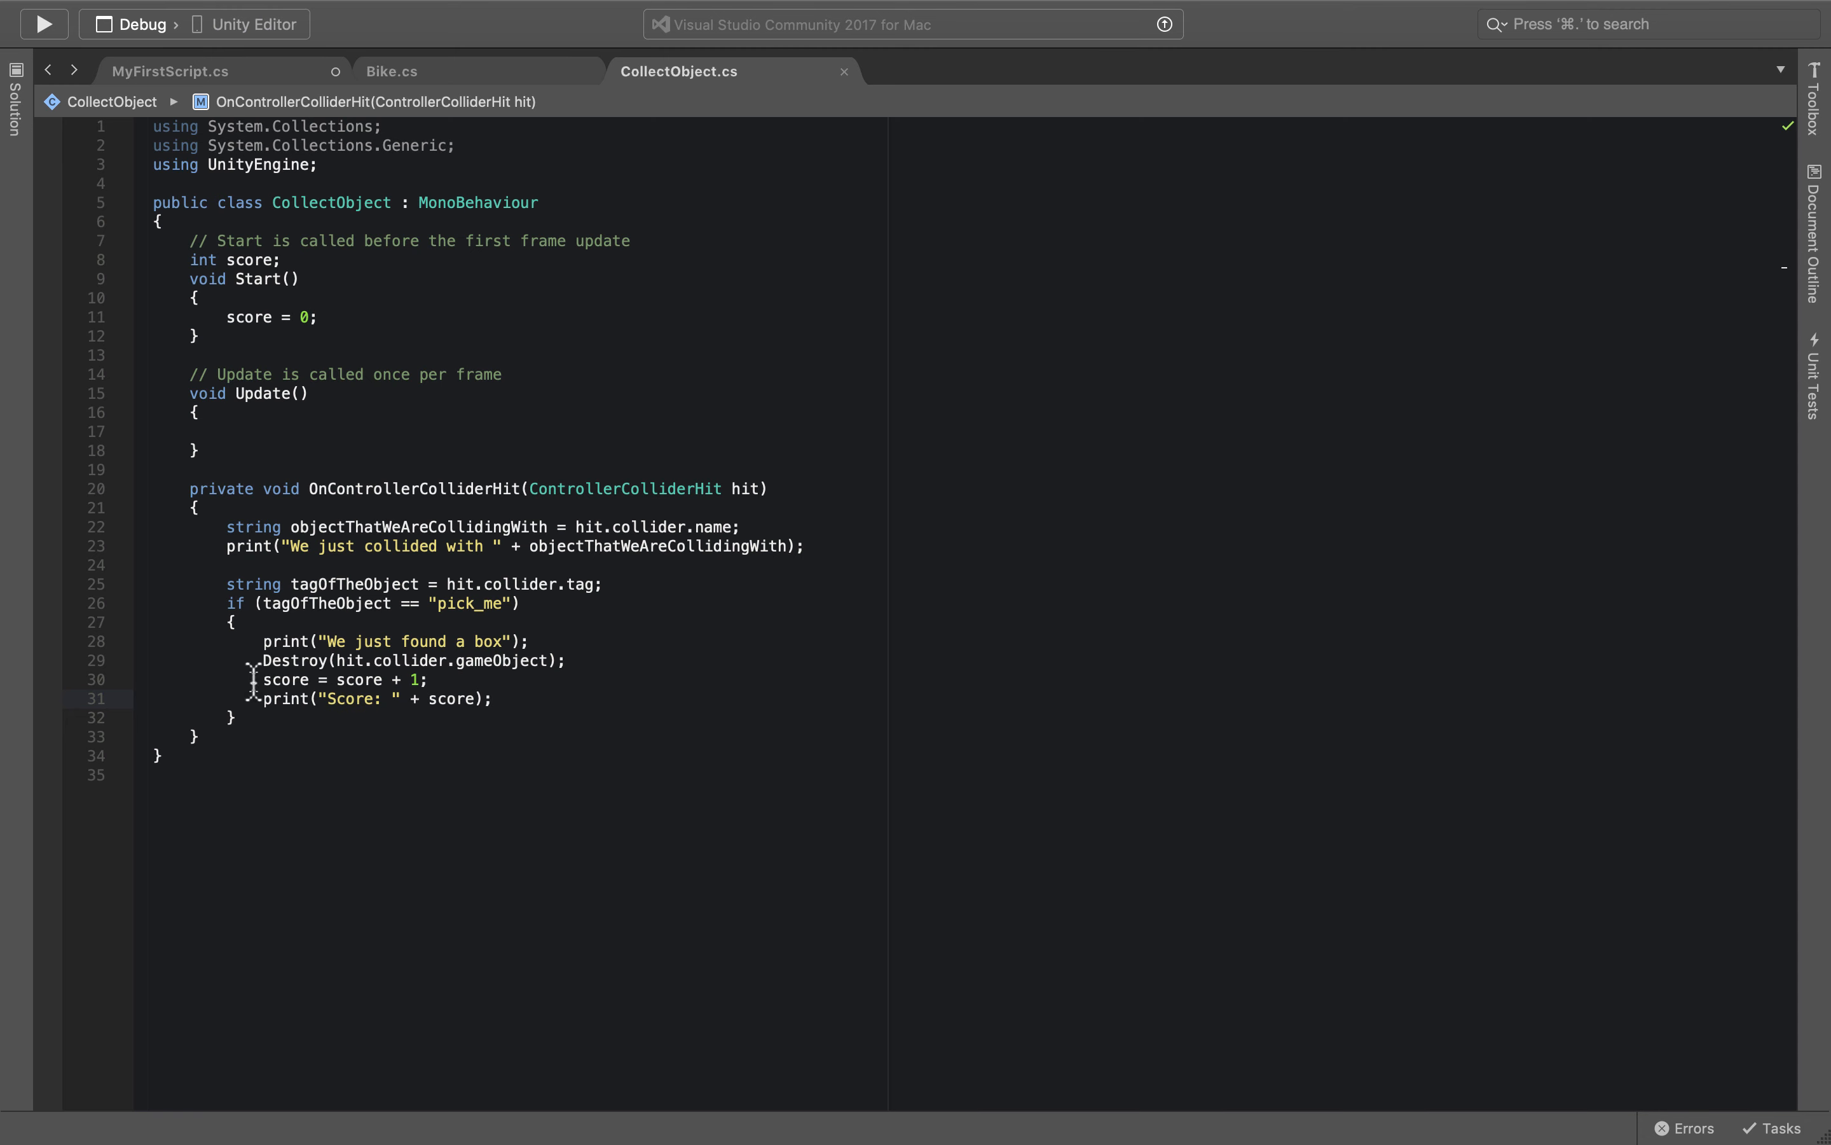
click(494, 698)
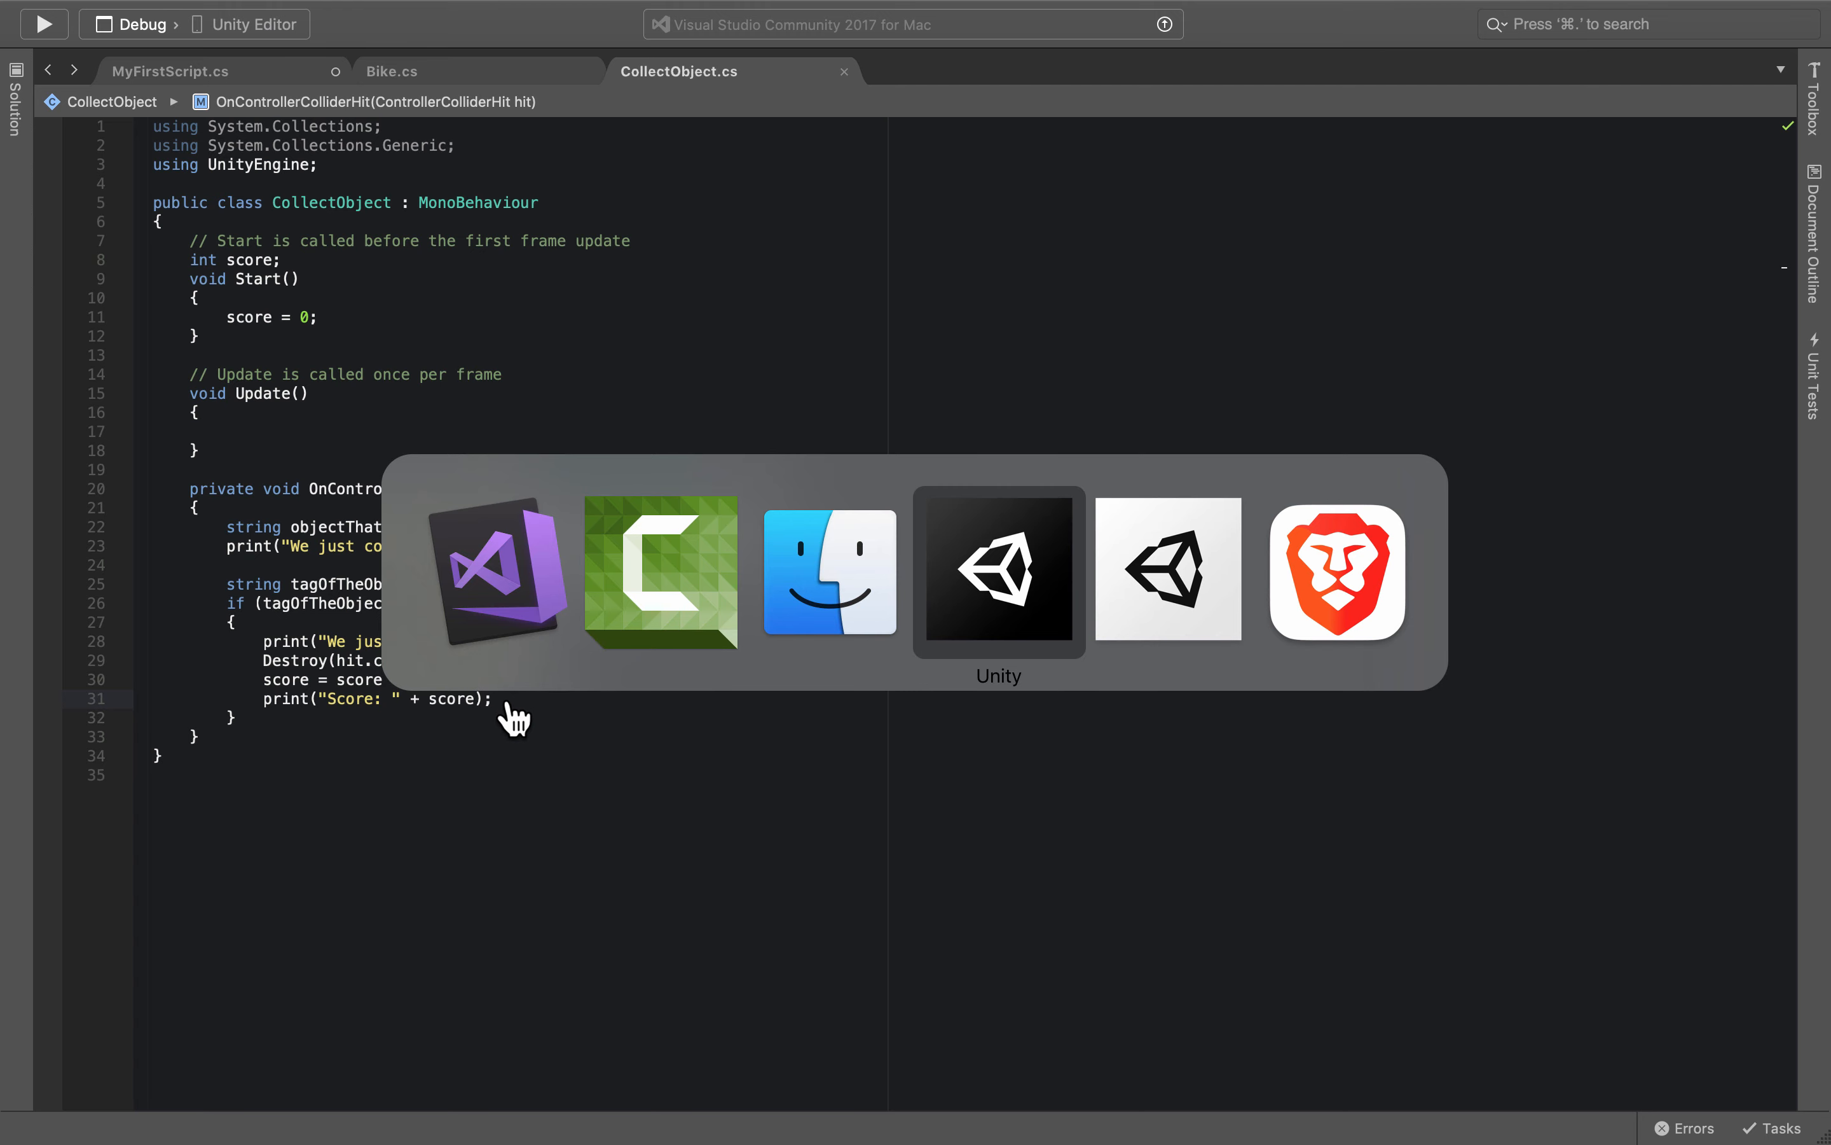
Duplicate Cube and Cube (1) into four pick_me cubes and select all four in the Hierarchy.
click(999, 571)
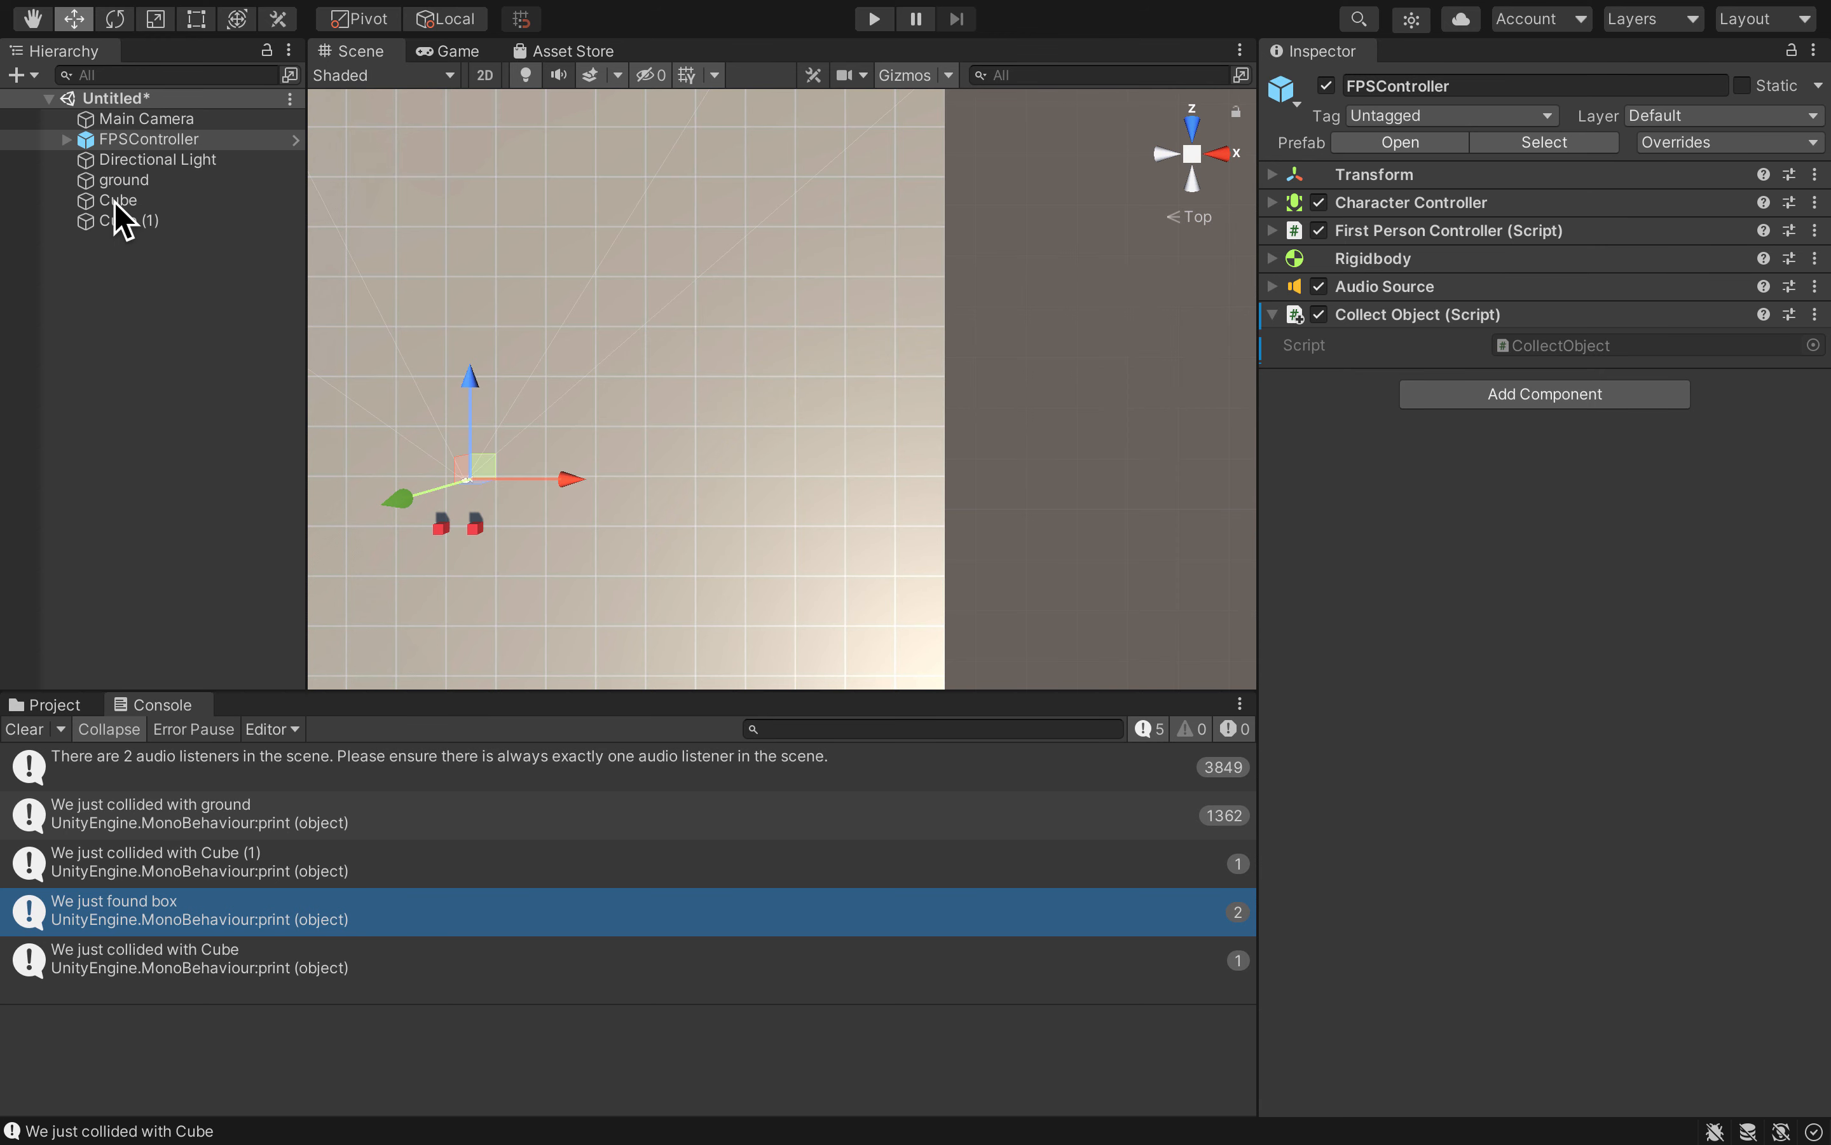
click(118, 200)
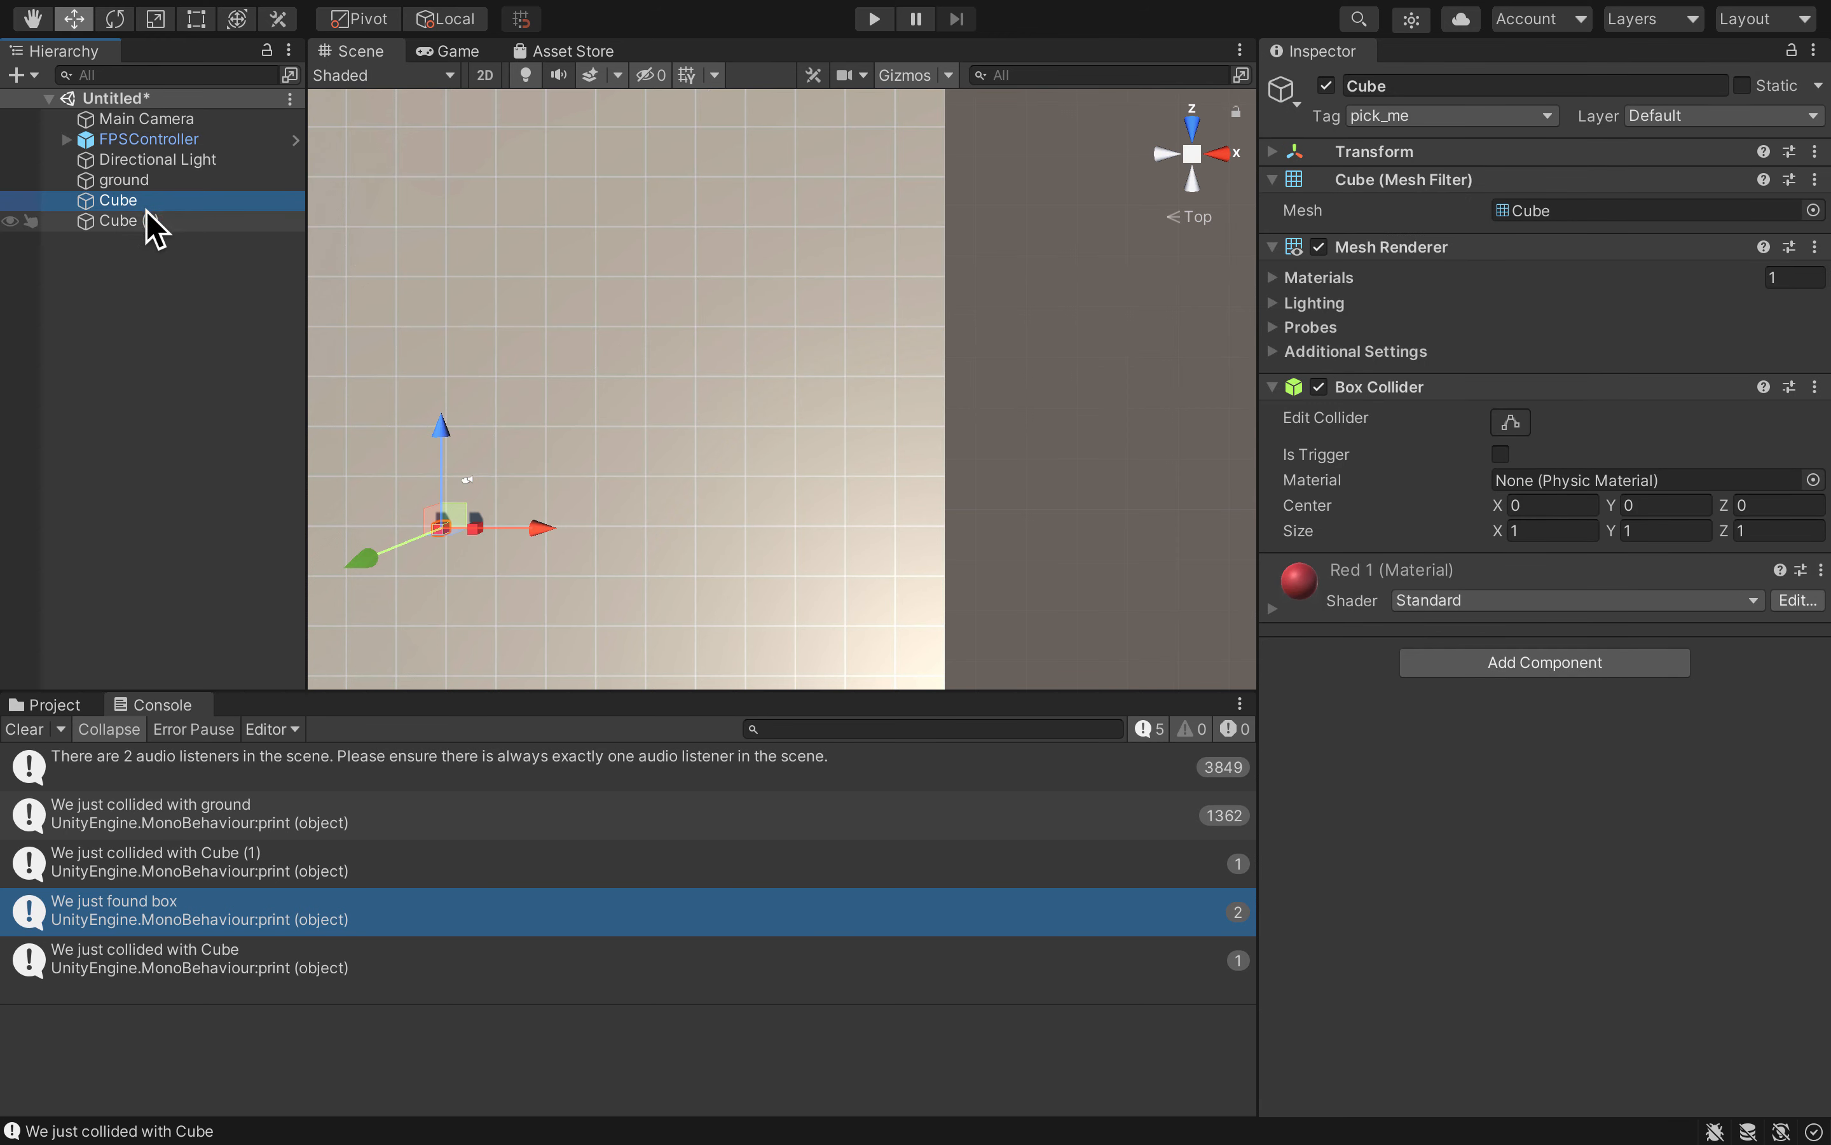
click(127, 221)
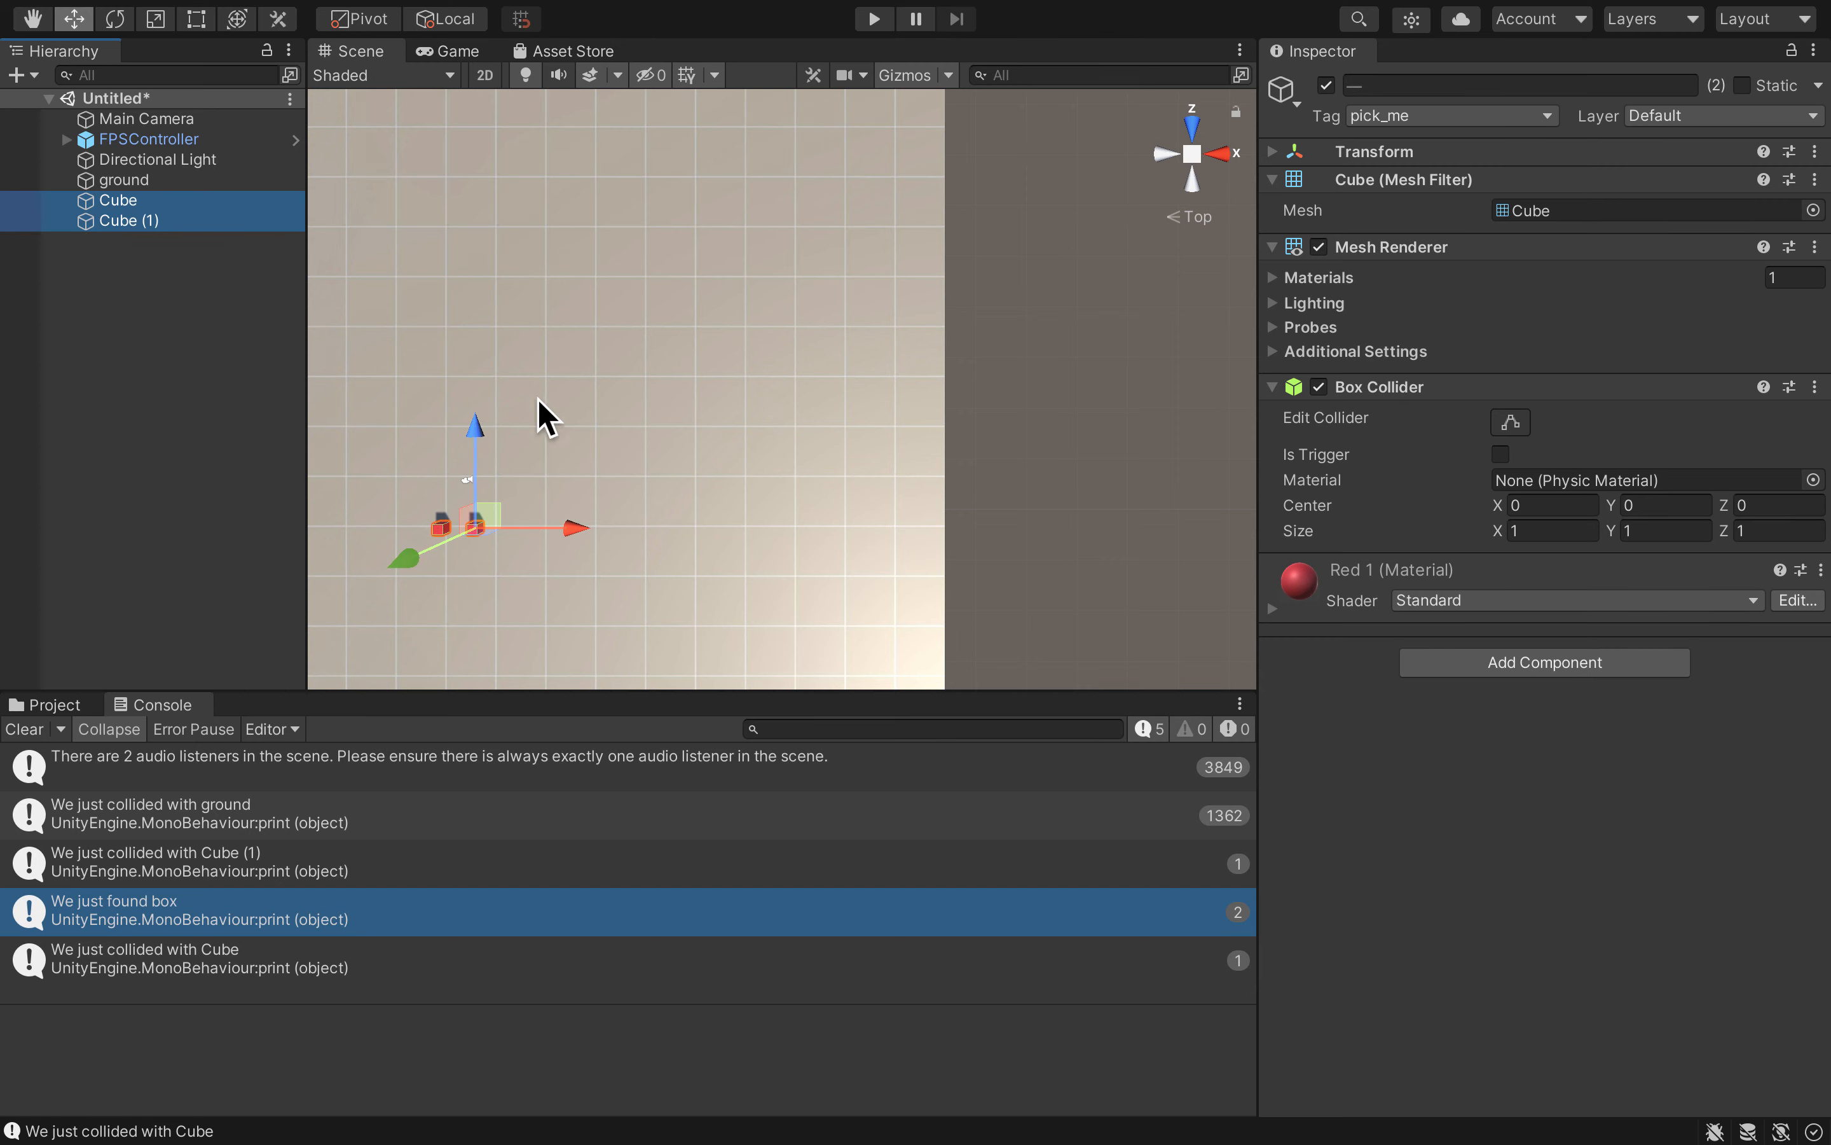
click(127, 221)
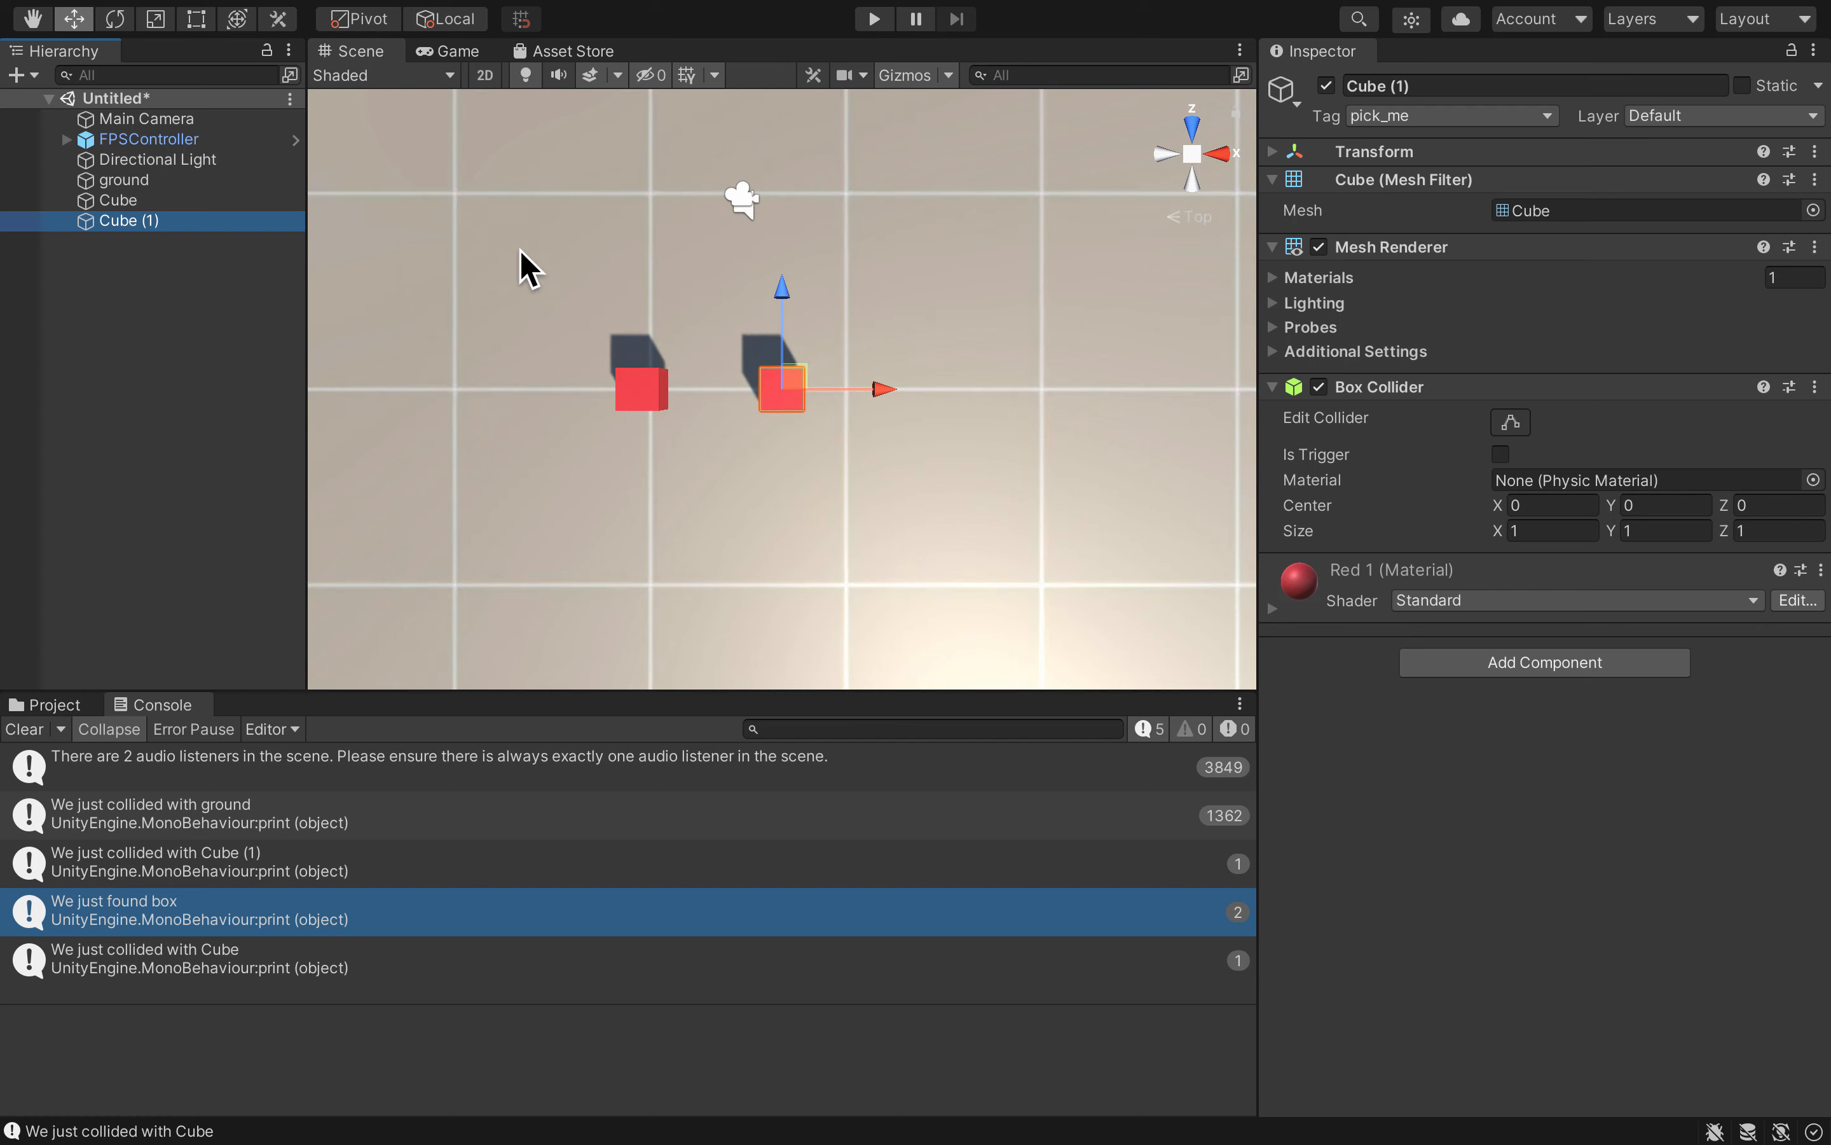
click(120, 200)
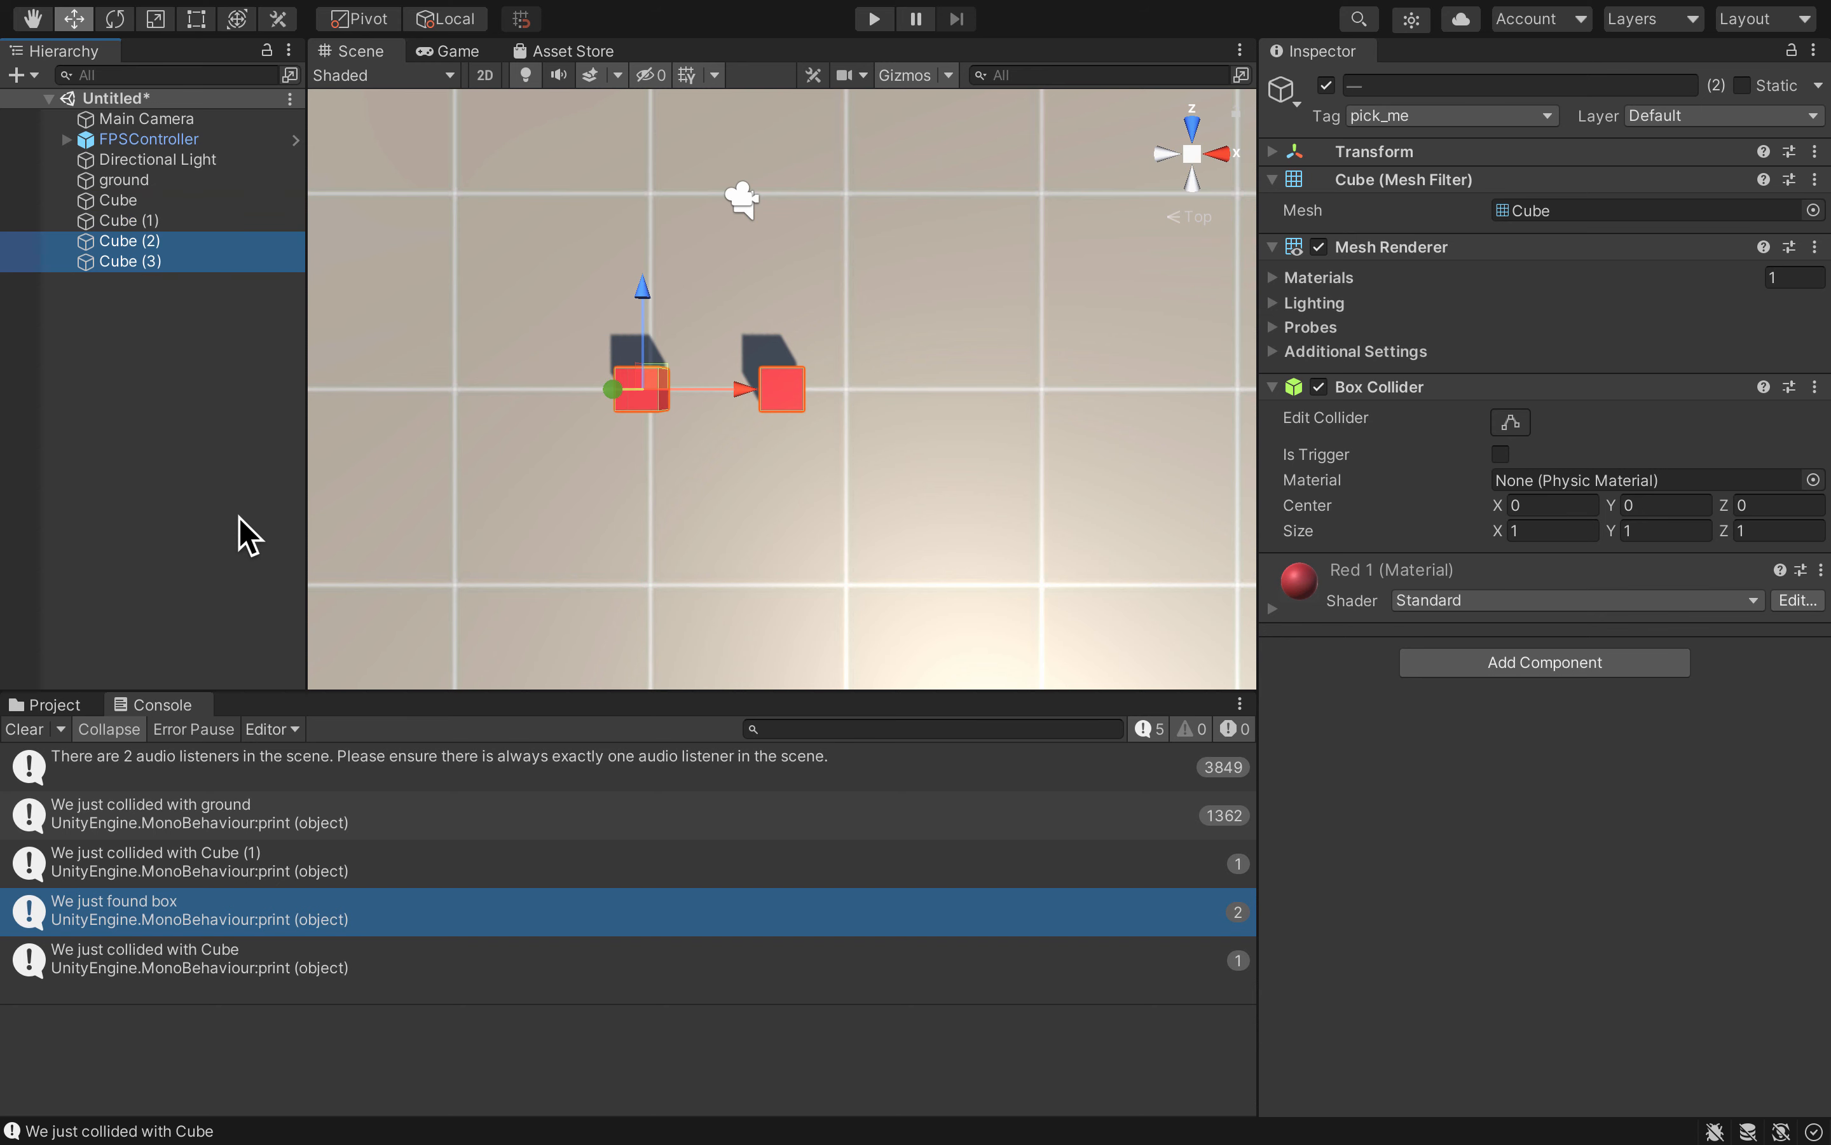
mouse_move(245, 255)
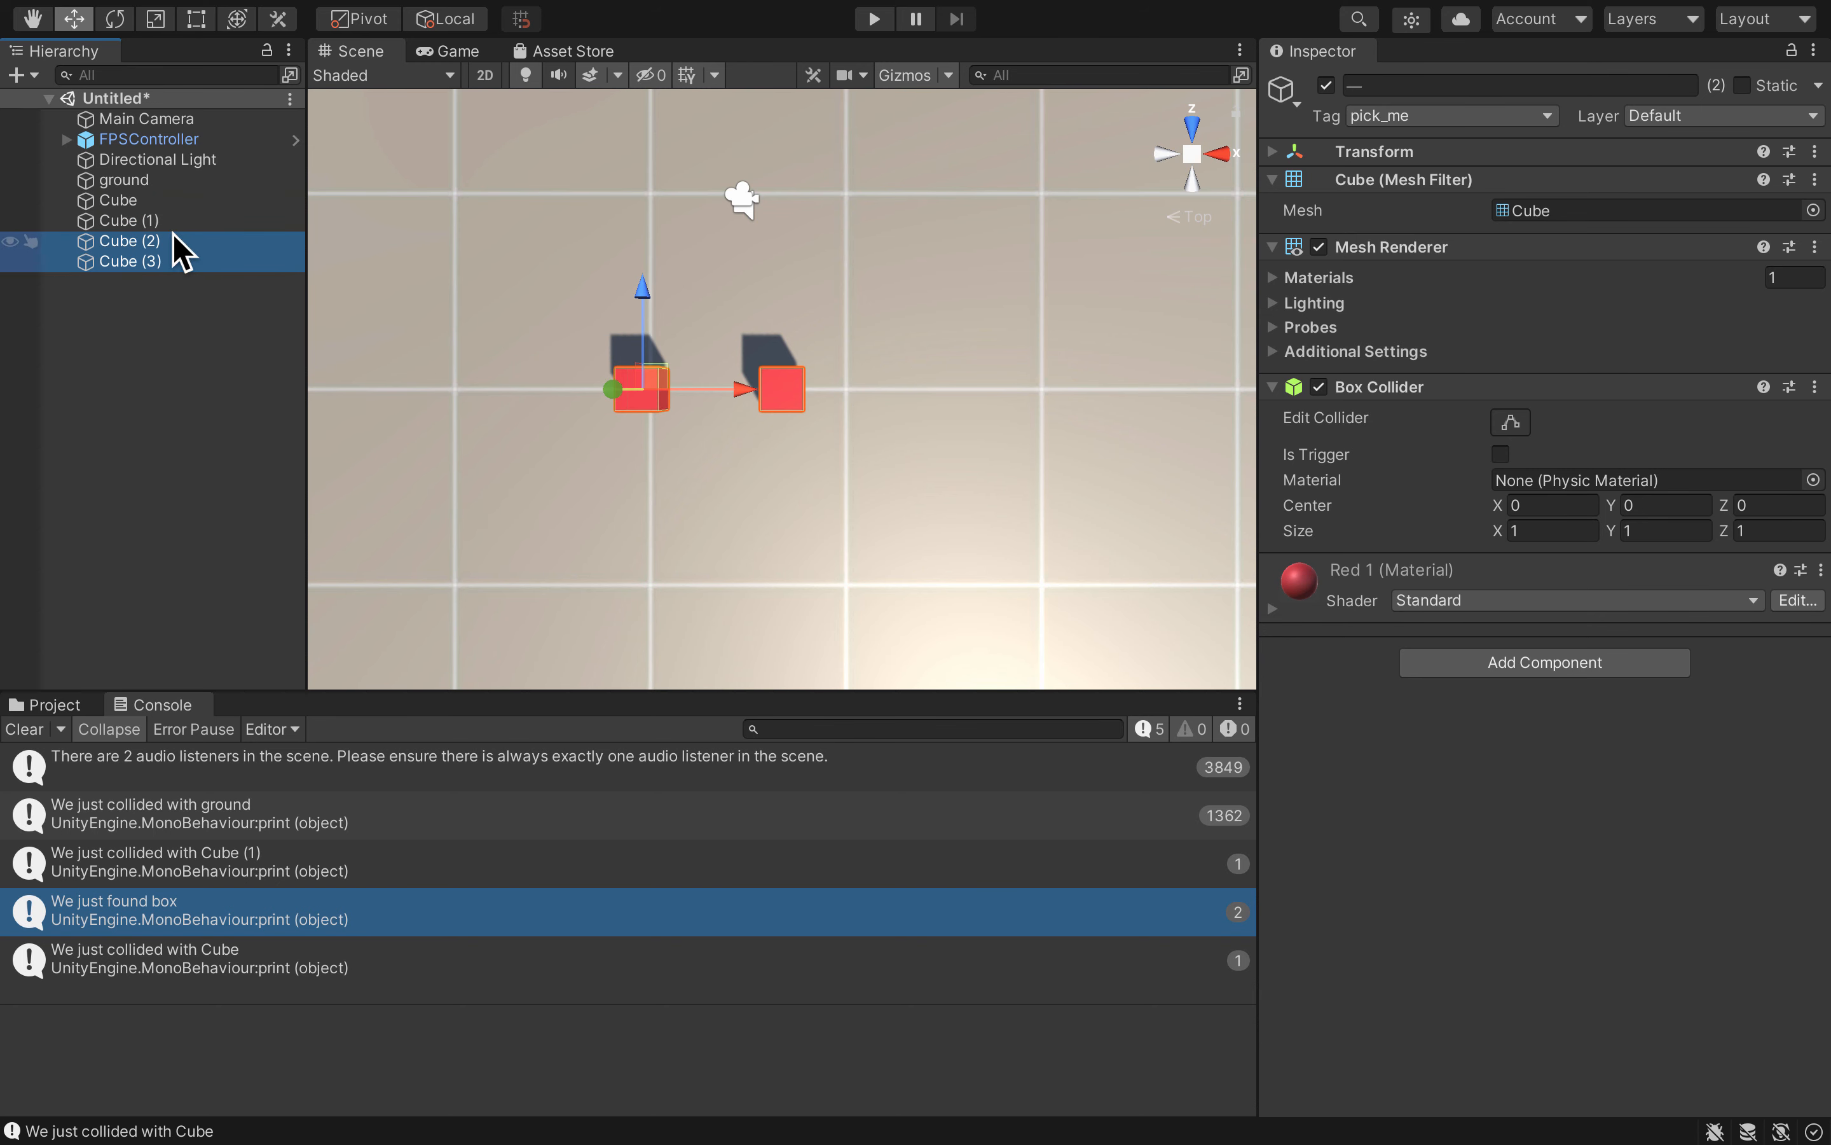
mouse_move(437, 262)
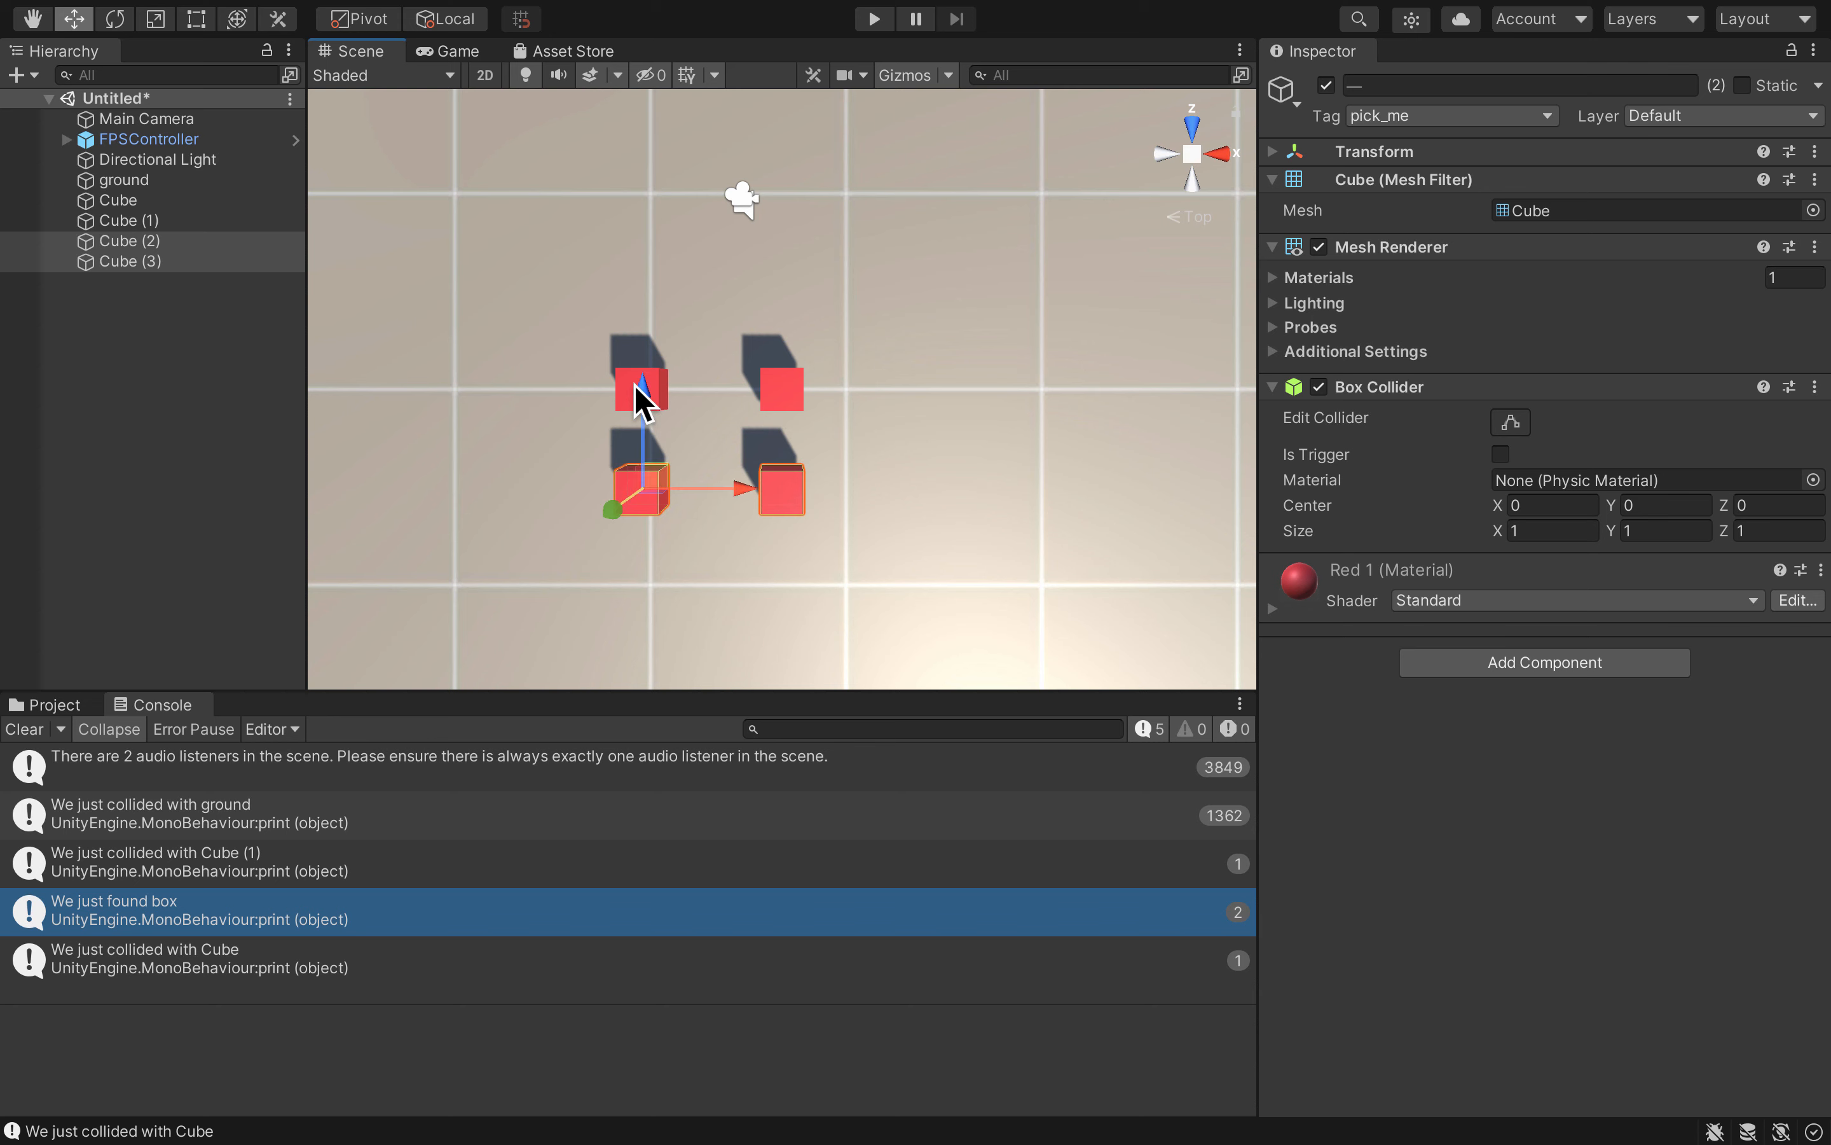
click(116, 200)
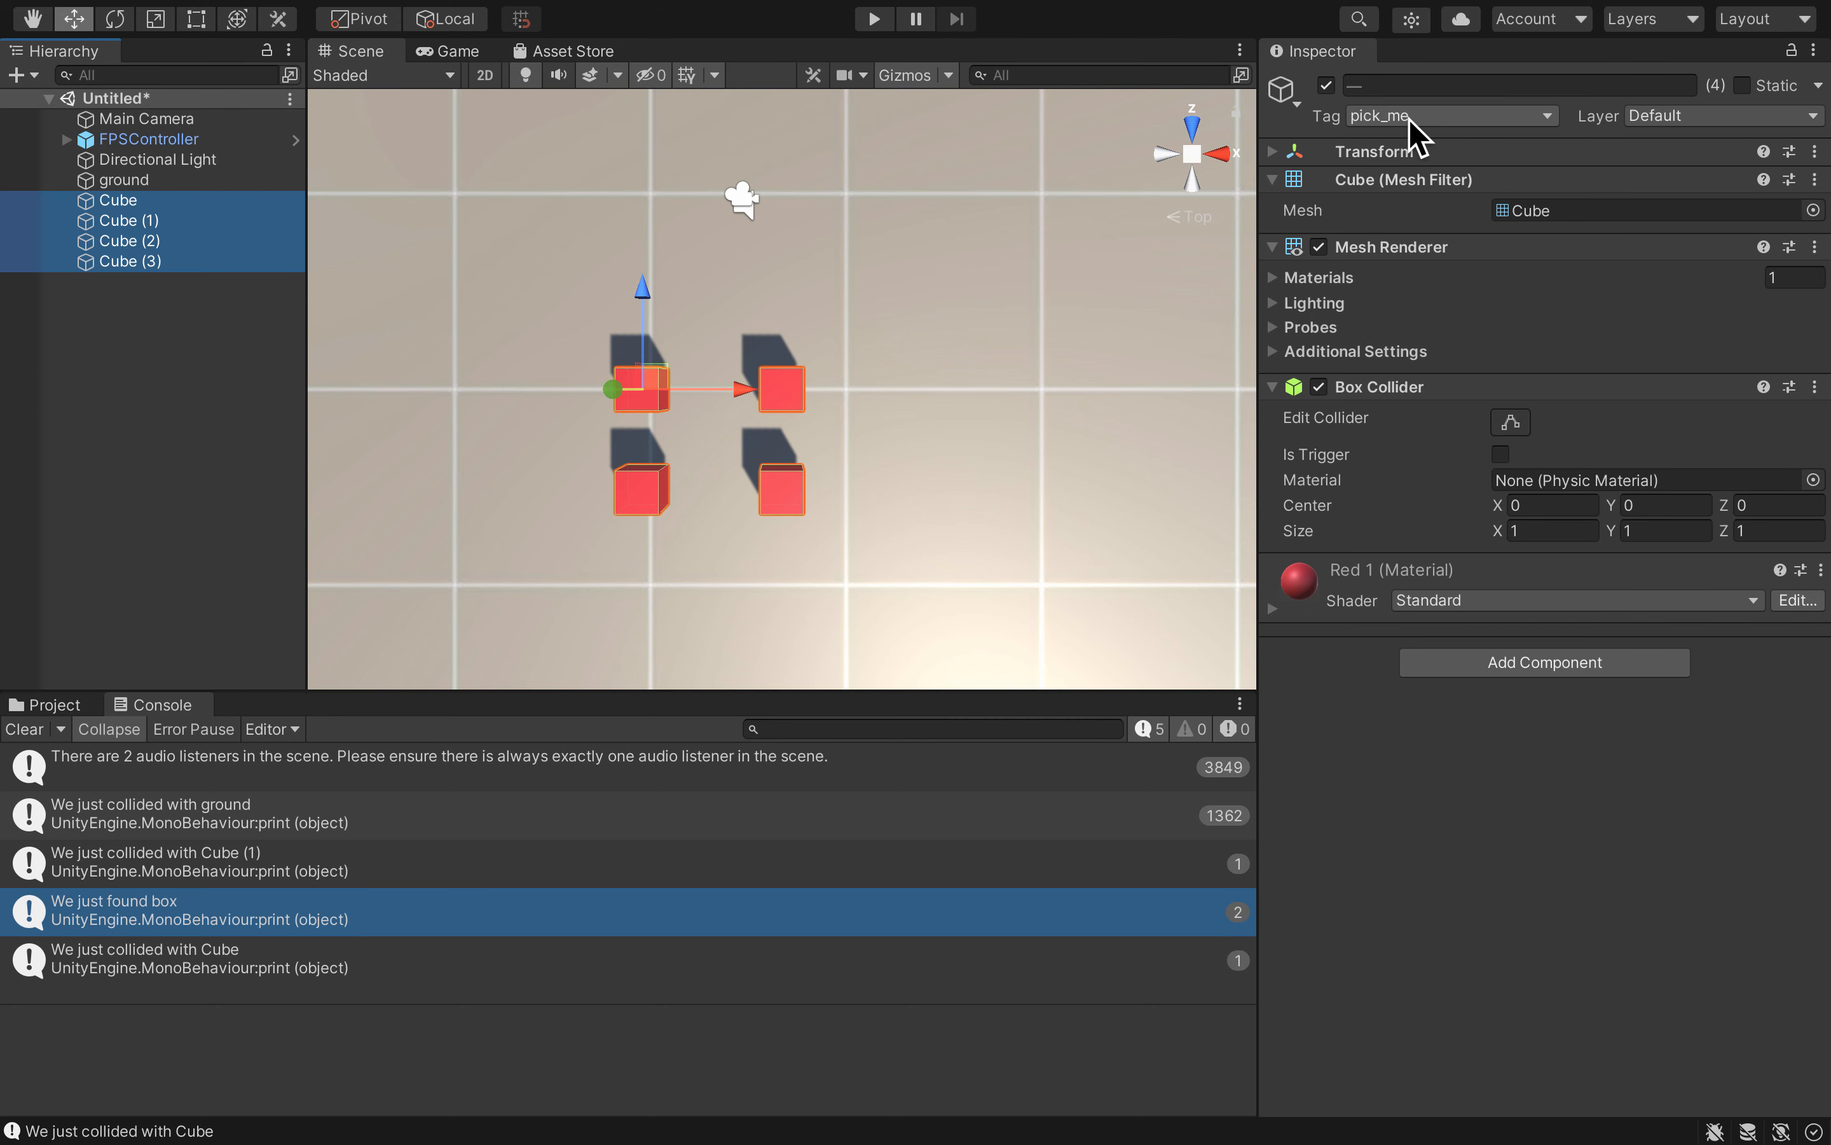
mouse_move(909, 214)
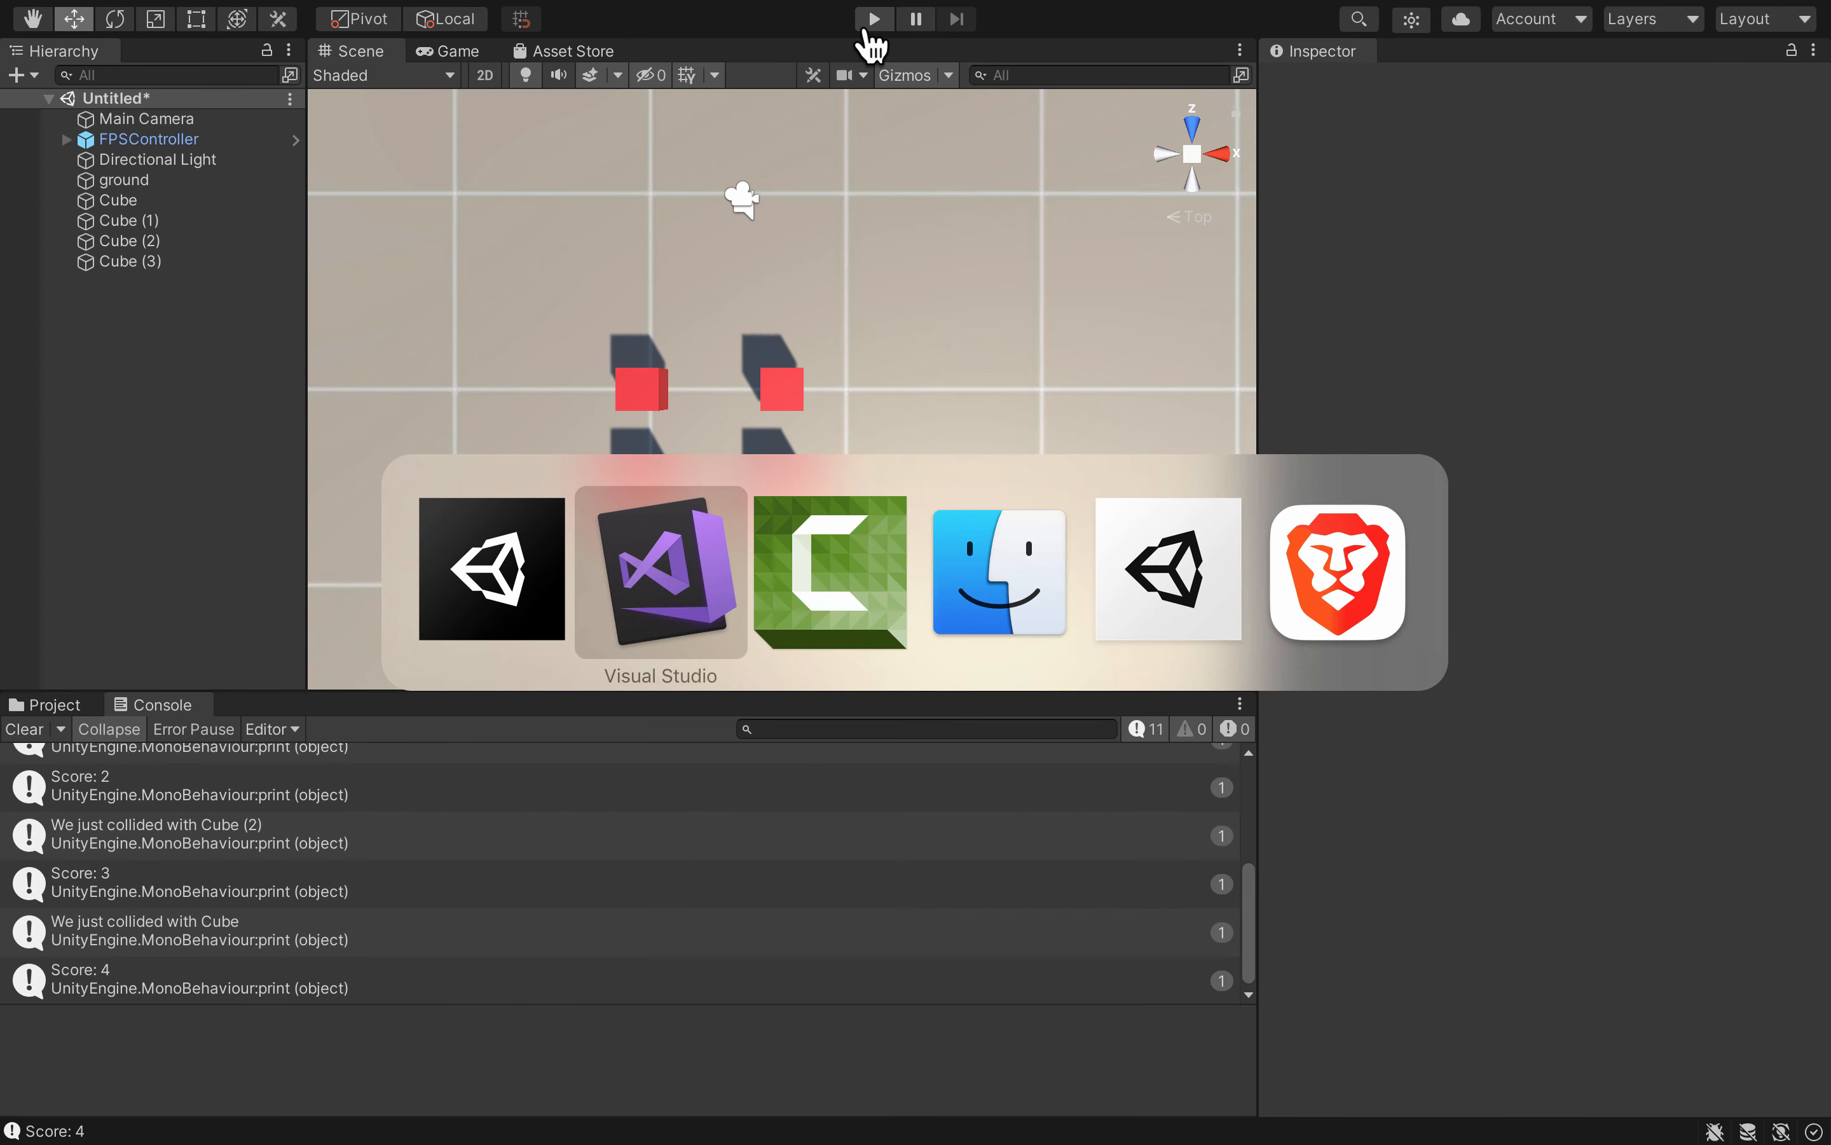
click(658, 571)
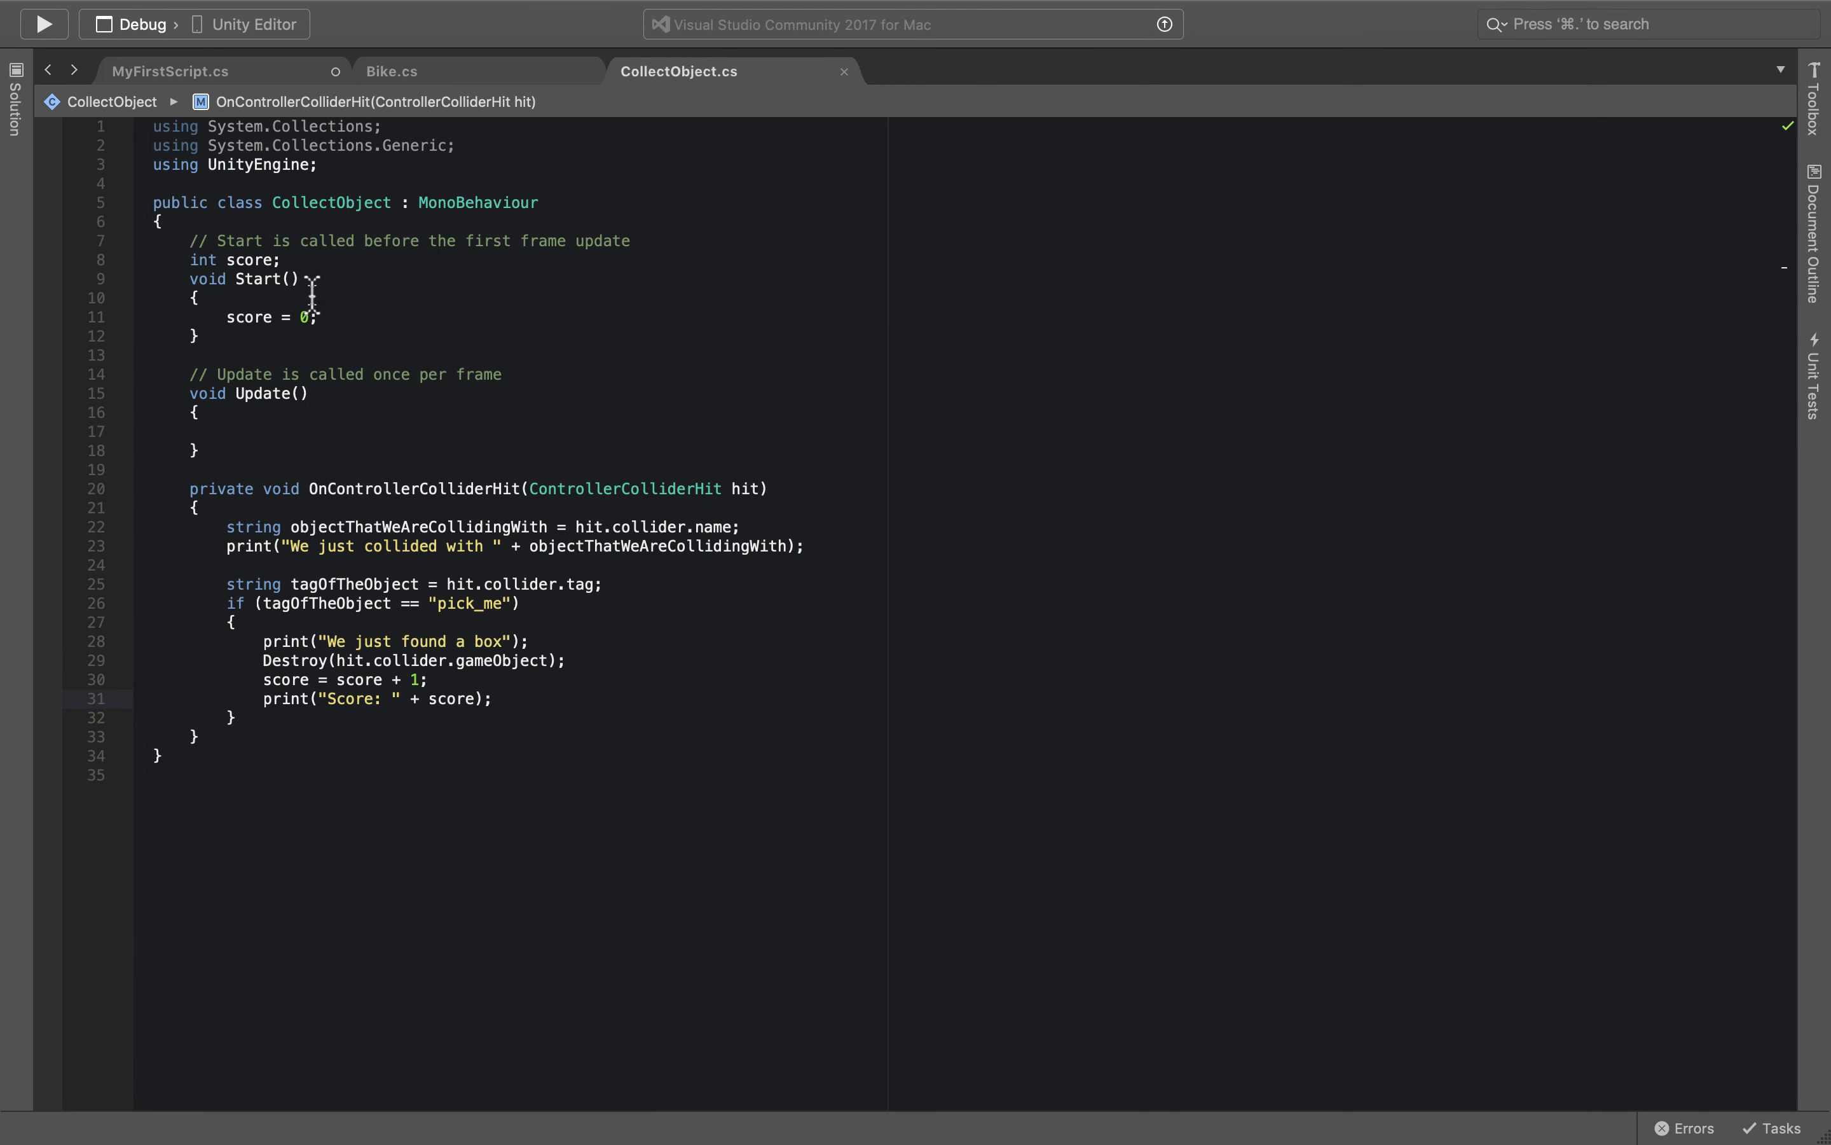
click(323, 316)
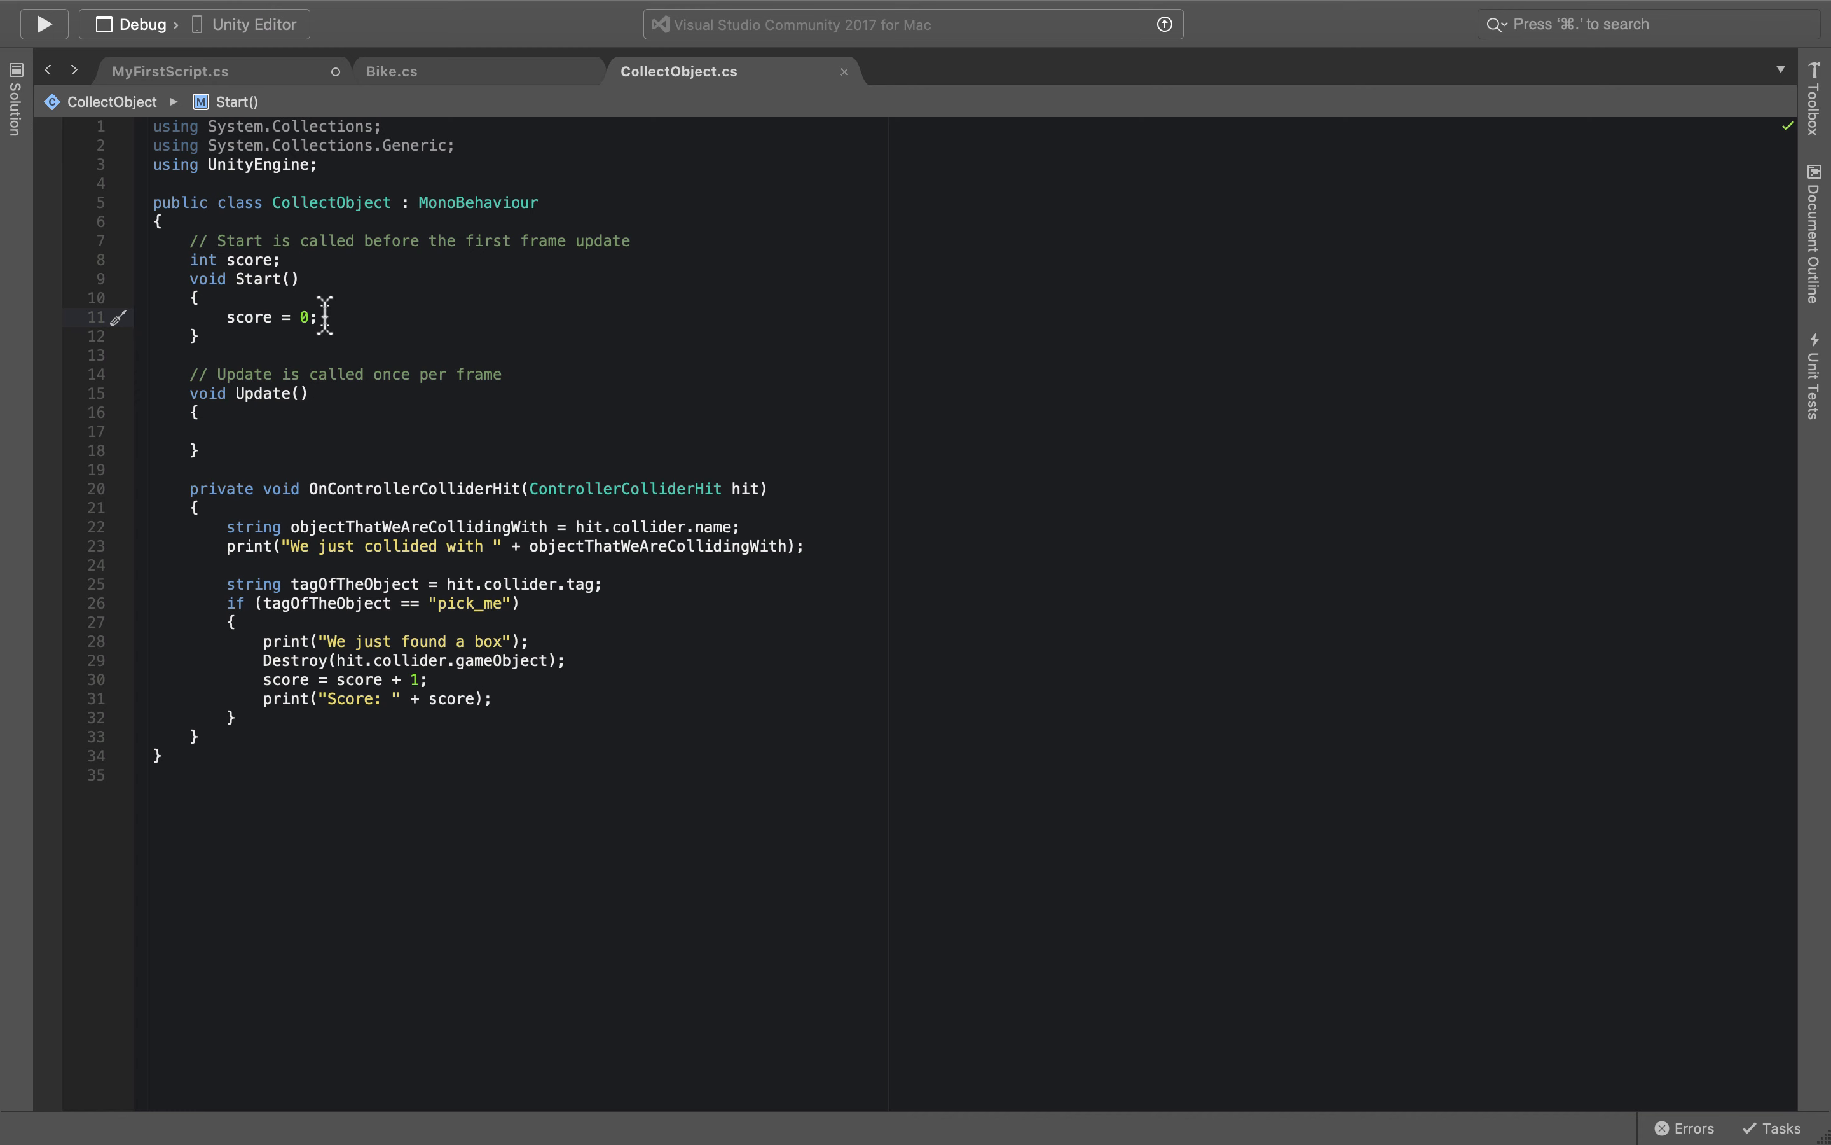
mouse_move(421, 699)
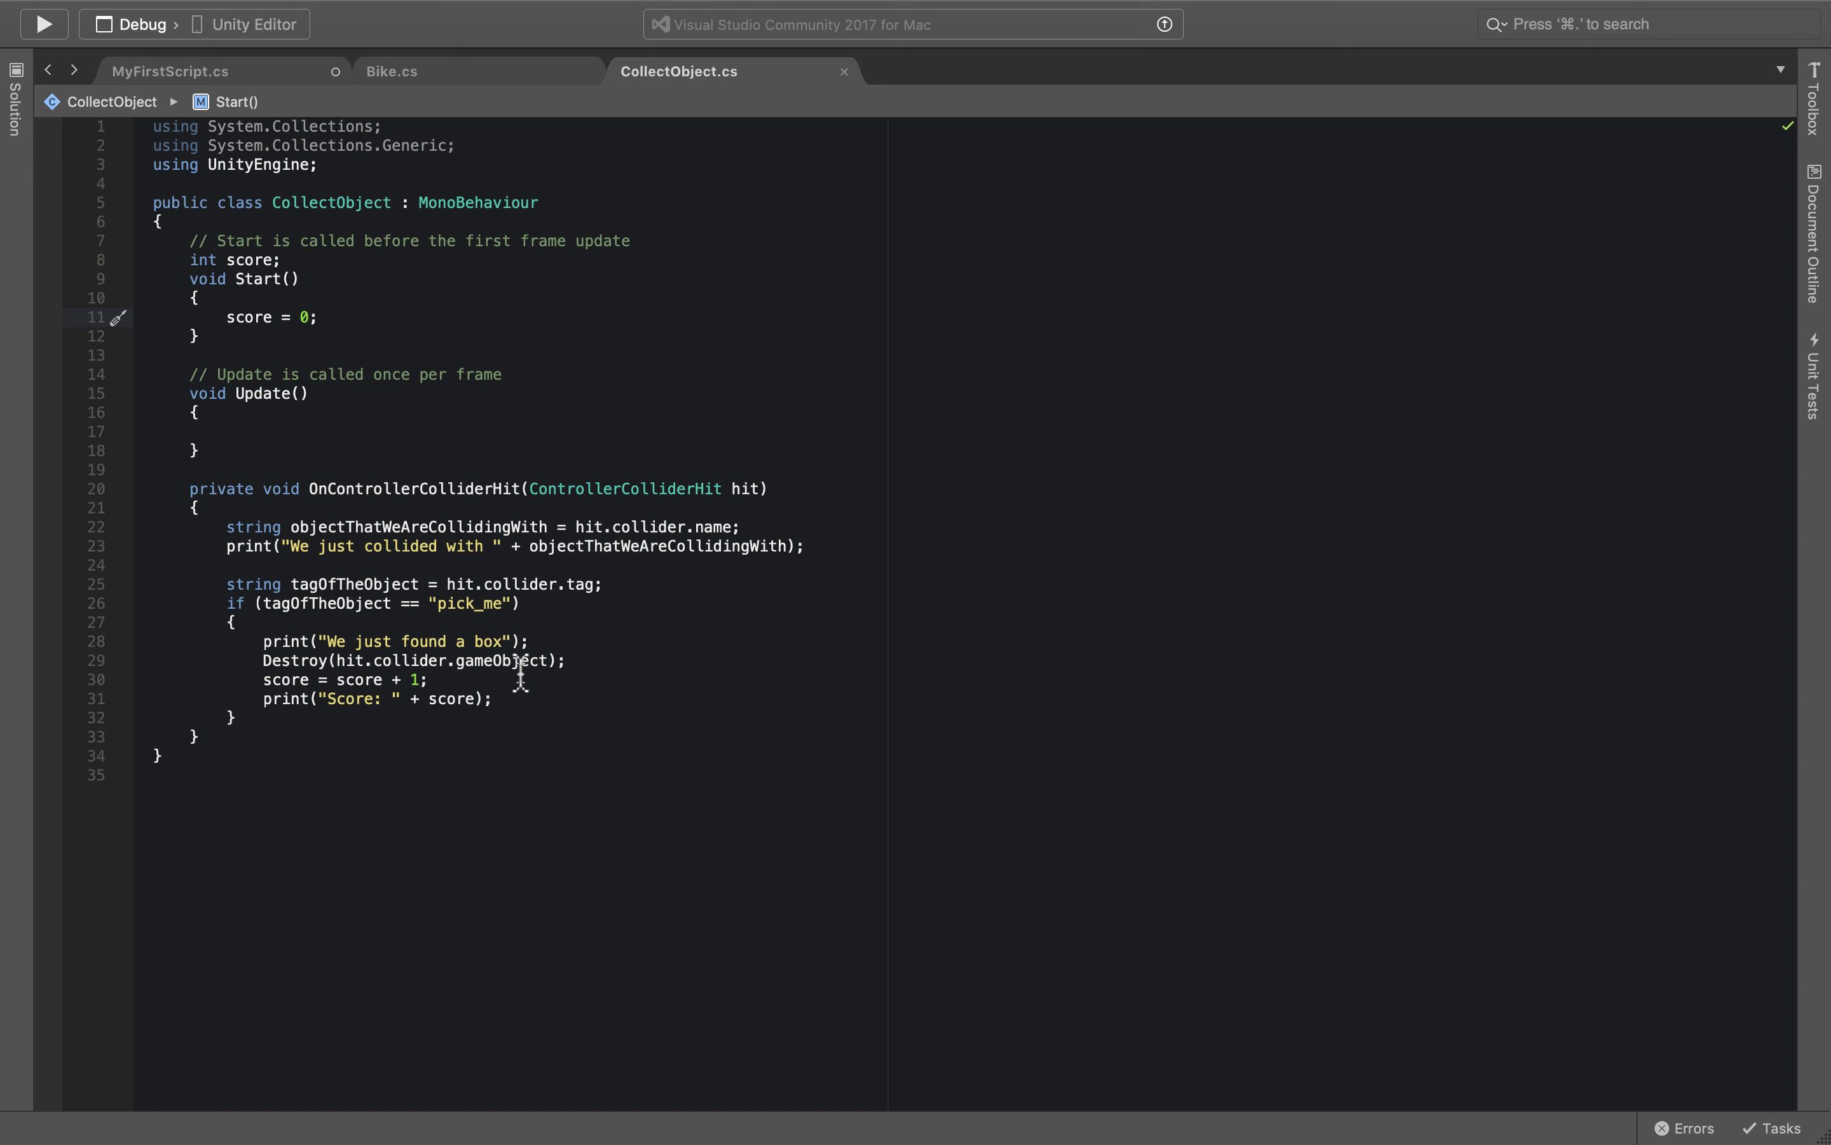
click(321, 317)
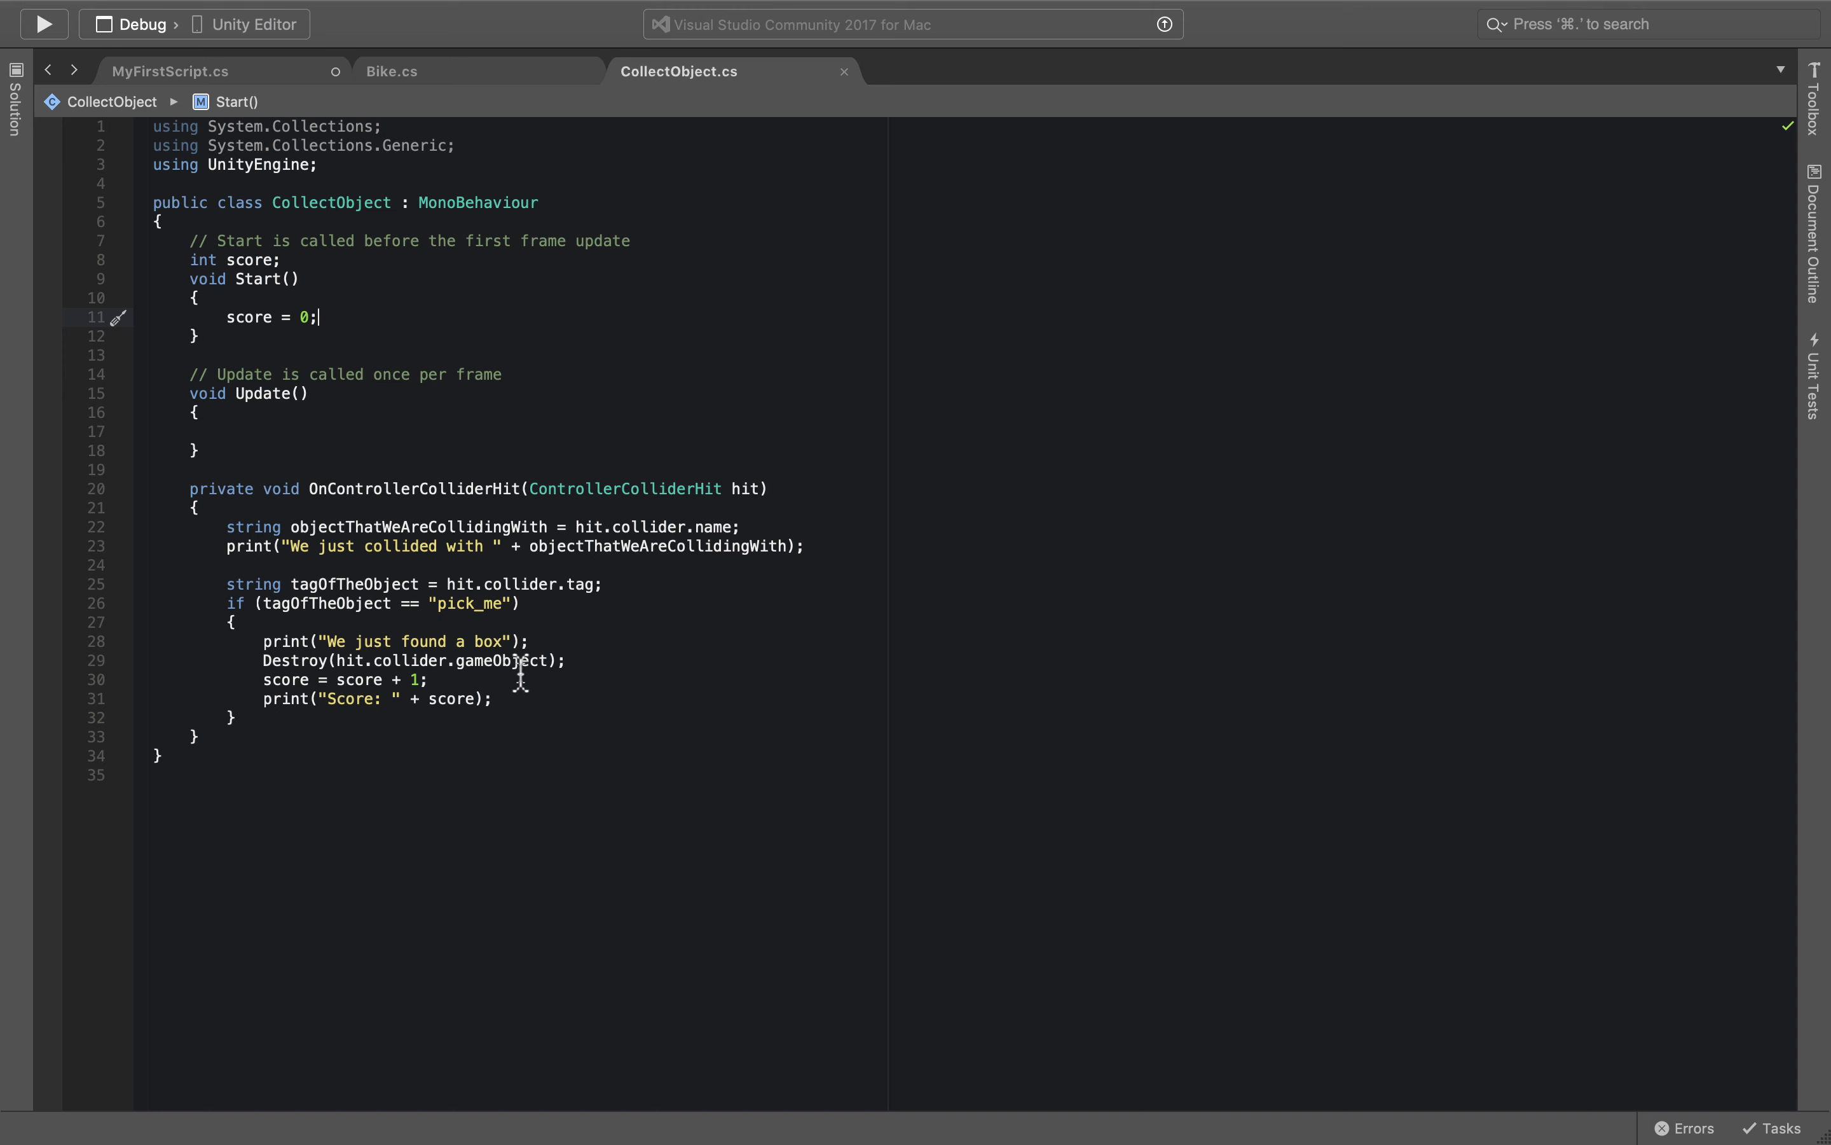